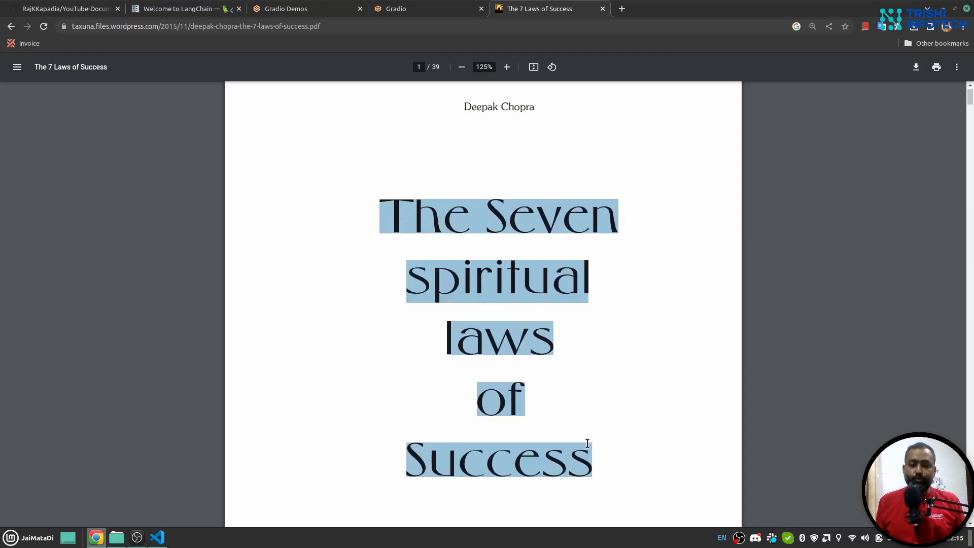
mouse_move(806, 417)
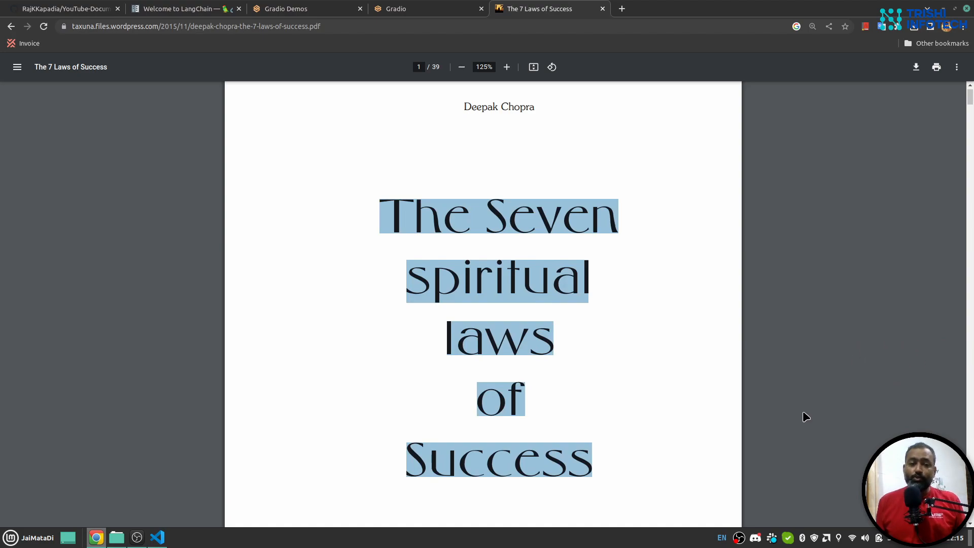
mouse_move(510, 411)
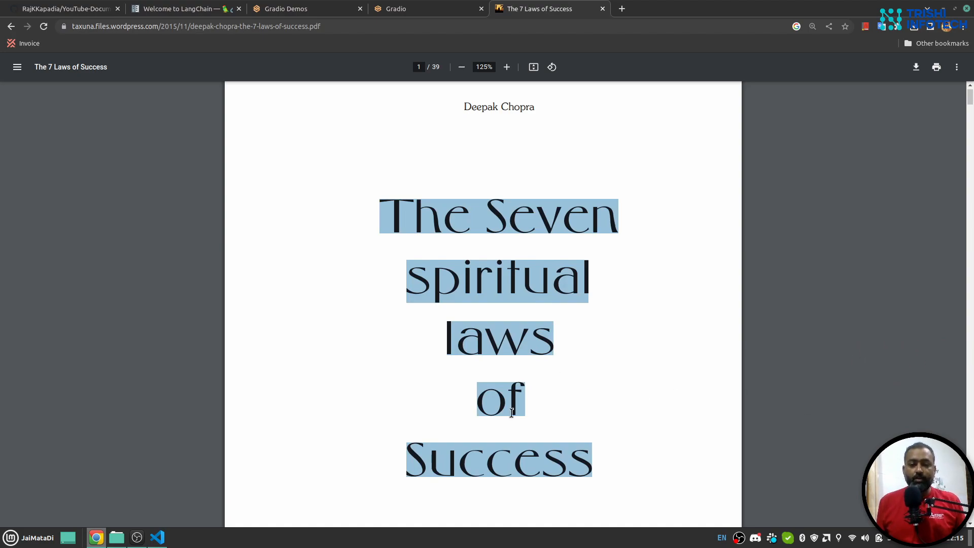
mouse_move(433, 258)
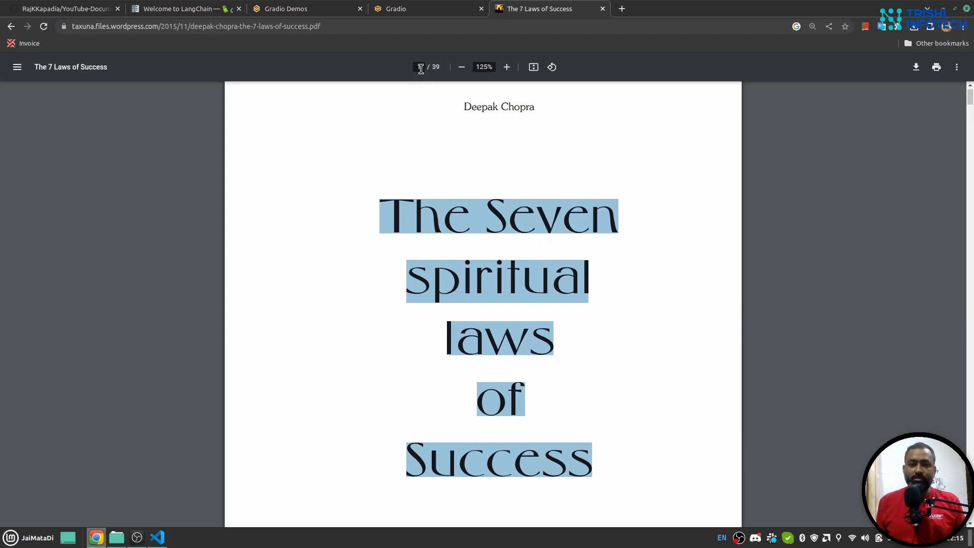
Ask Document GPT to 'summerize the book' and highlight the returned summary answer
left_click(409, 9)
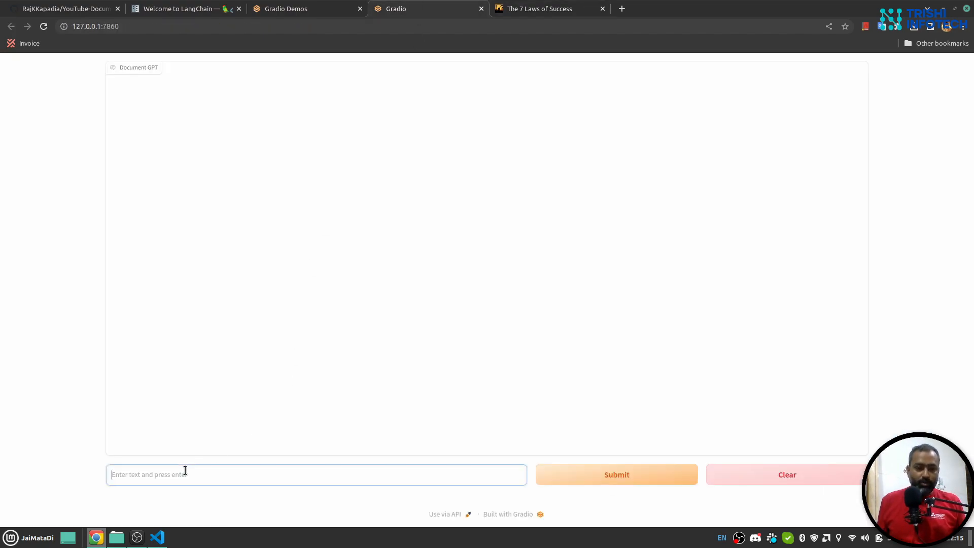
type("summ")
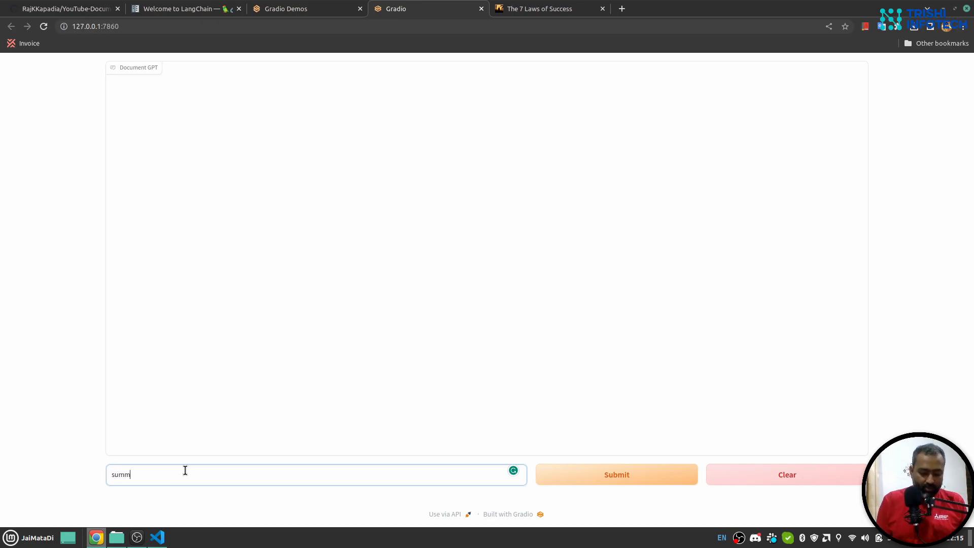
type("erize the bo")
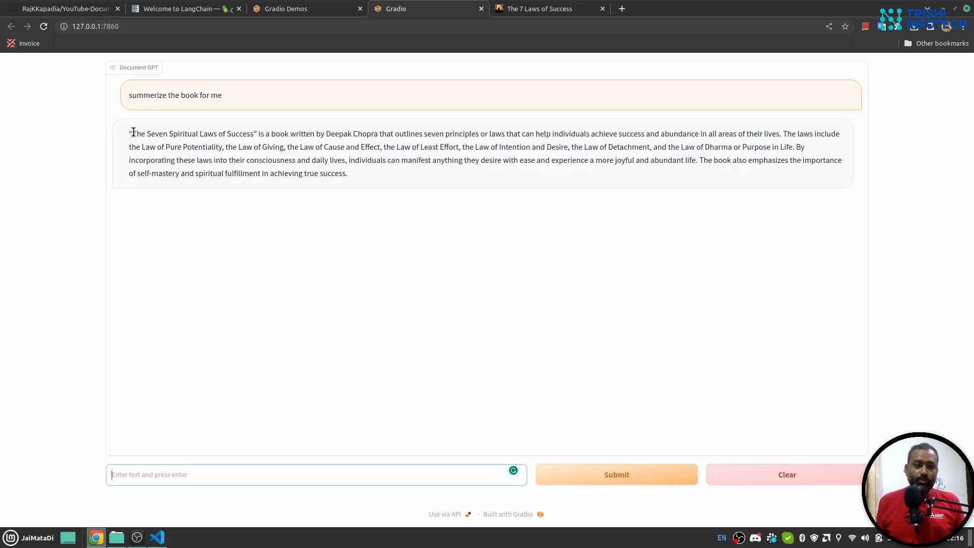
left_click_drag(130, 133, 223, 146)
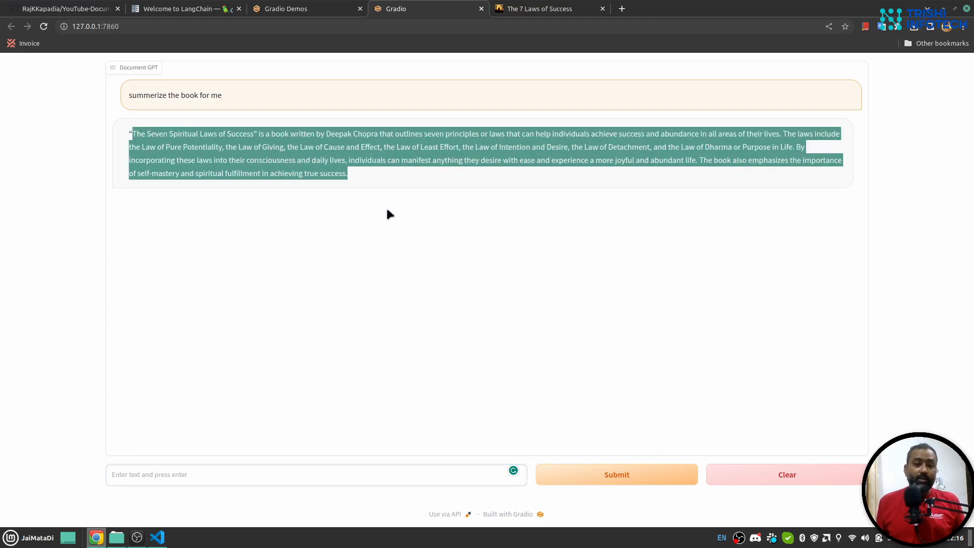
mouse_move(175, 495)
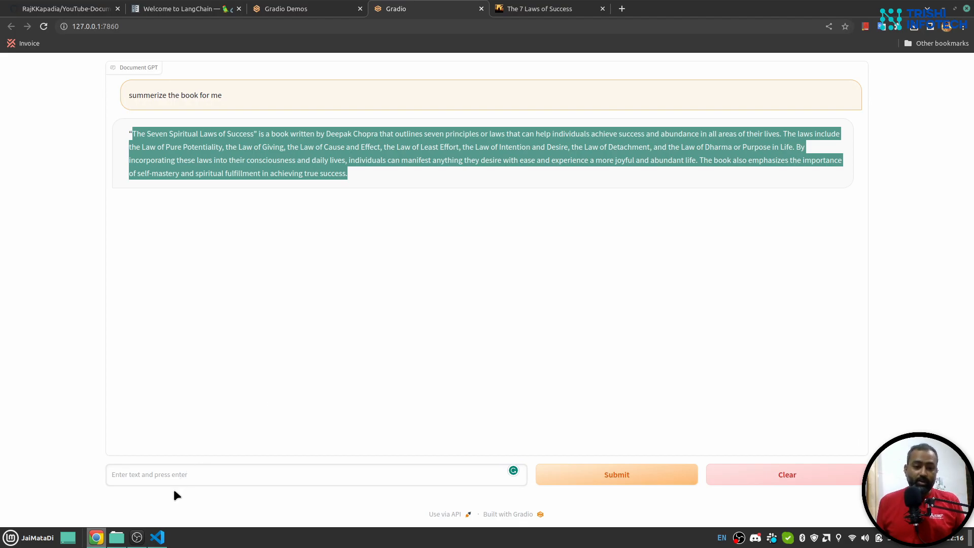
type("what")
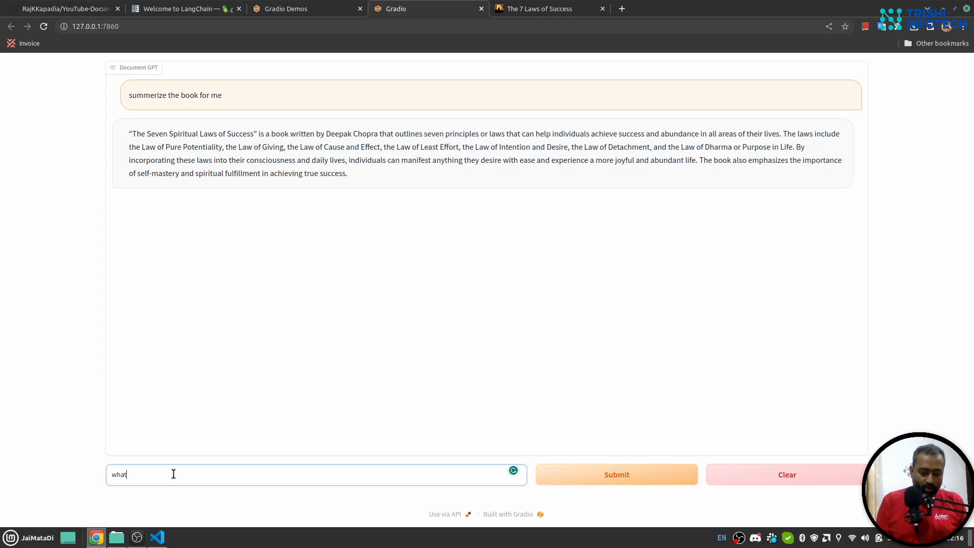
Ask the chatbot 'what is defencelessness?' and receive the Law of Least Effort answer
type("is")
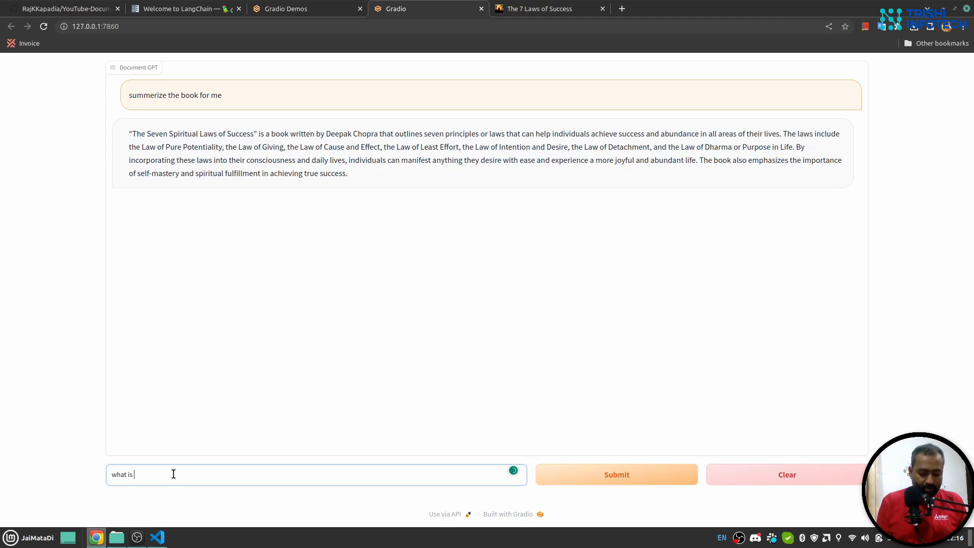
type("defen")
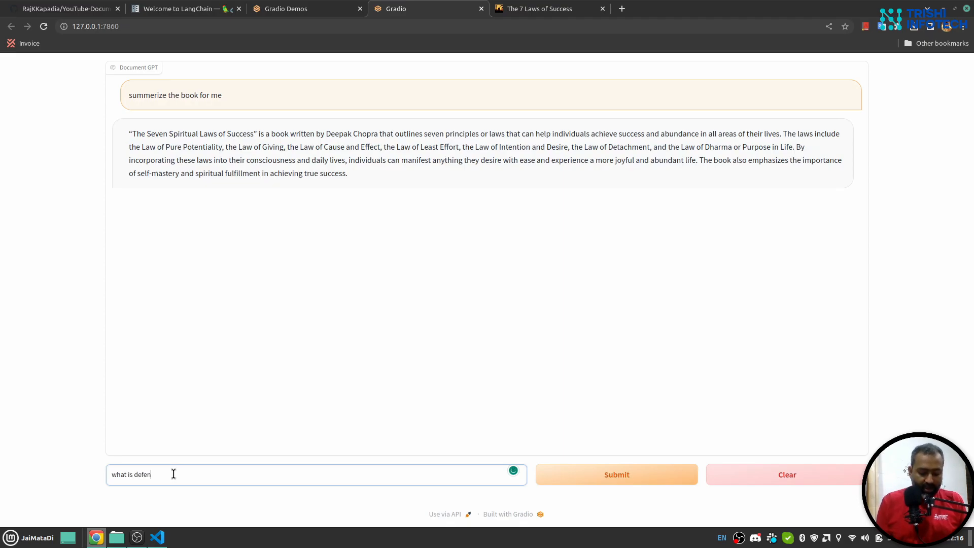
type("celessn")
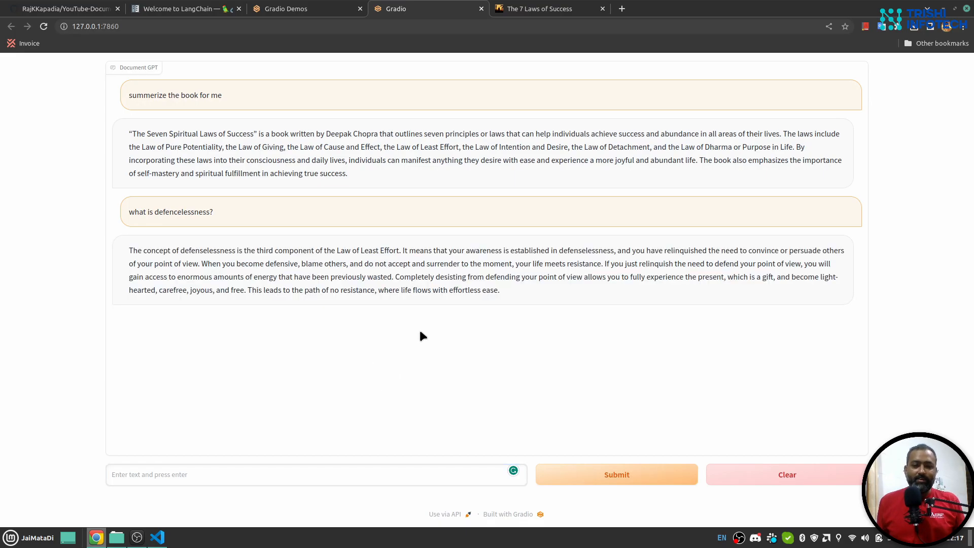
mouse_move(397, 344)
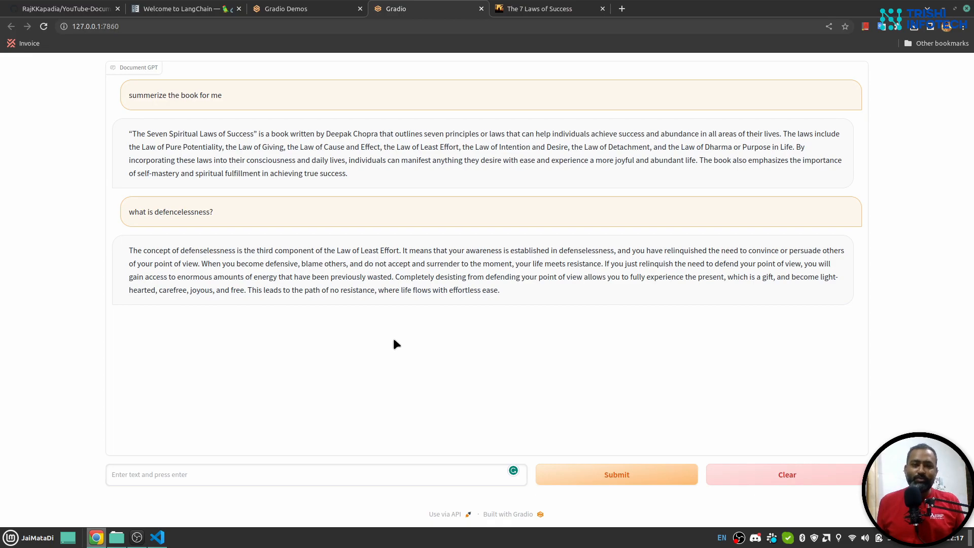
mouse_move(409, 333)
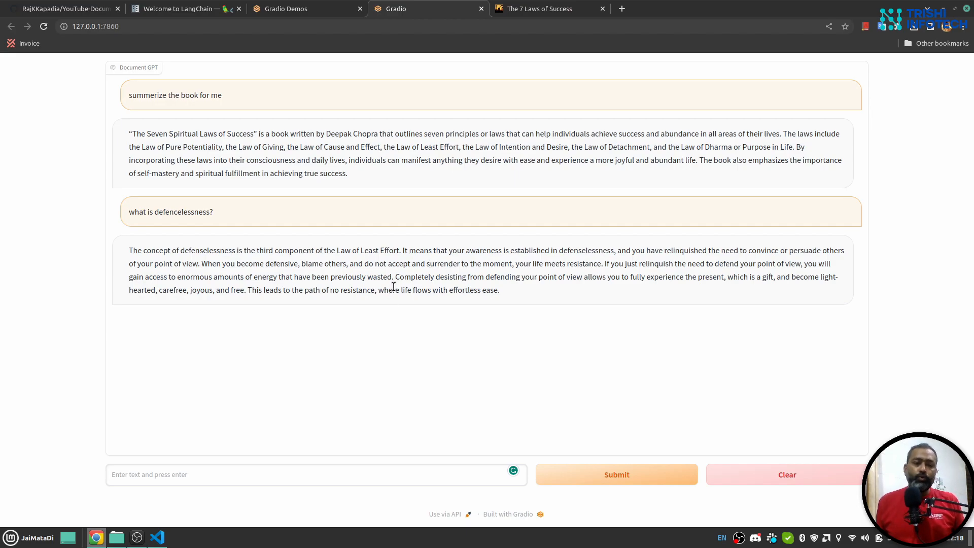
View the Welcome to LangChain docs page, then the Gradio Demos page
left_click(180, 9)
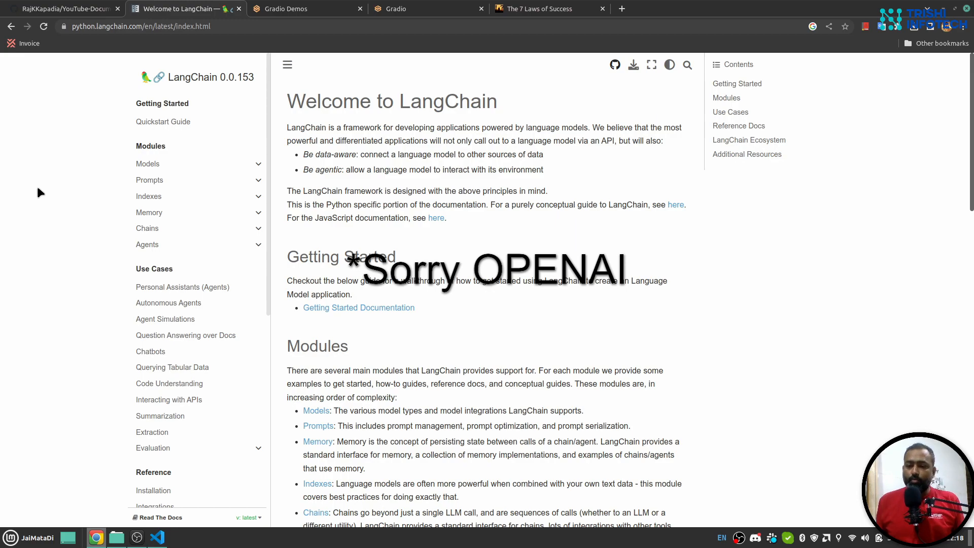
mouse_move(71, 196)
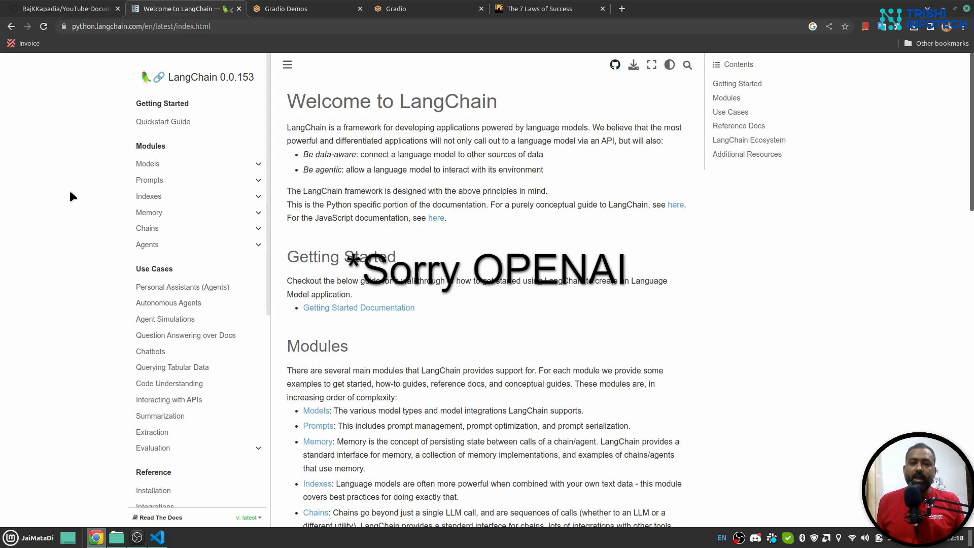
mouse_move(43, 214)
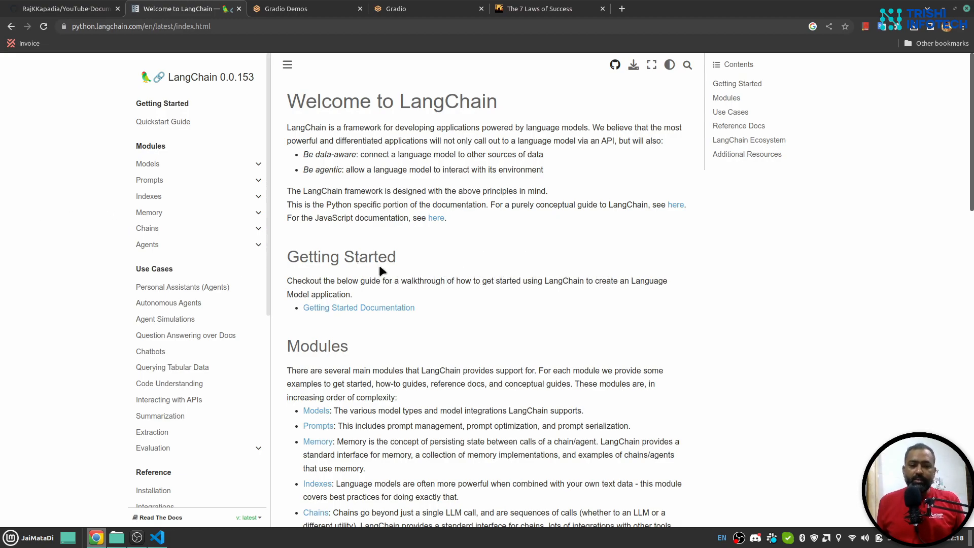
mouse_move(399, 256)
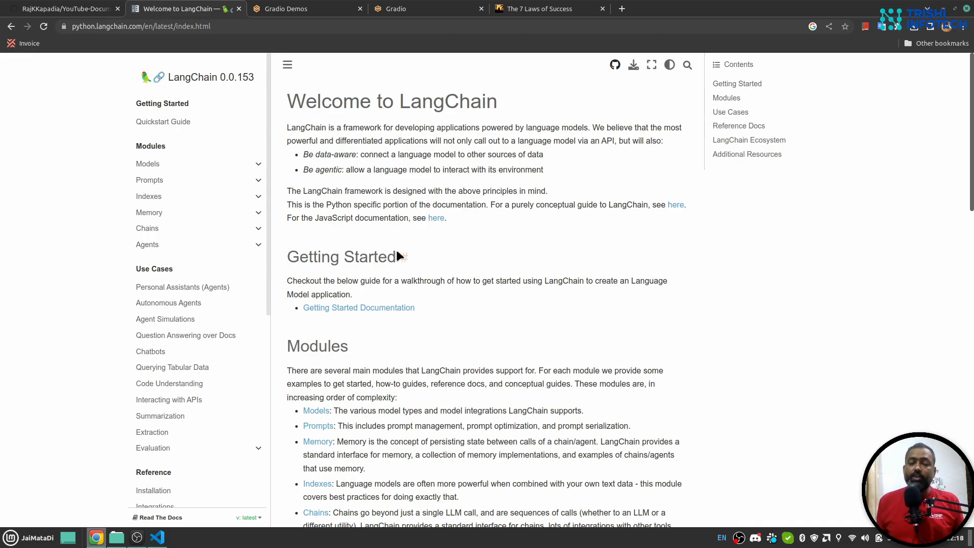
mouse_move(389, 278)
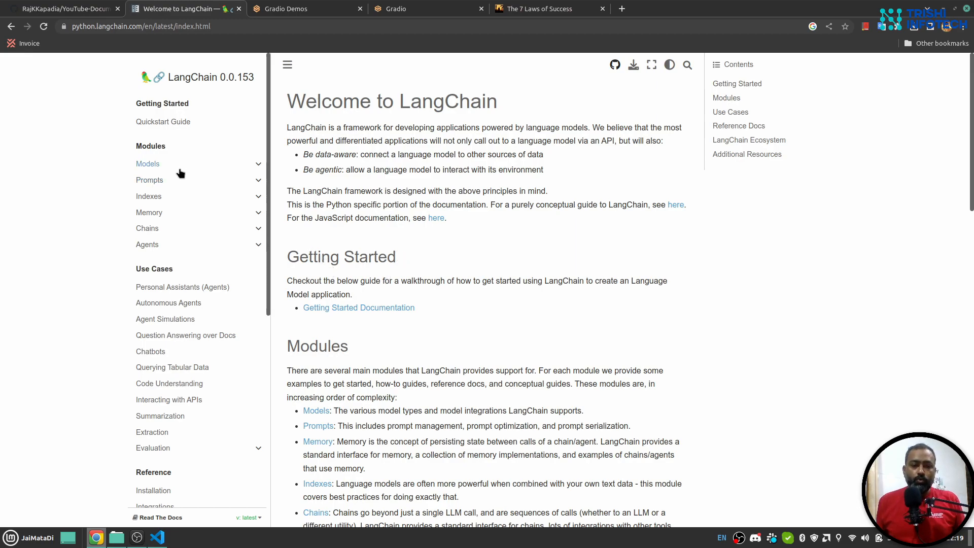
left_click(286, 9)
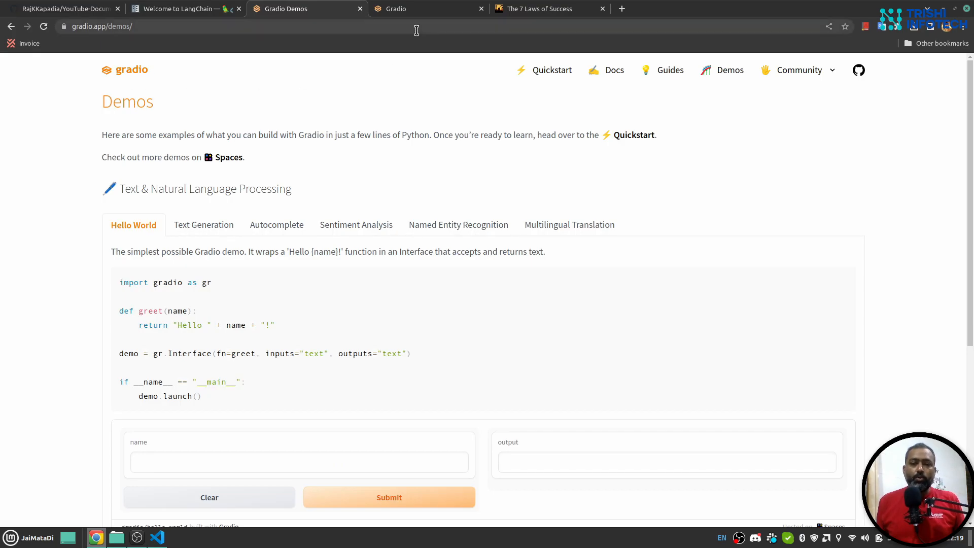
Return to the local Document GPT chat at 127.0.0.1:7860
left_click(427, 9)
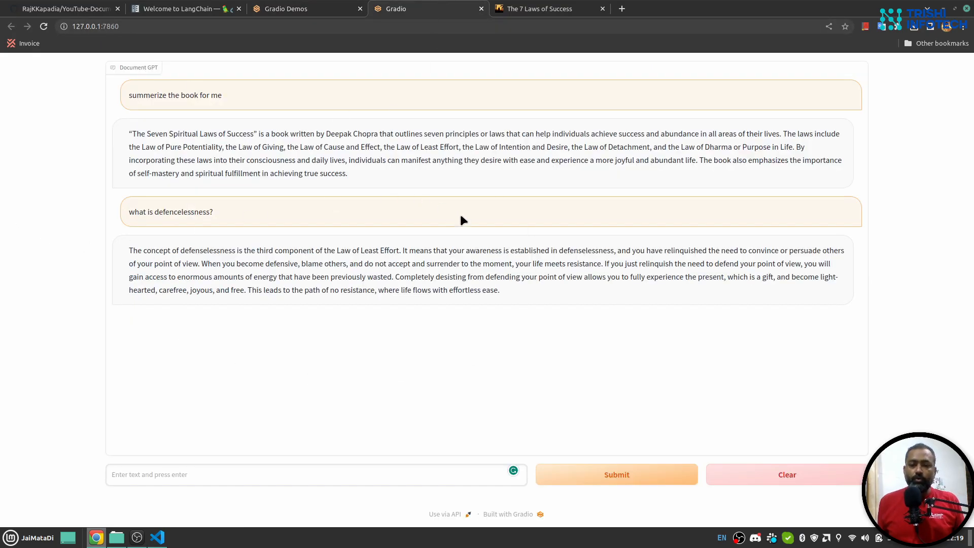
mouse_move(467, 194)
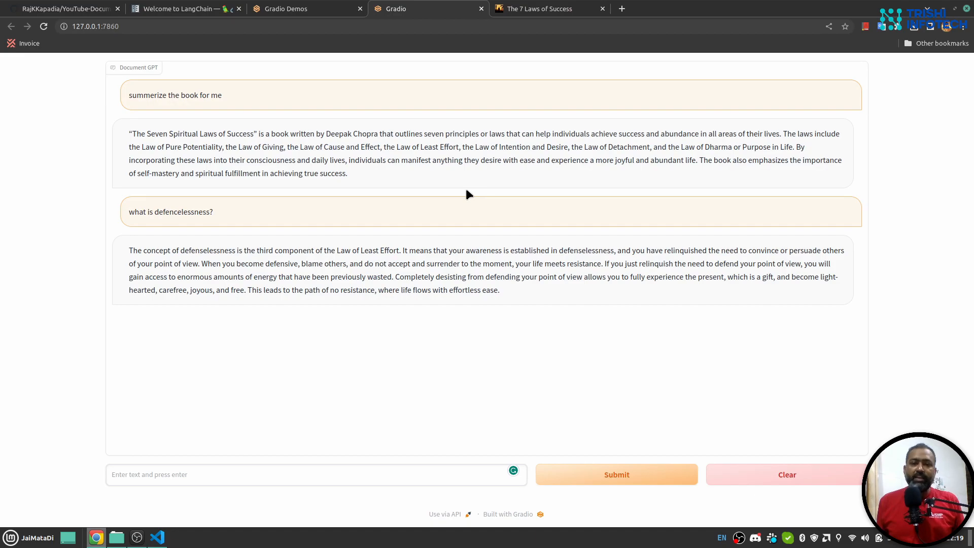
mouse_move(535, 262)
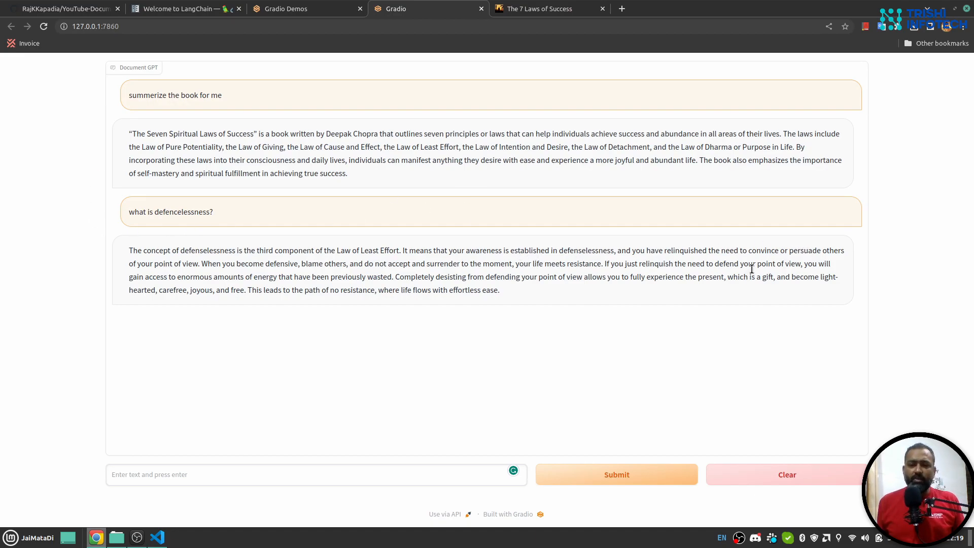
mouse_move(359, 247)
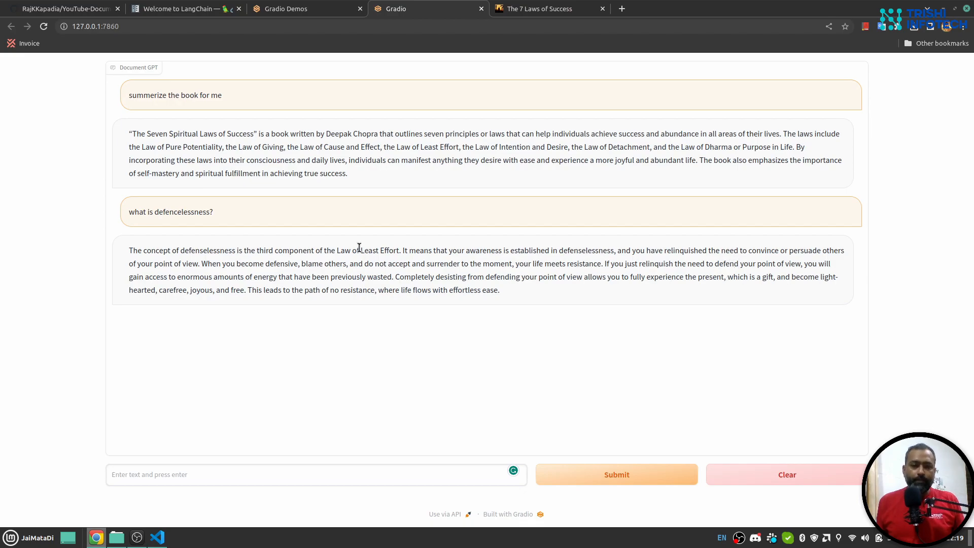
View the YouTube-Document-ChatGPT GitHub repository files, then switch to VS Code
left_click(62, 9)
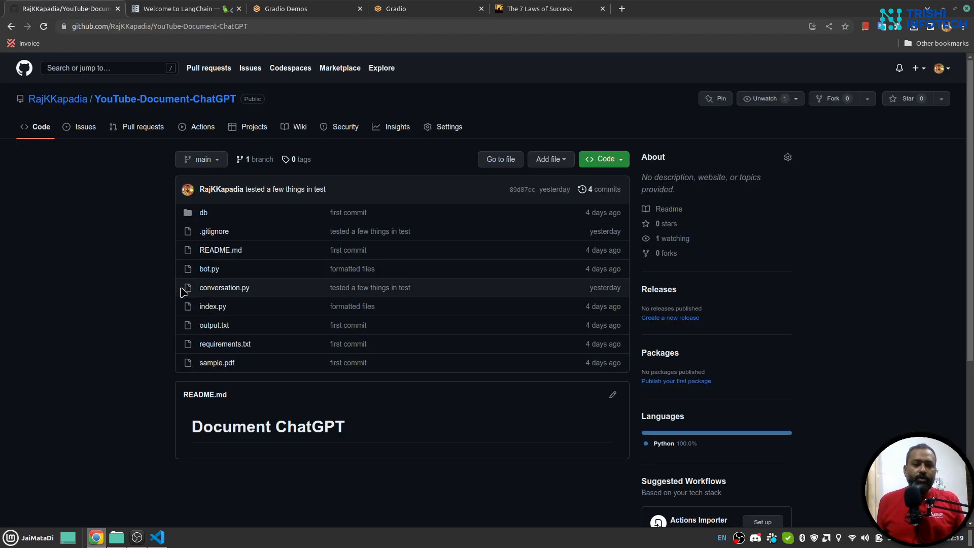
mouse_move(109, 314)
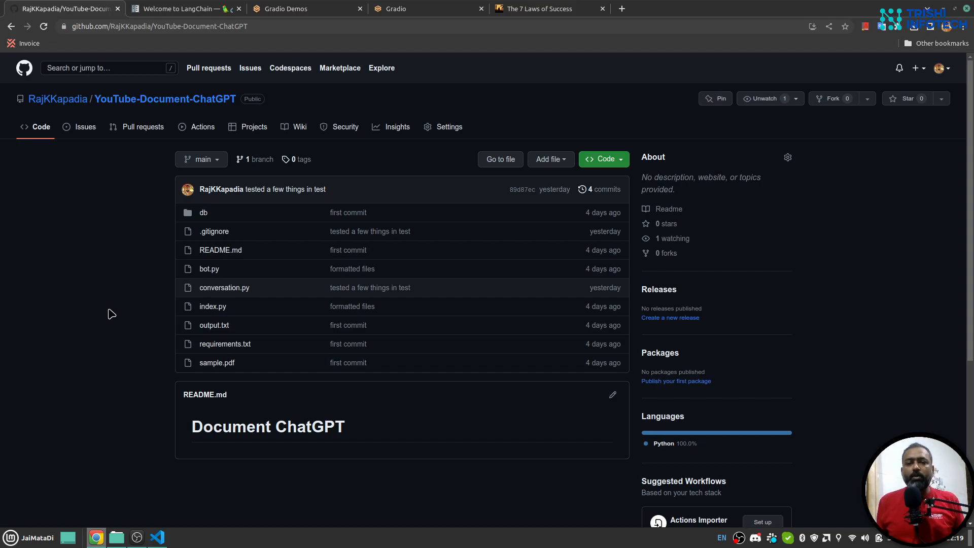
mouse_move(24, 325)
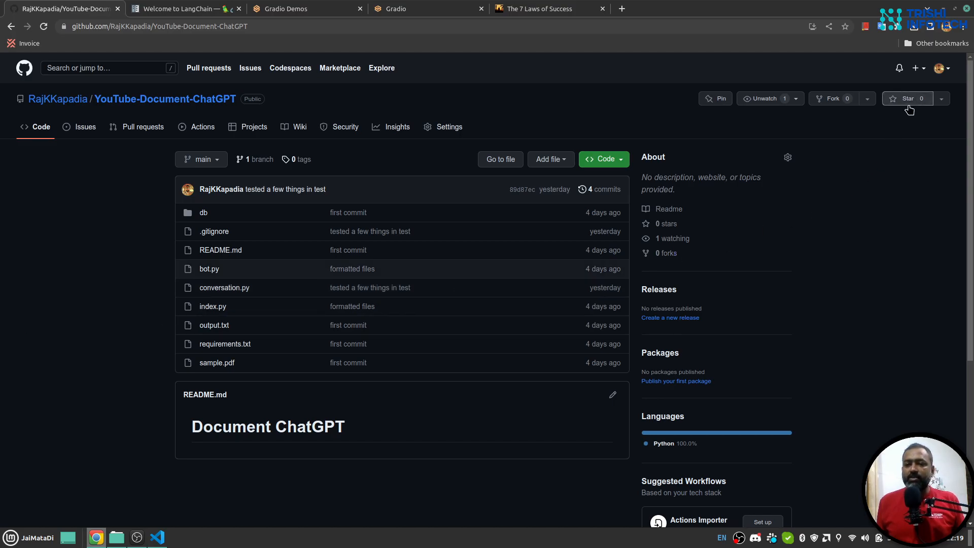
mouse_move(873, 164)
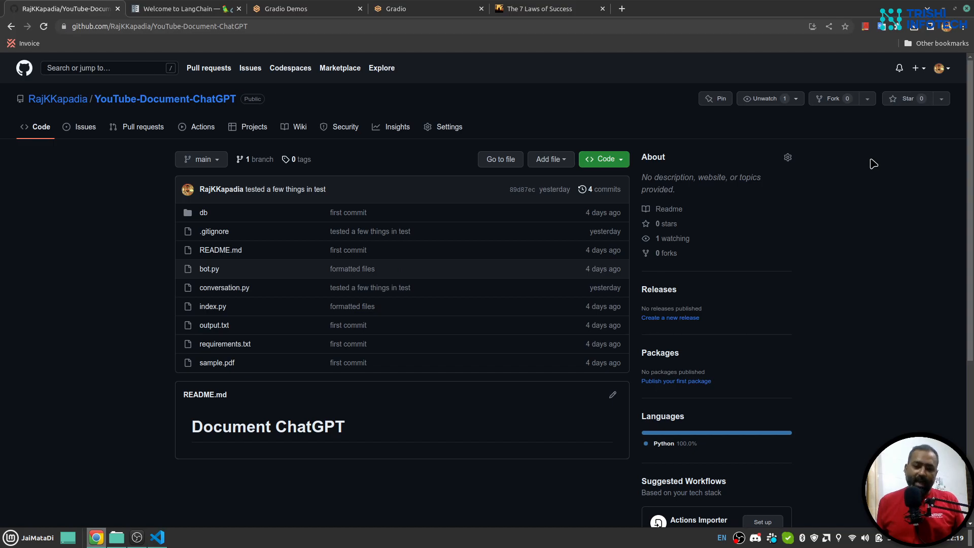
left_click(156, 538)
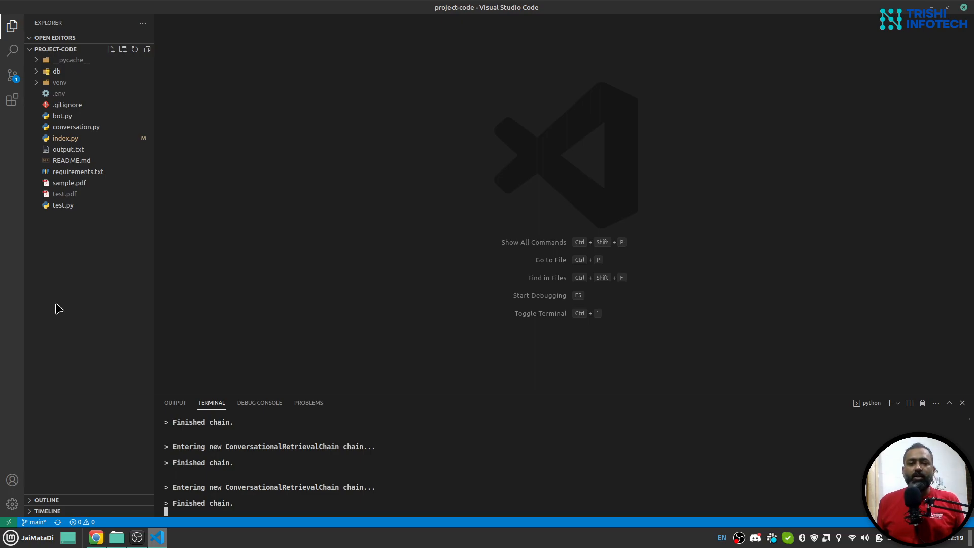
mouse_move(72, 310)
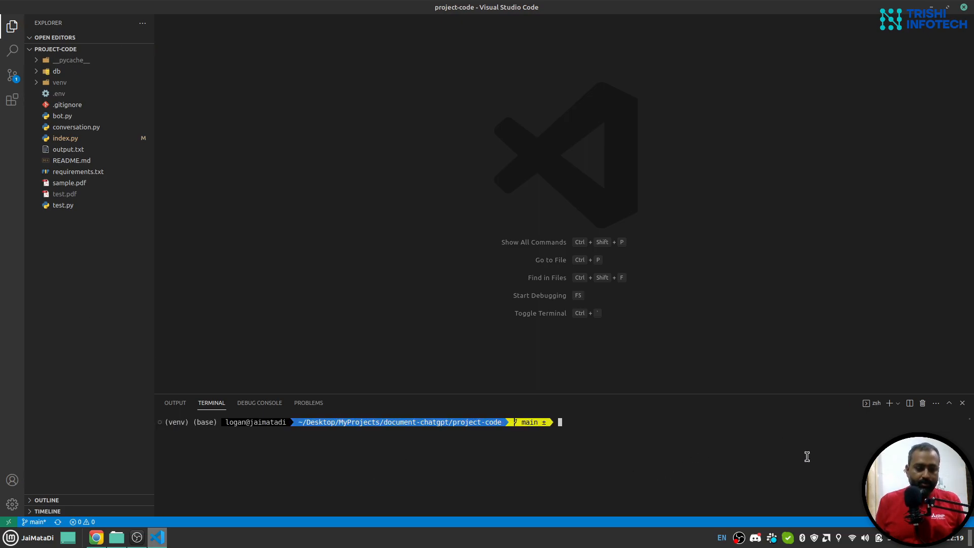
mouse_move(61, 194)
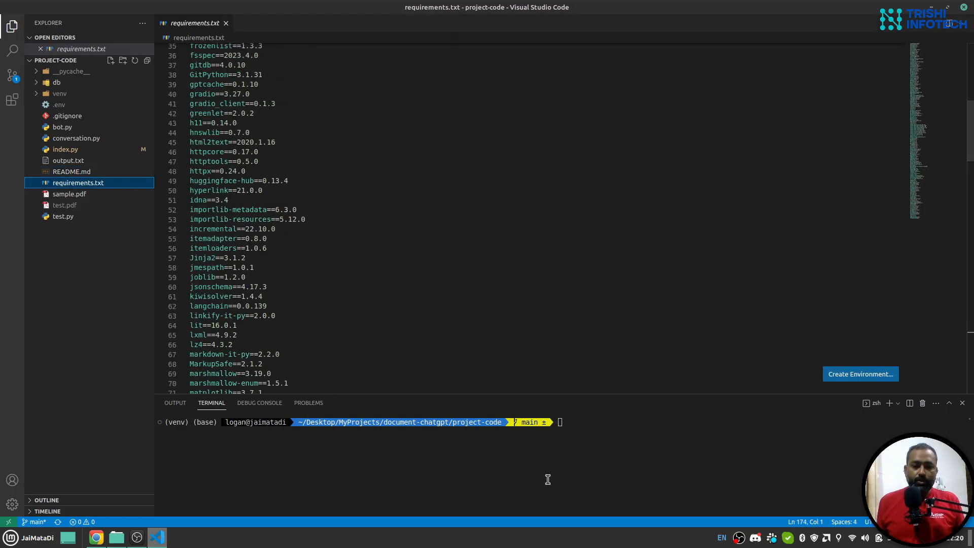
Close requirements.txt, leaving the project-code workspace with no files open
left_click(226, 24)
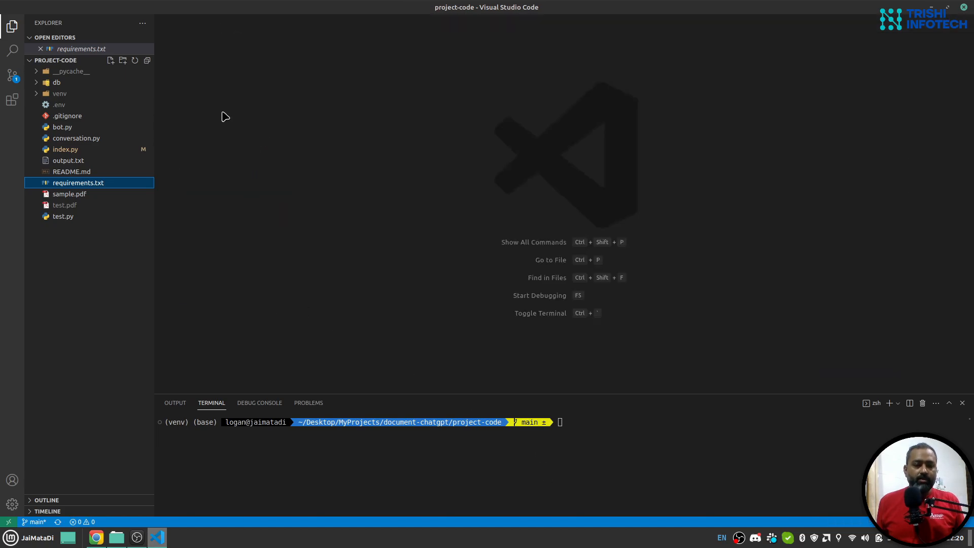
left_click(40, 48)
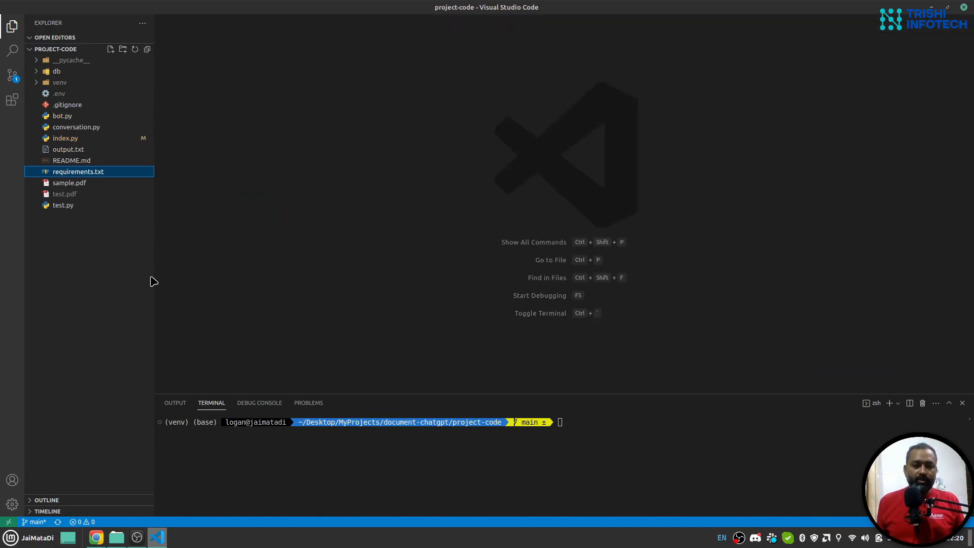
Read through index.py's create_index code and peek inside the db folder of stored index files
left_click(65, 138)
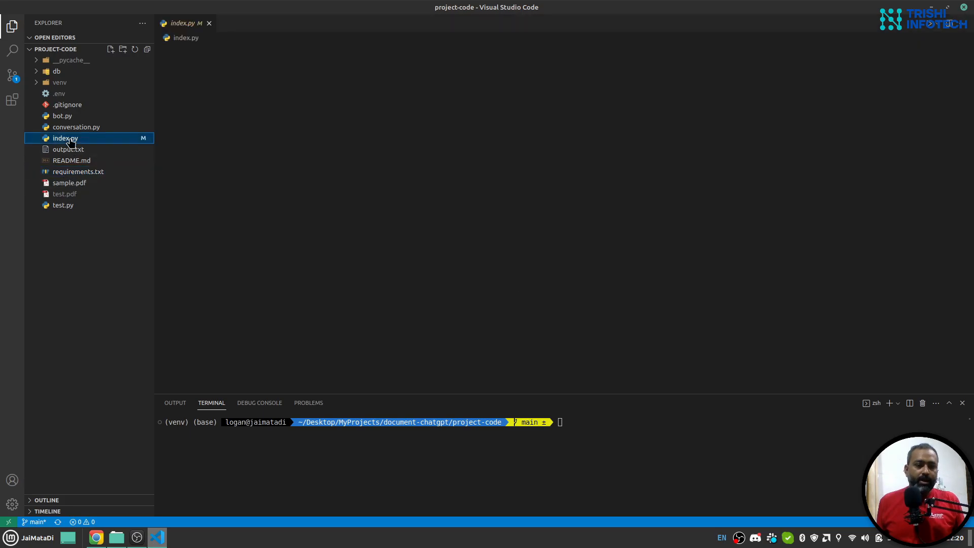
left_click(65, 138)
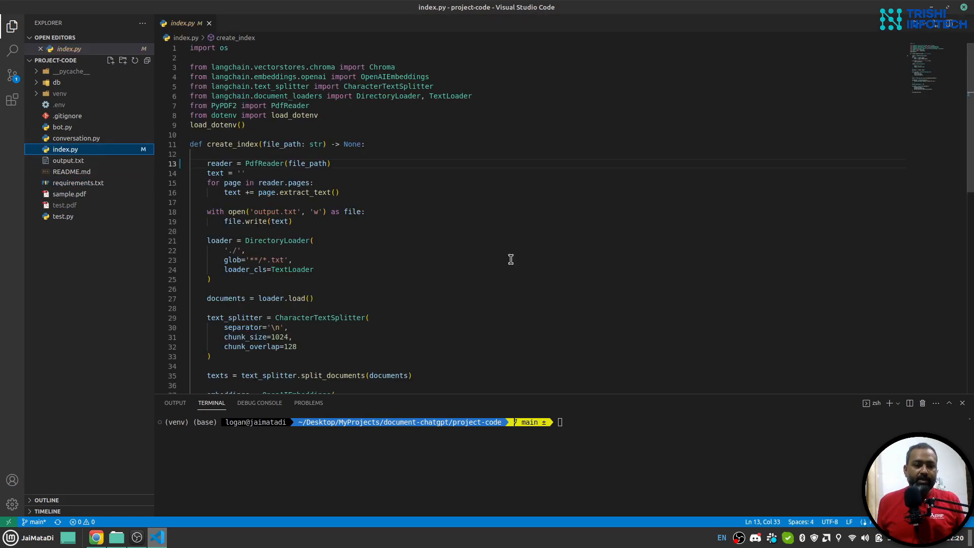
mouse_move(392, 207)
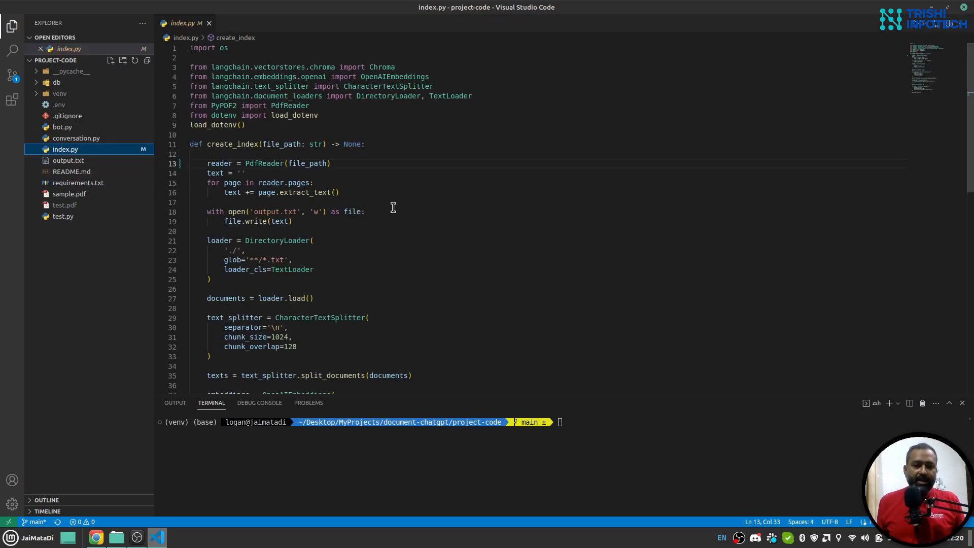
mouse_move(456, 214)
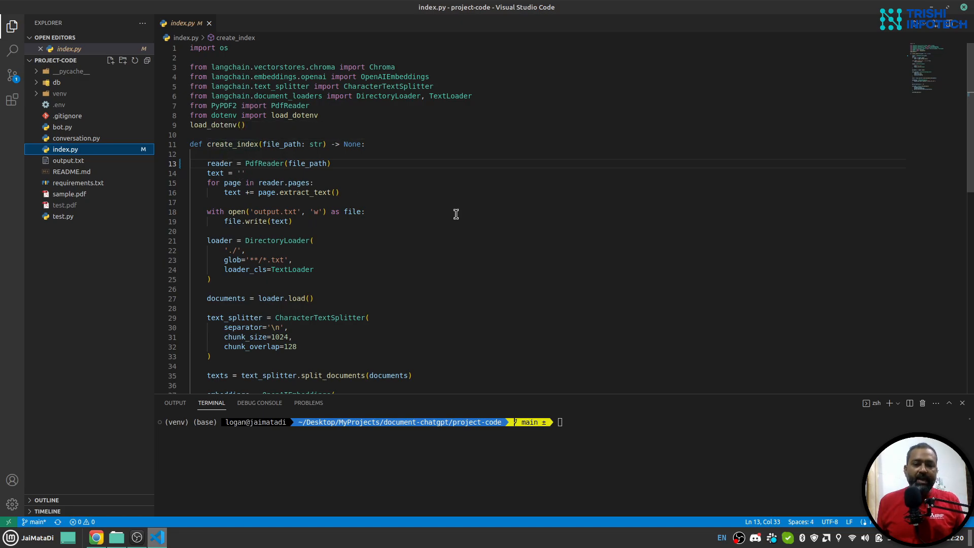
mouse_move(403, 216)
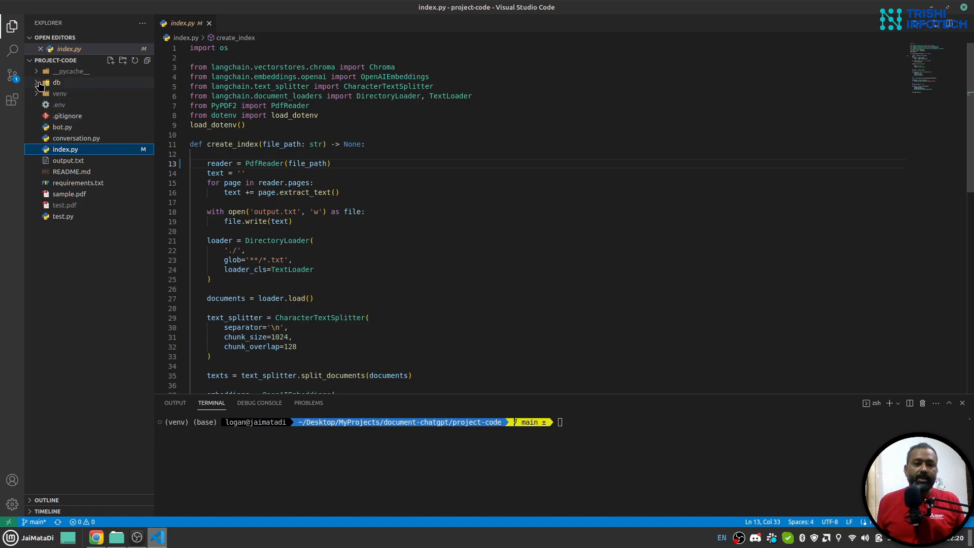
left_click(56, 82)
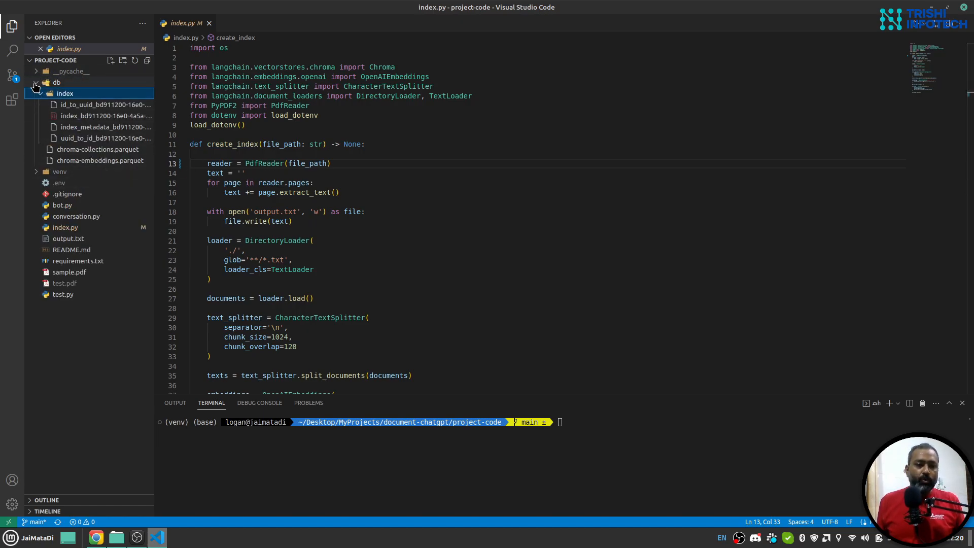
left_click(65, 93)
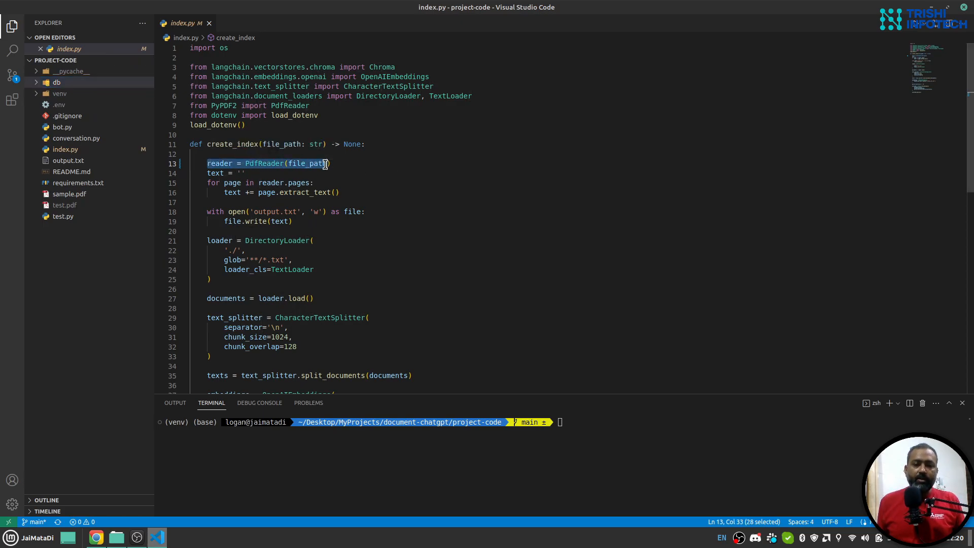
scroll("up", 3)
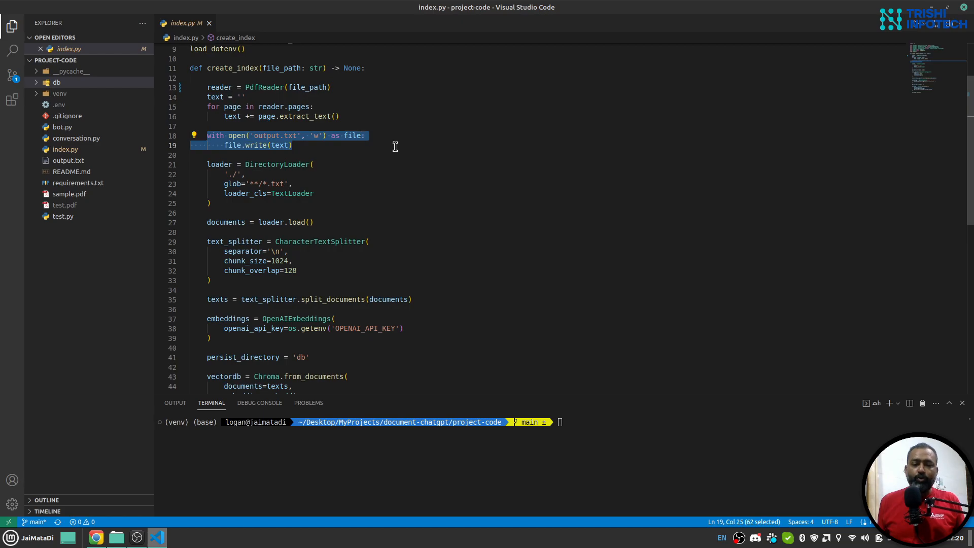
scroll("down", 3)
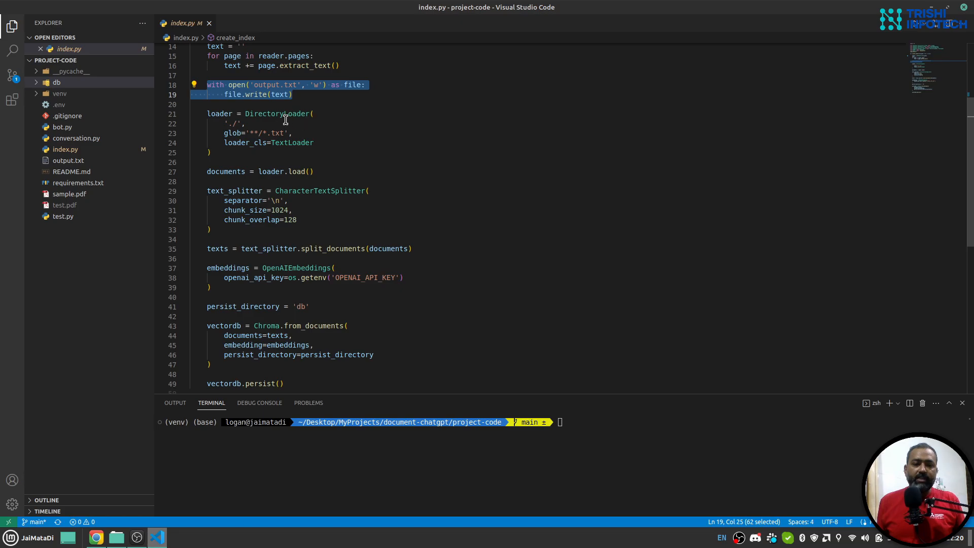
mouse_move(487, 146)
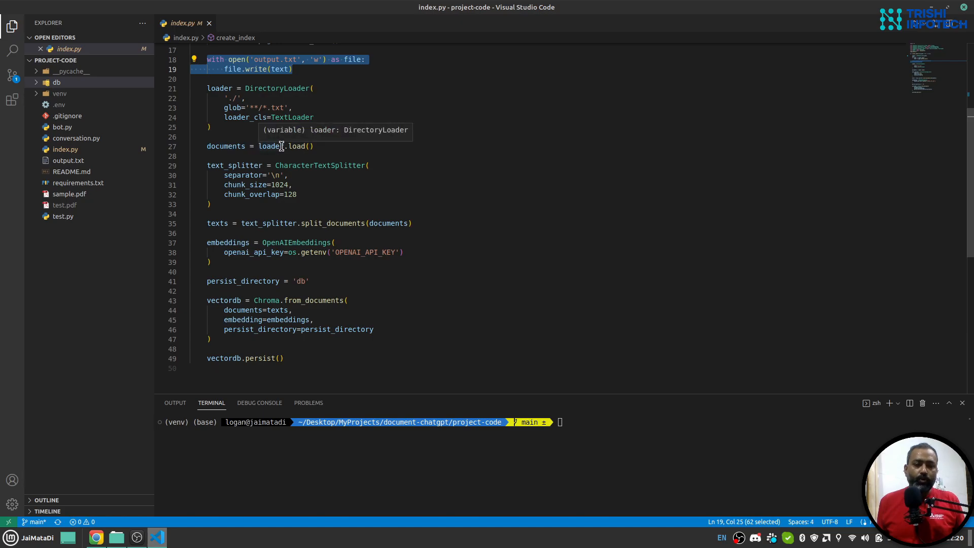
scroll("down", 3)
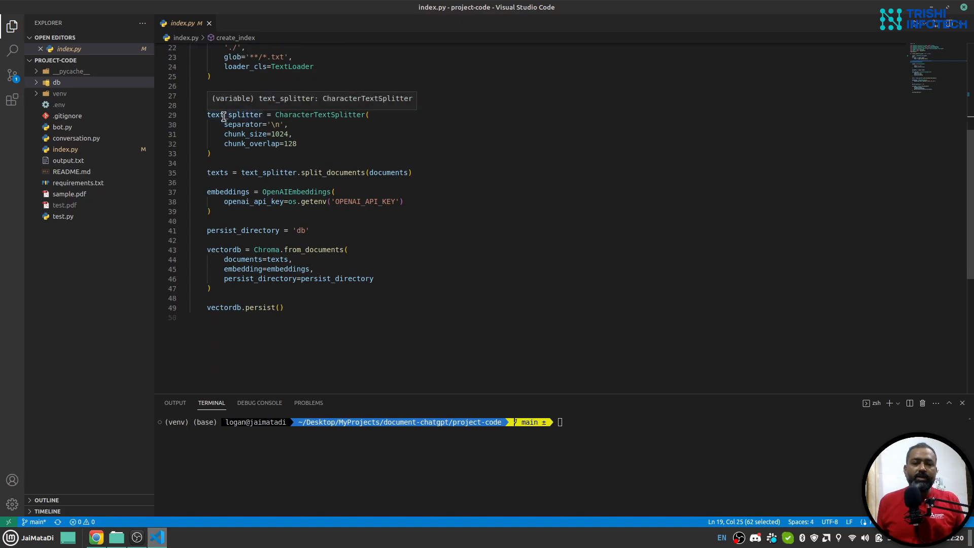
mouse_move(242, 123)
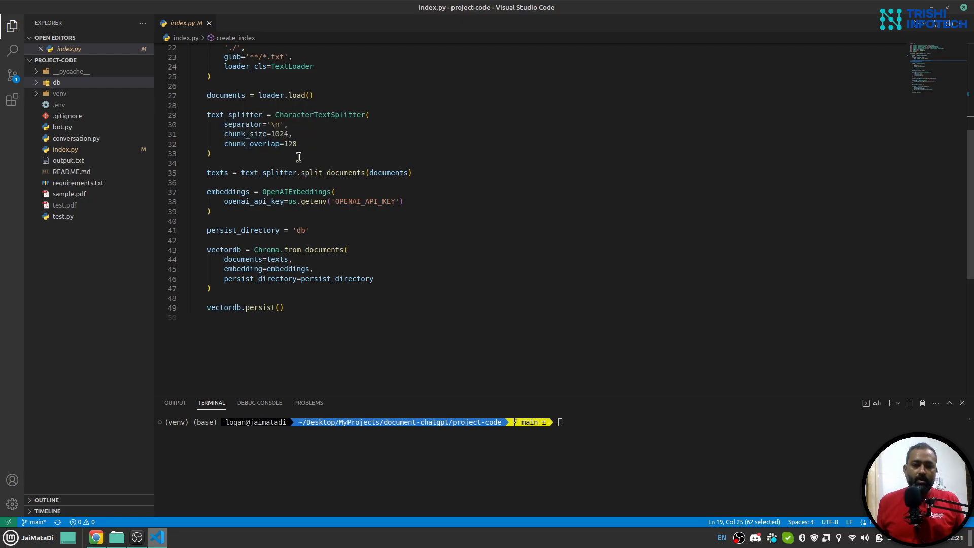
mouse_move(320, 114)
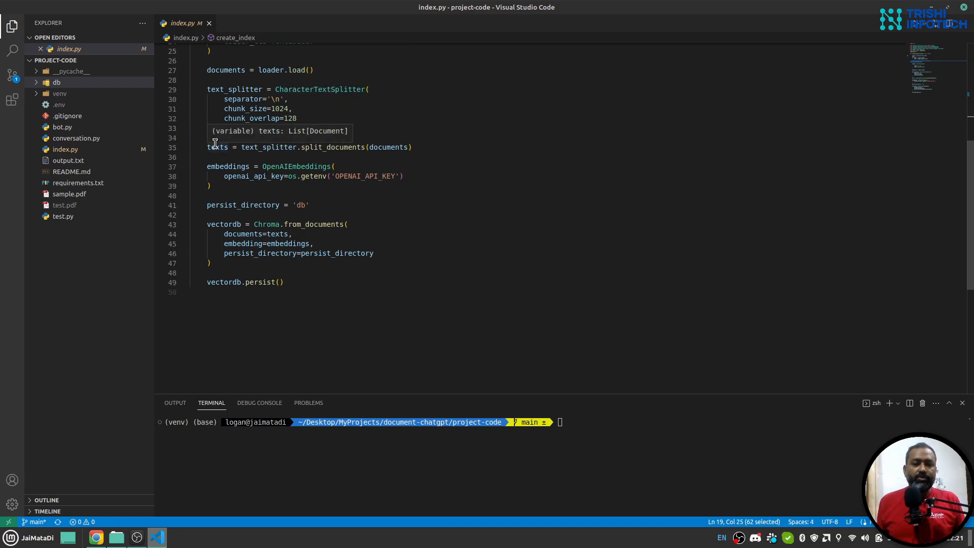
mouse_move(220, 70)
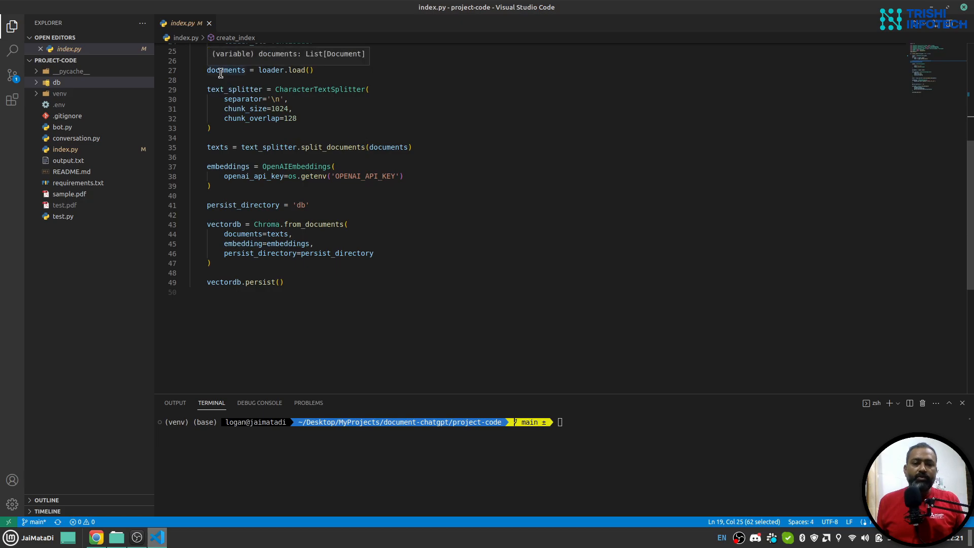
mouse_move(217, 147)
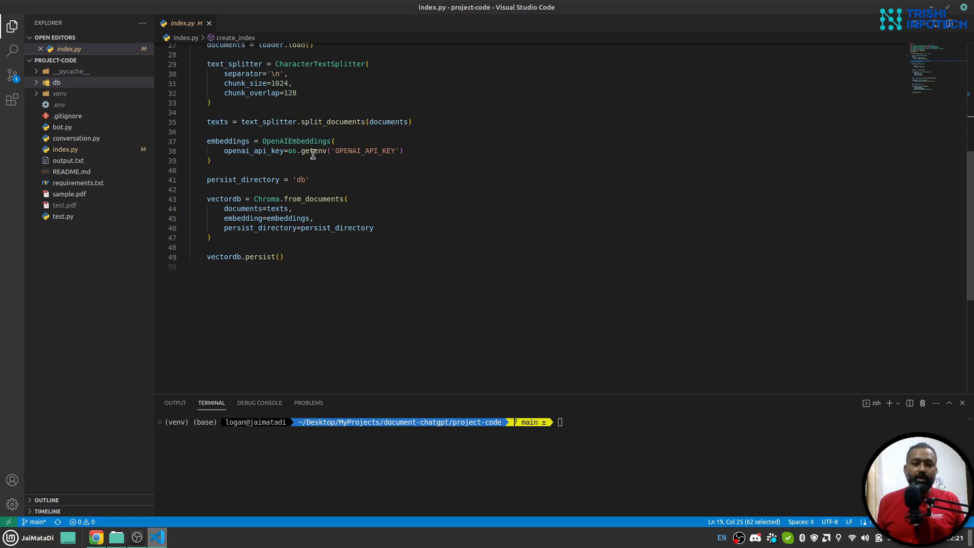
mouse_move(217, 122)
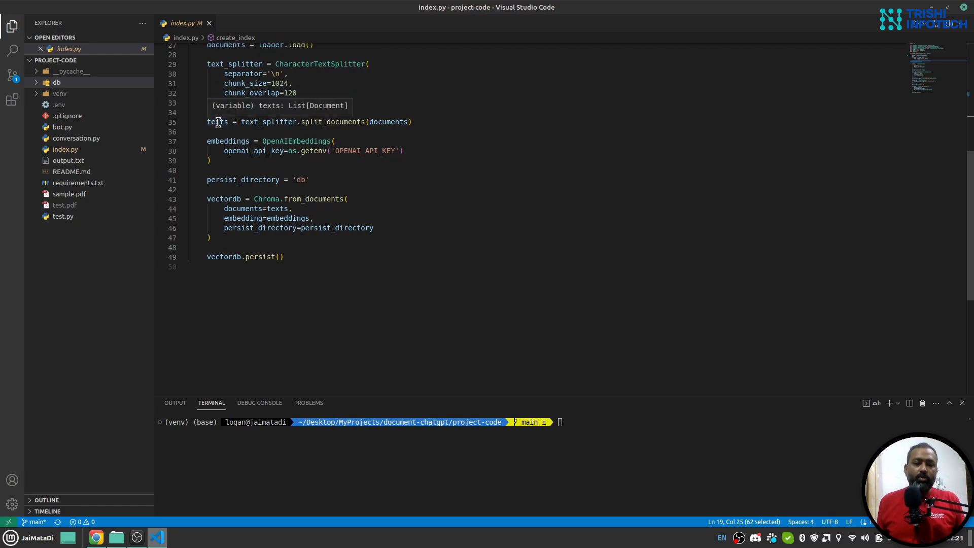
mouse_move(317, 150)
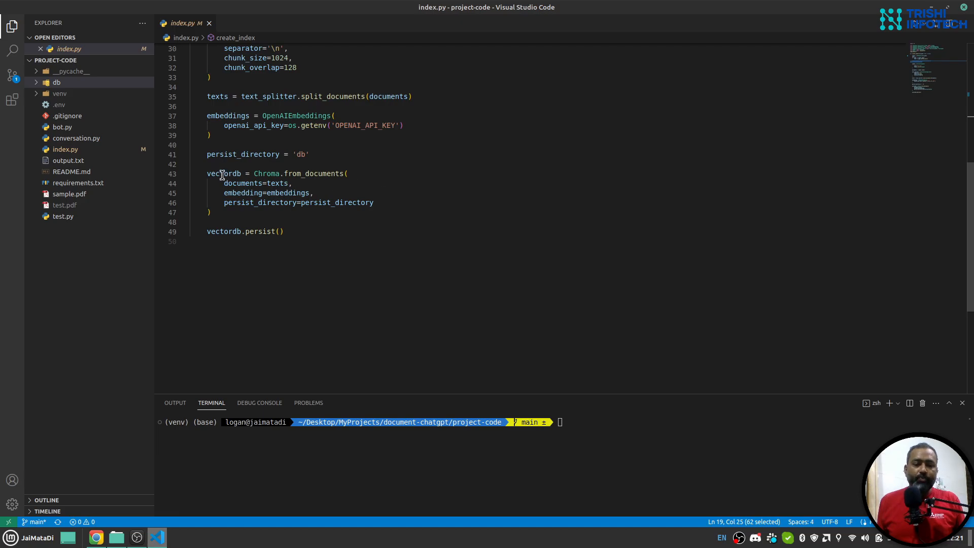
mouse_move(231, 157)
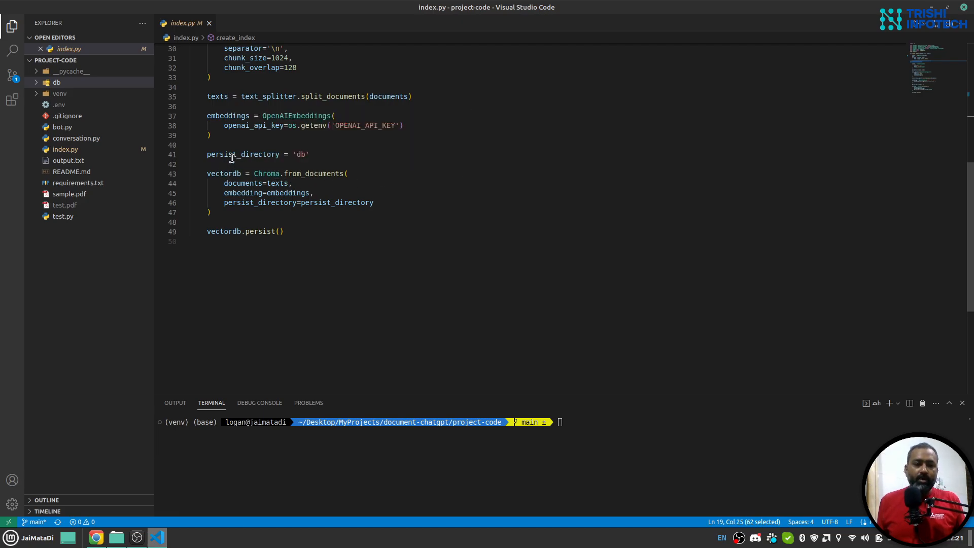
mouse_move(323, 202)
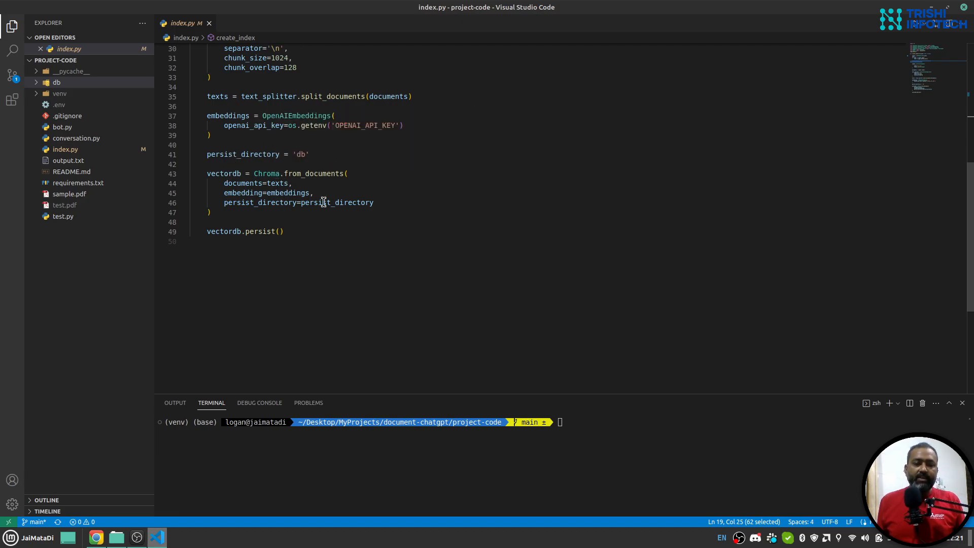
mouse_move(362, 230)
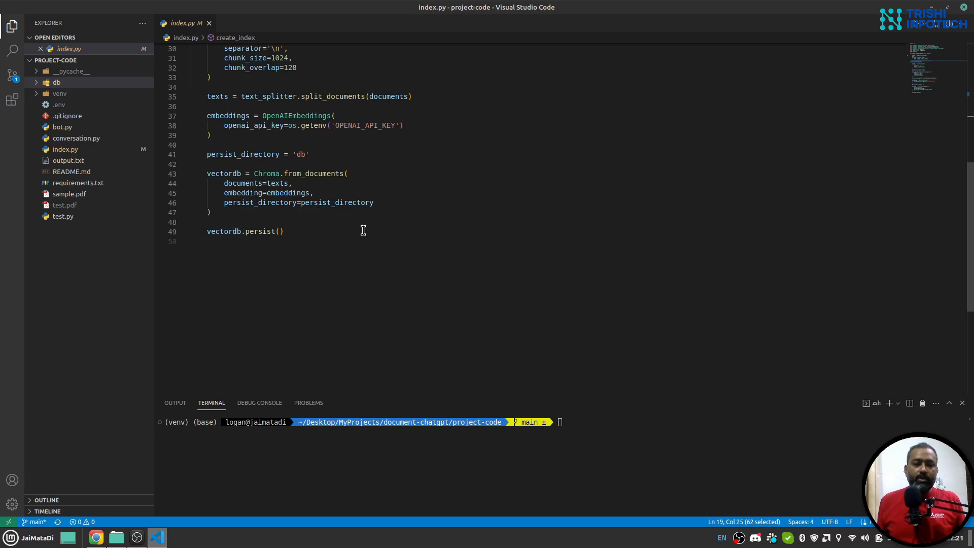
mouse_move(303, 227)
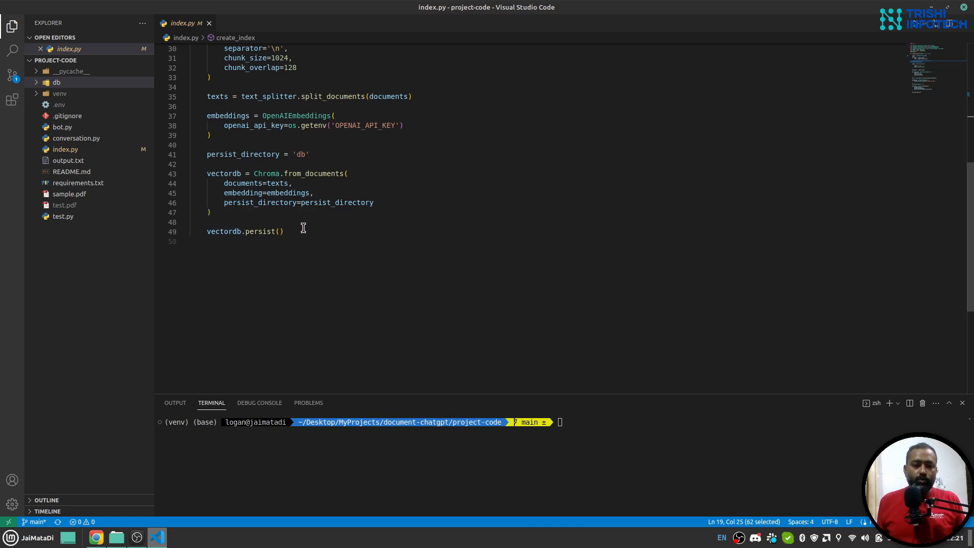
Delete the existing db folder and view sample.pdf's raw PDF source
scroll("up", 3)
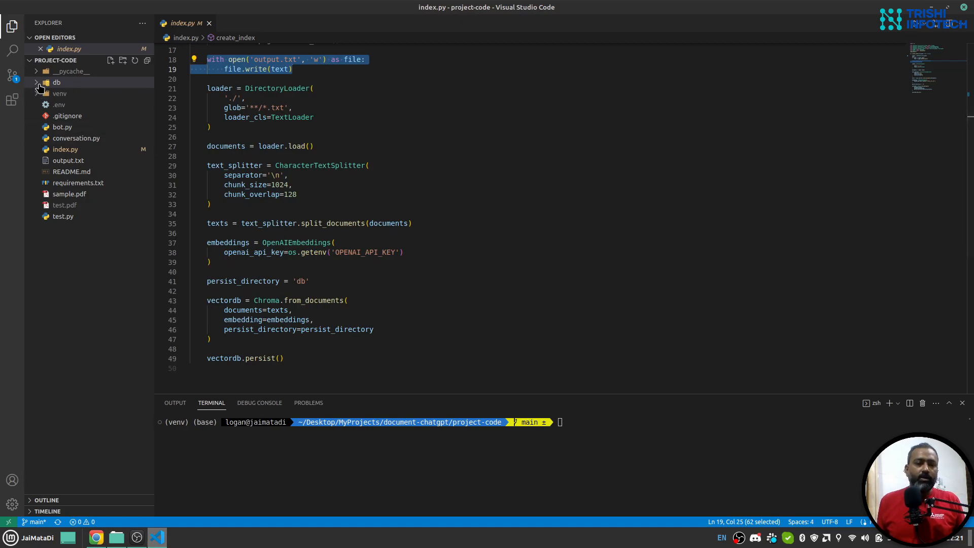
mouse_move(63, 87)
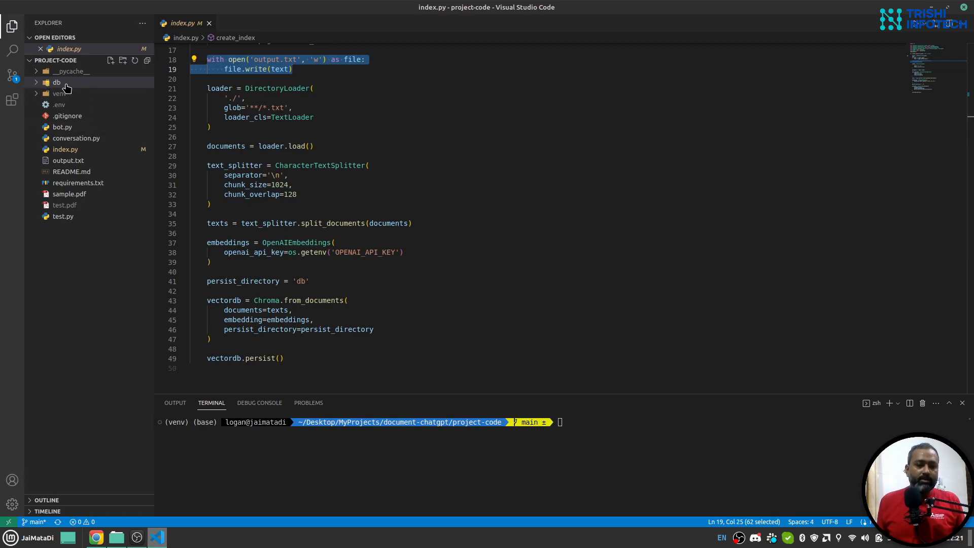
right_click(57, 82)
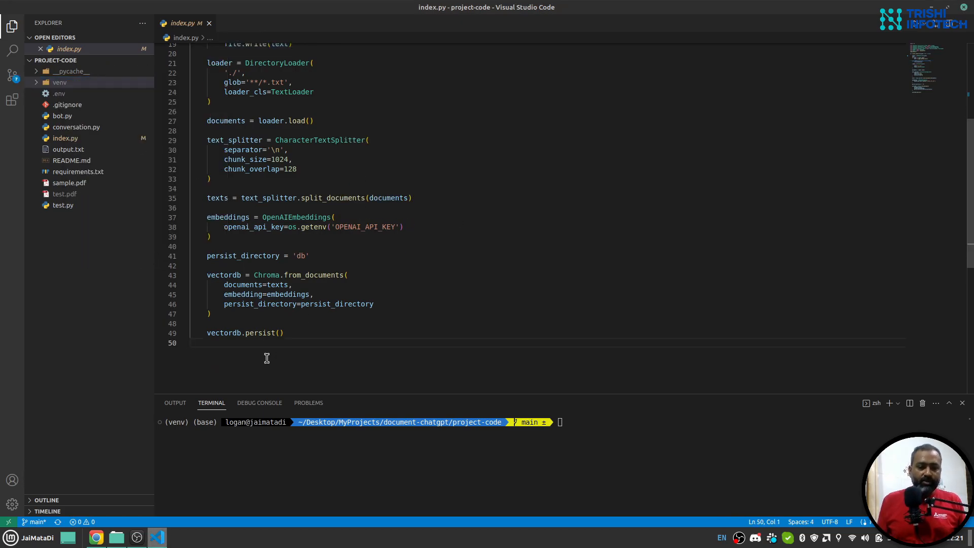
type("c")
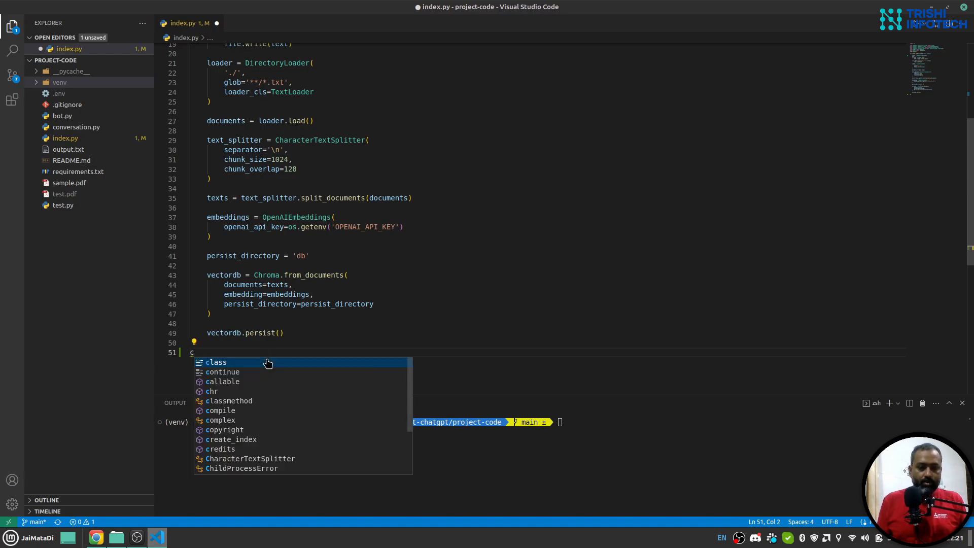
left_click(230, 439)
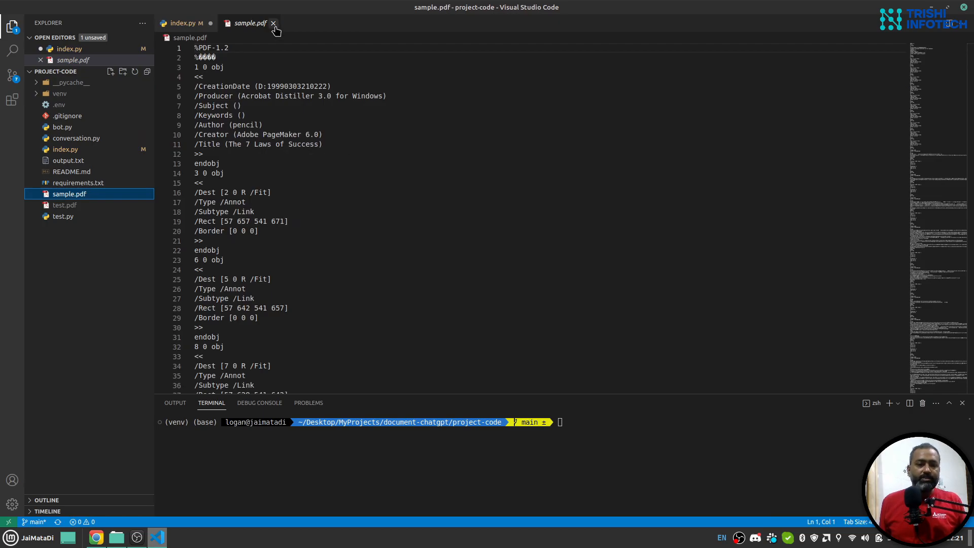
View the 7 Laws of Success PDF title page in Chrome, then return to the editor
left_click(95, 536)
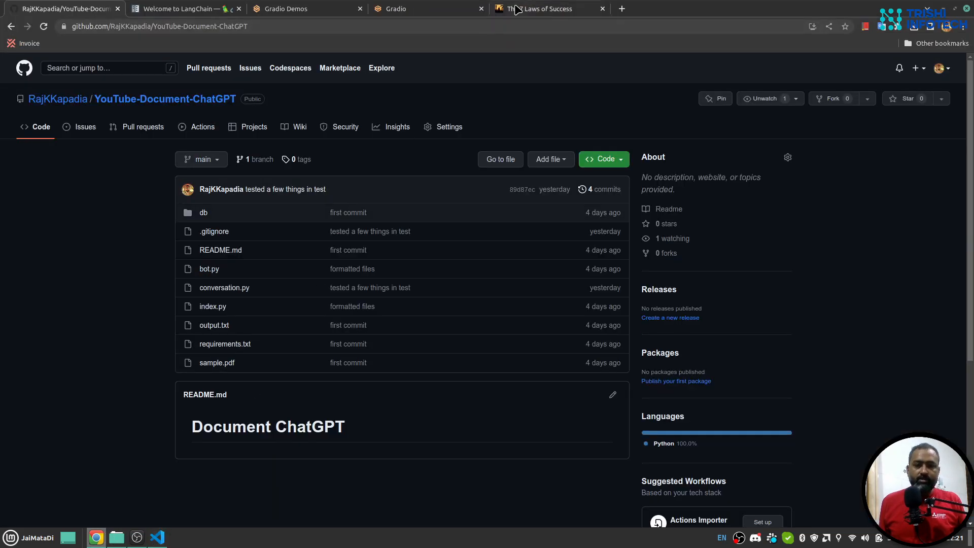
left_click(549, 8)
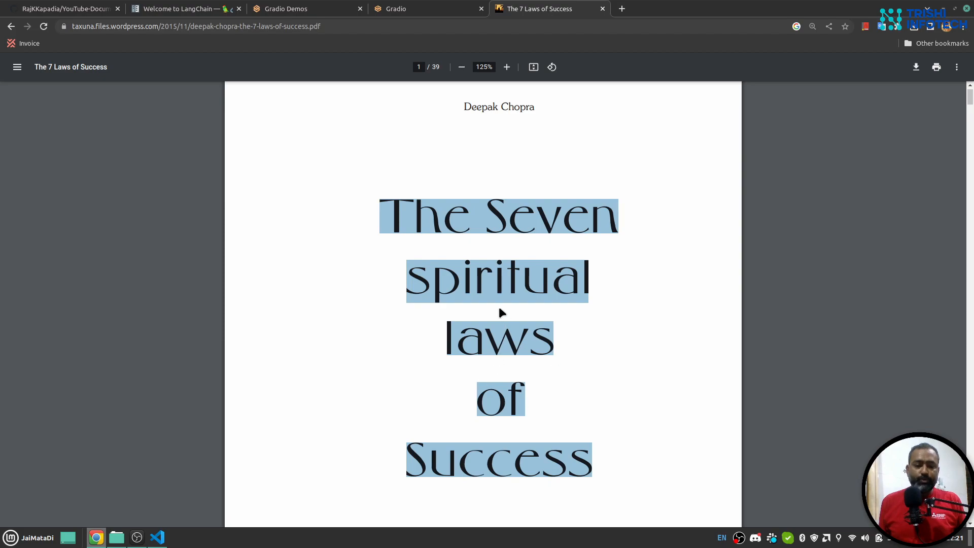
mouse_move(181, 544)
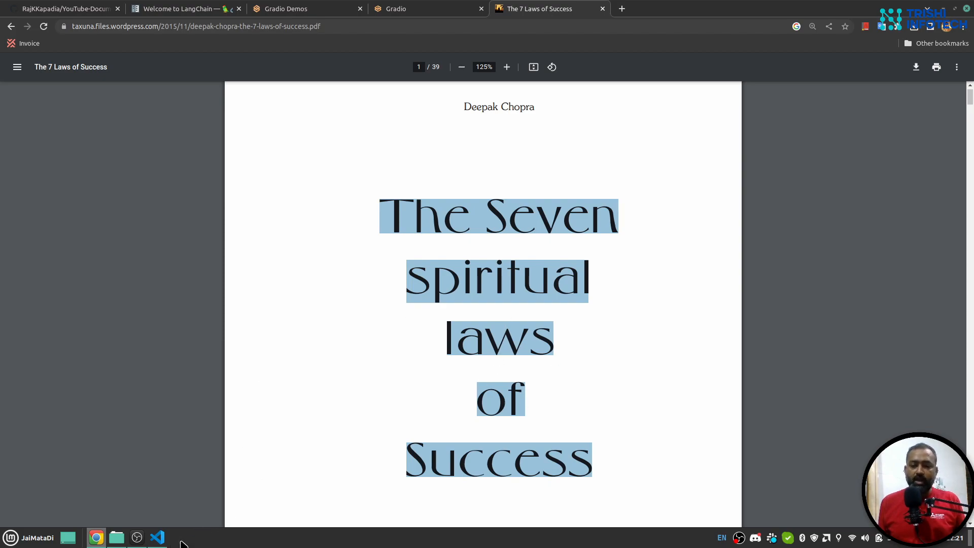
mouse_move(153, 521)
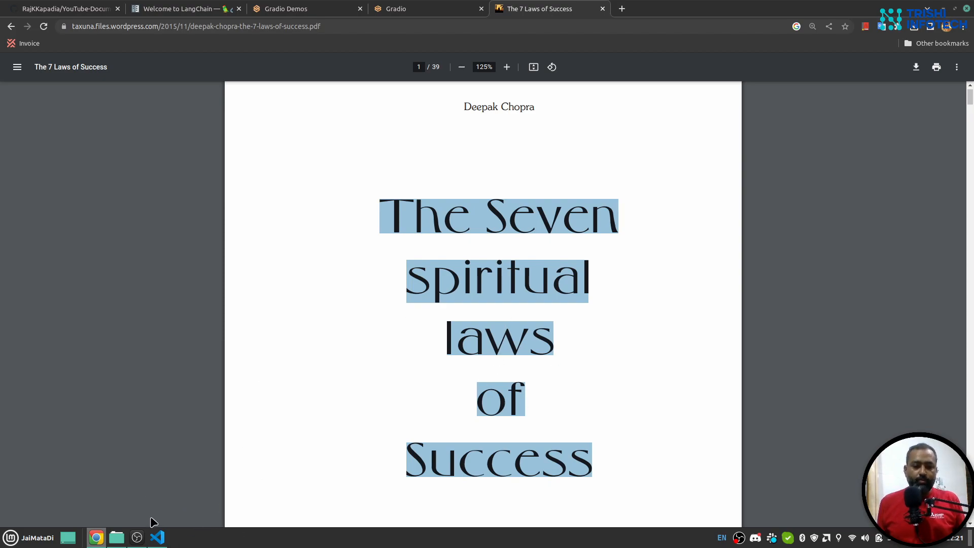
left_click(157, 537)
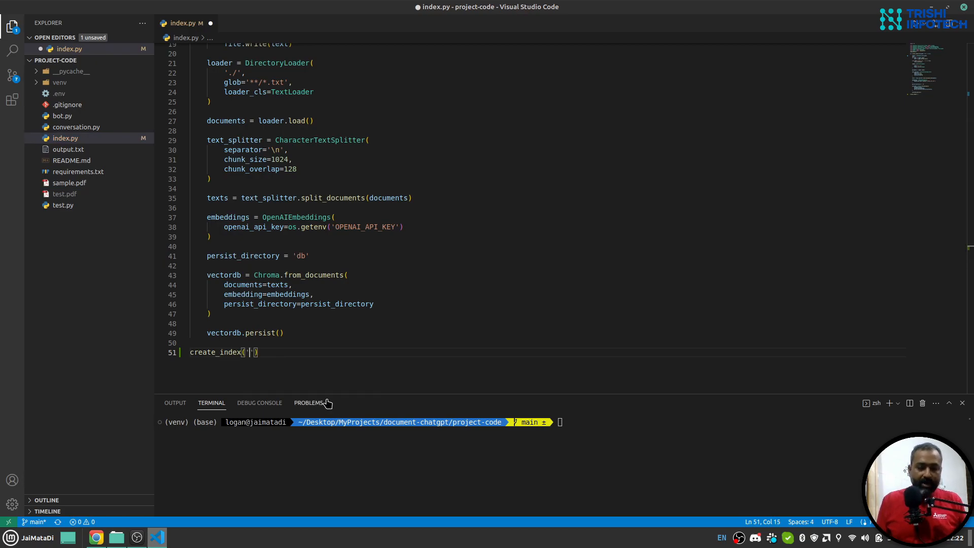
Run index.py with create_index('sample.pdf') and inspect the newly created db folder
type("sample.pdf")
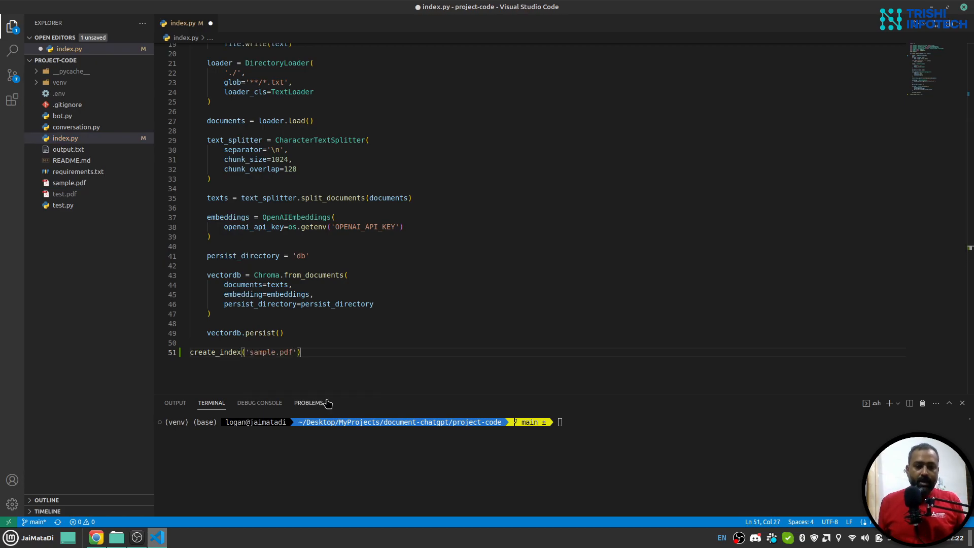
type("pyth")
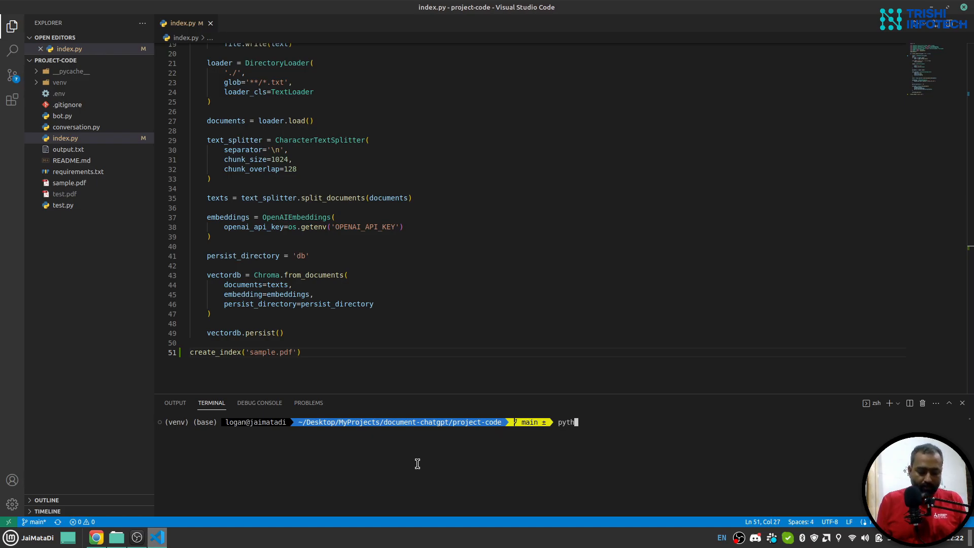
type("on index.py")
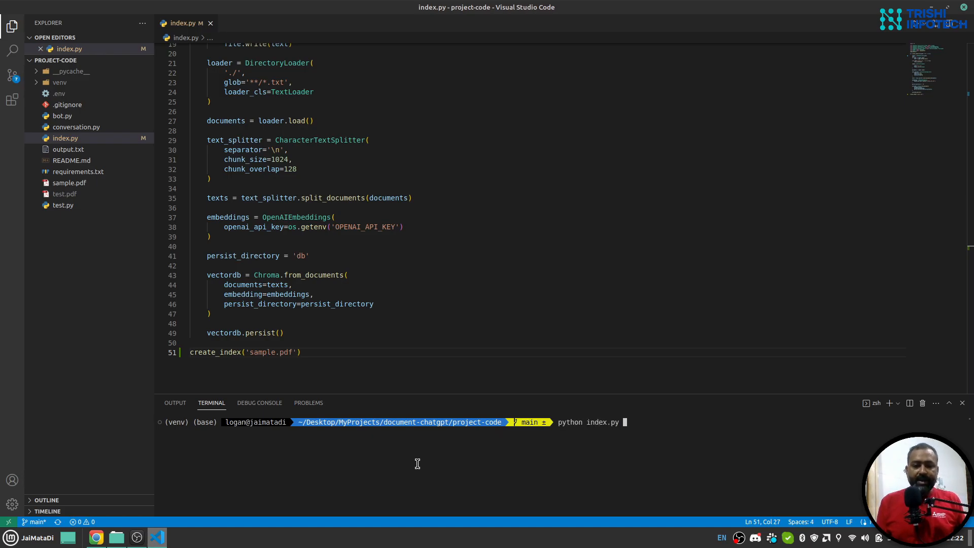
key("Return")
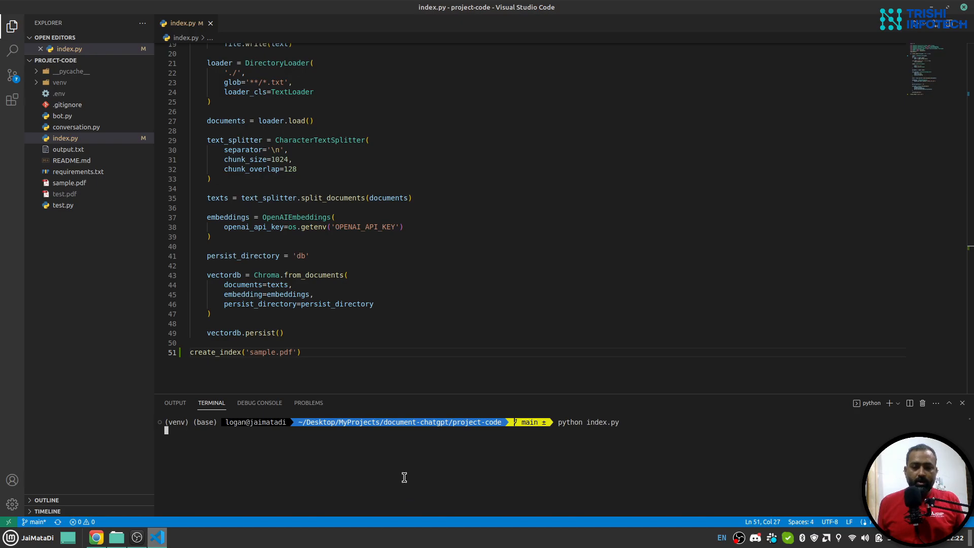
mouse_move(425, 462)
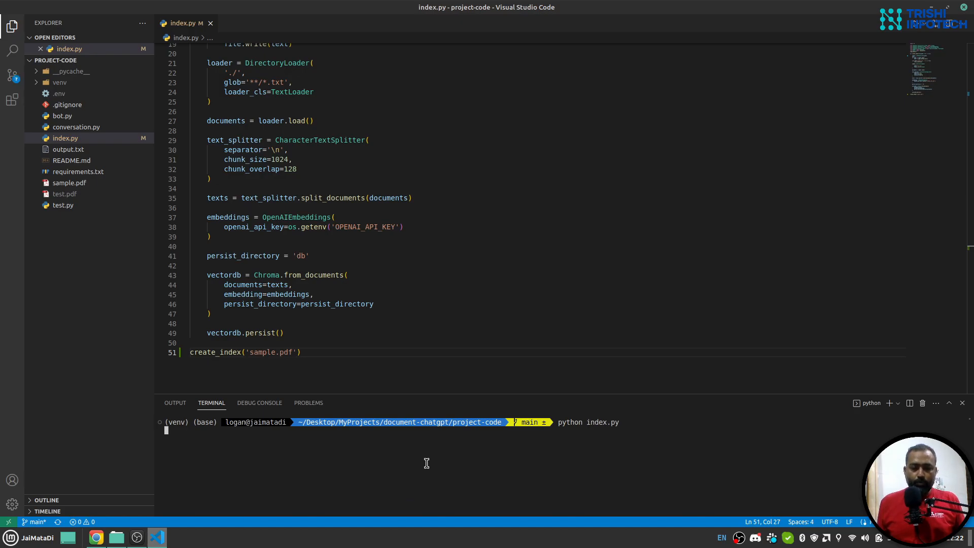
key("Return")
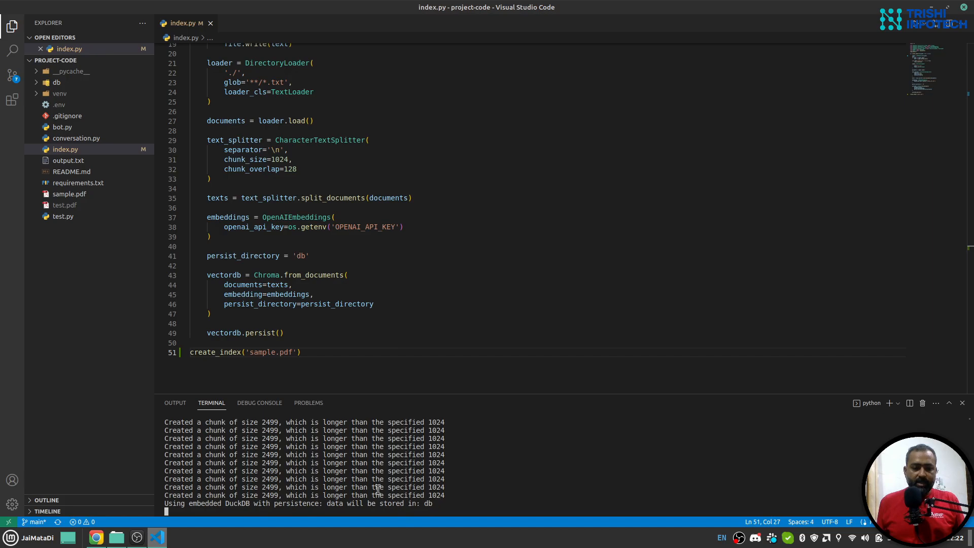
left_click(55, 82)
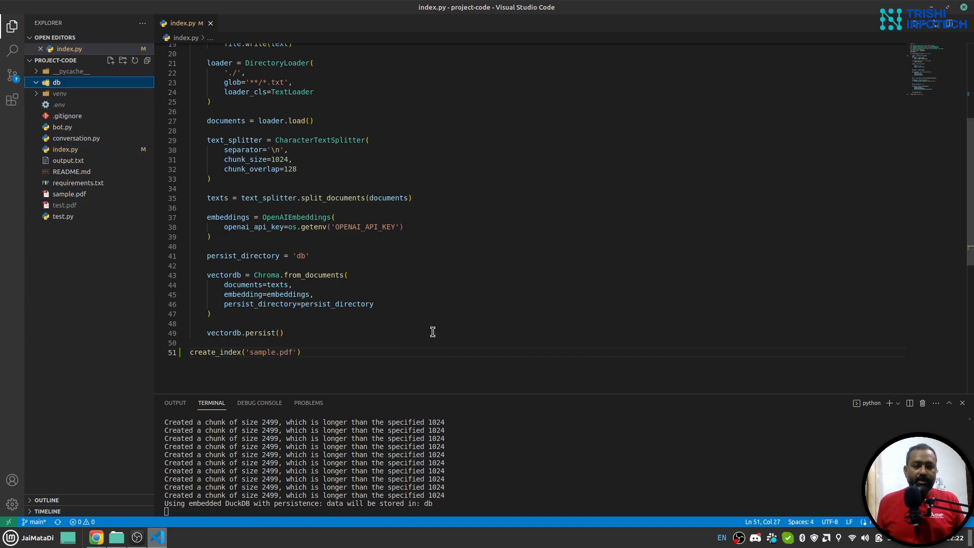
mouse_move(180, 290)
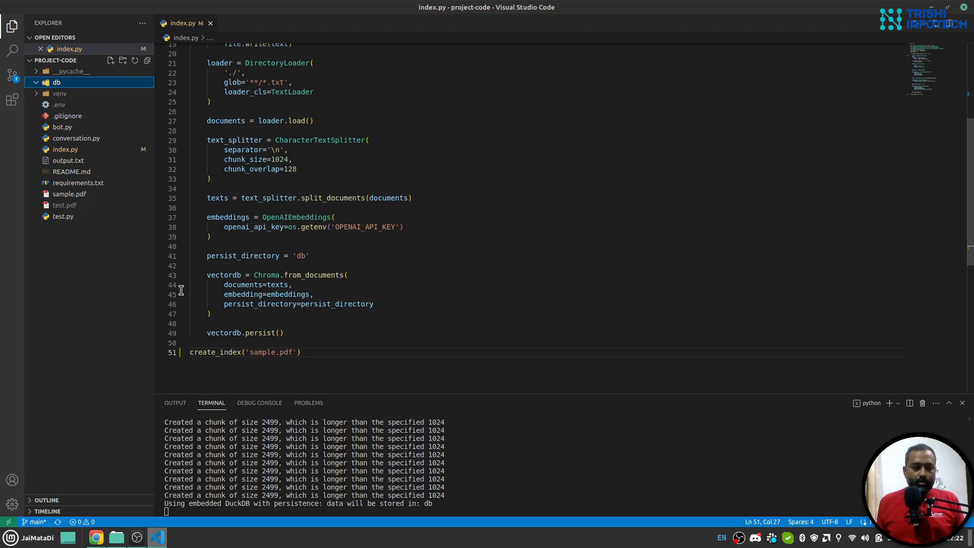
mouse_move(96, 142)
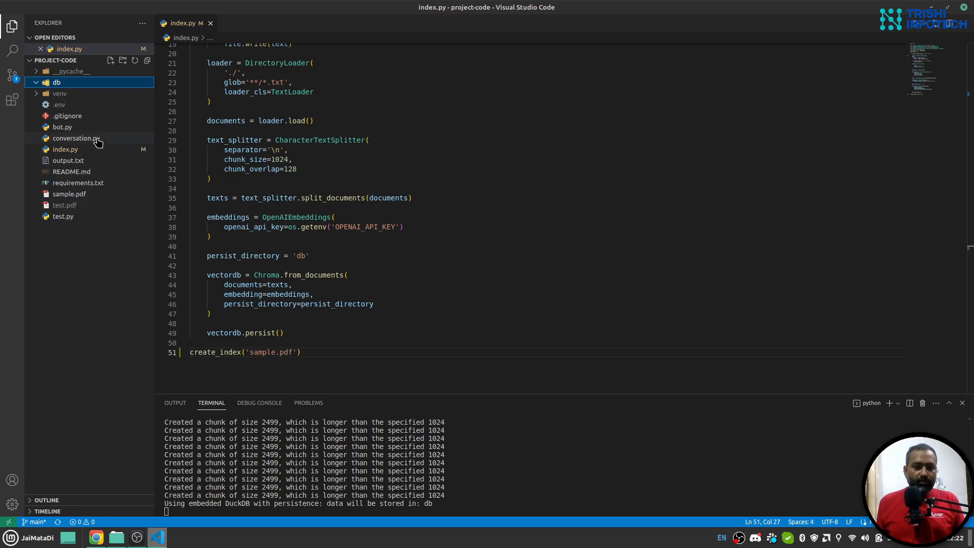
Review conversation.py's chain setup, scrolling through the create_conversation code
left_click(77, 138)
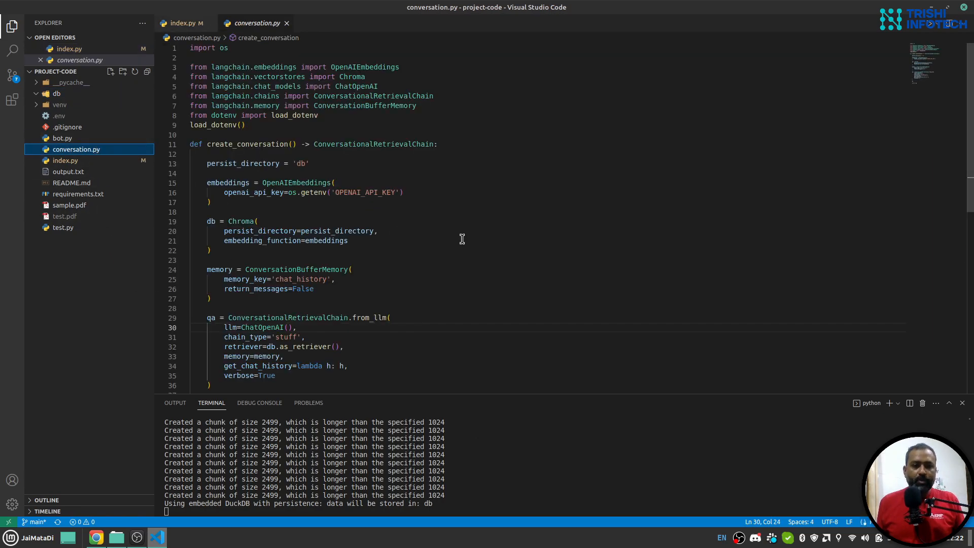
mouse_move(252, 143)
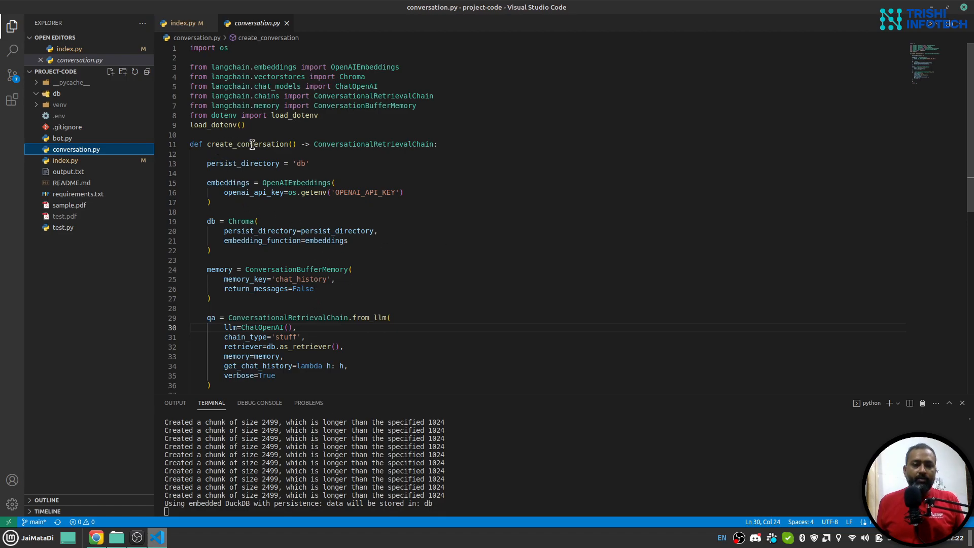
scroll("down", 3)
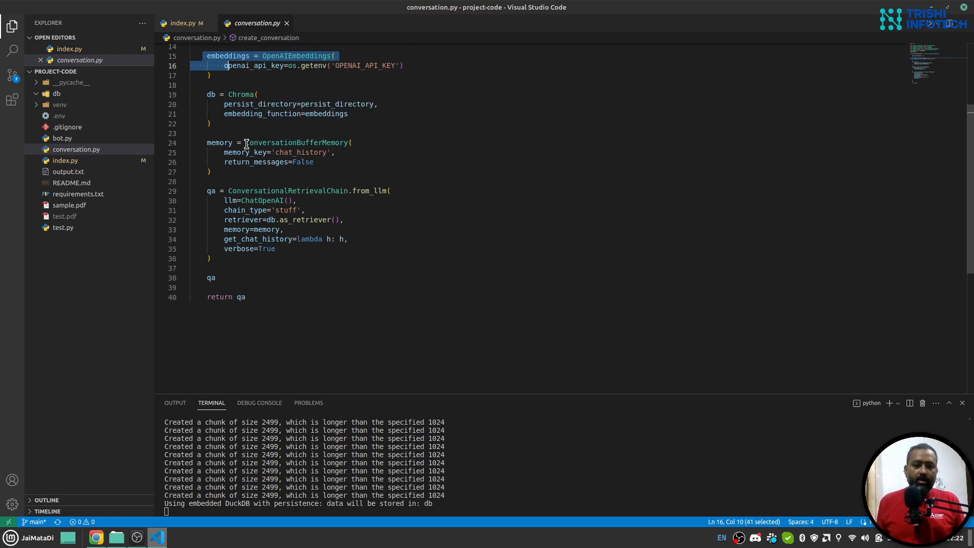
mouse_move(734, 211)
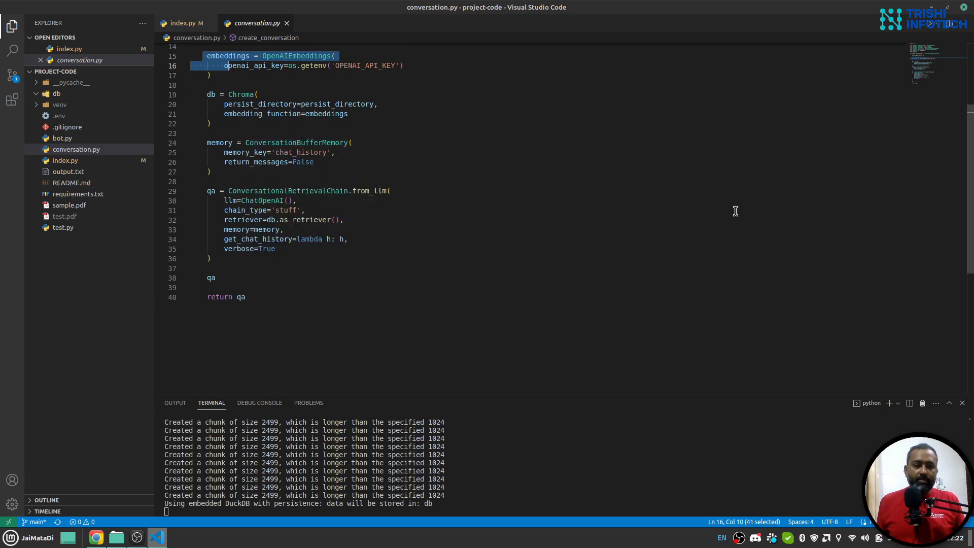
scroll("up", 3)
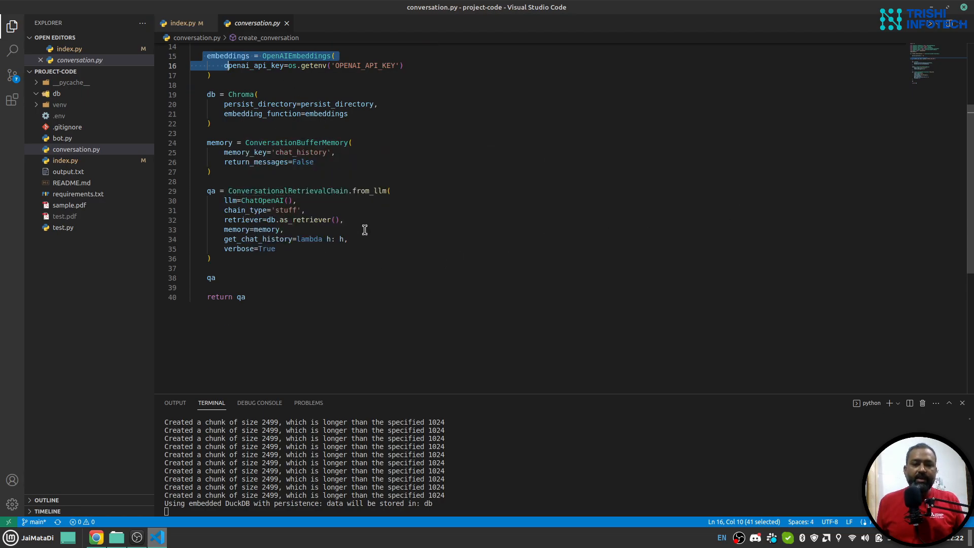
mouse_move(560, 254)
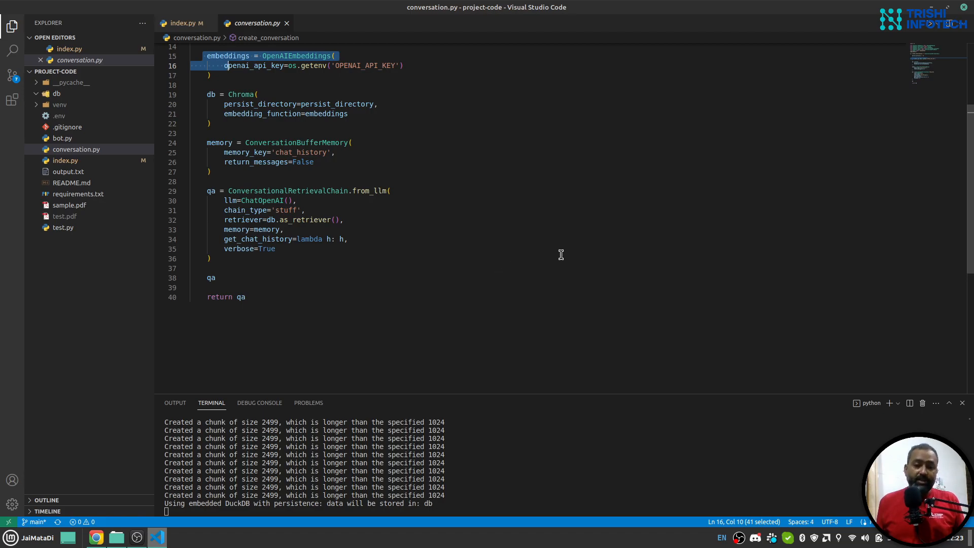
mouse_move(368, 190)
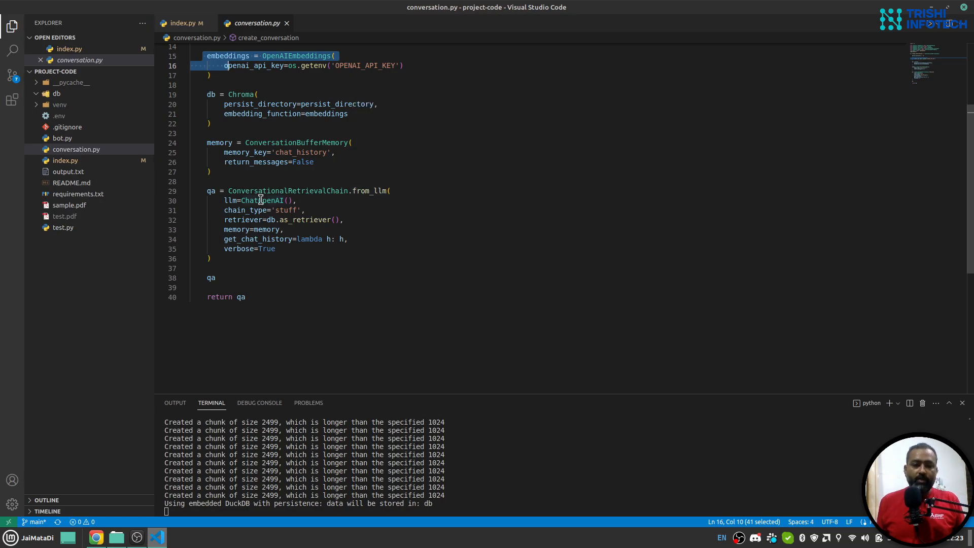
mouse_move(260, 200)
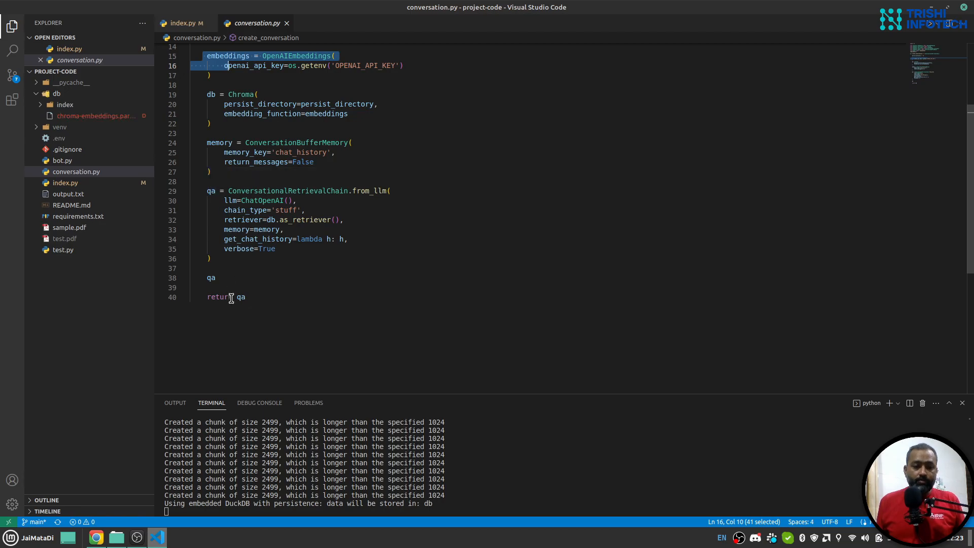
left_click(218, 278)
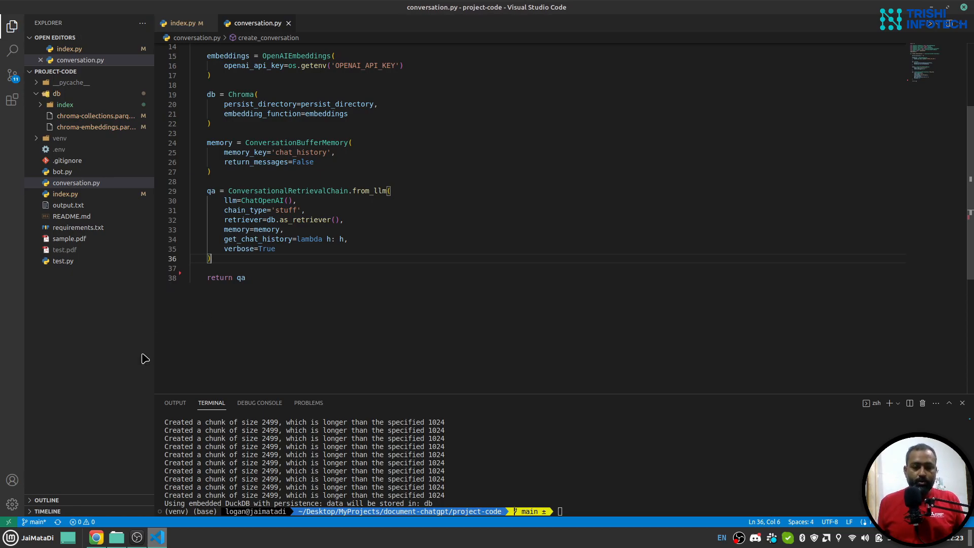
mouse_move(33, 167)
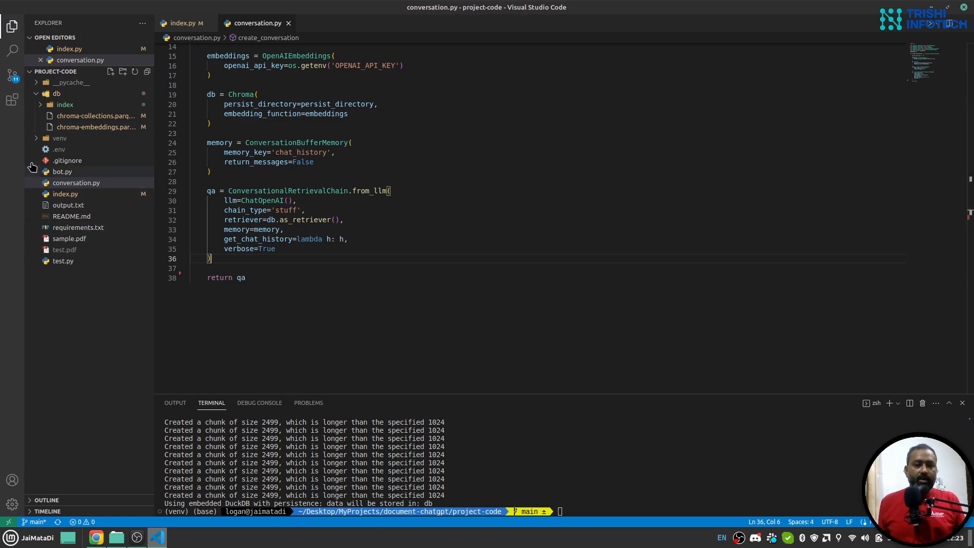
Switch to bot.py to view the qa setup, add_text and bot functions, and Gradio layout
left_click(56, 93)
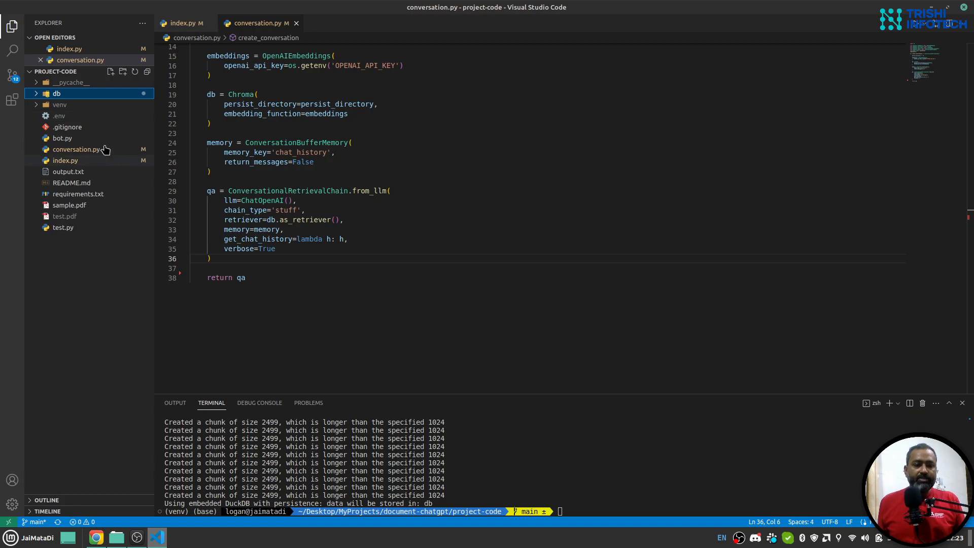
left_click(57, 93)
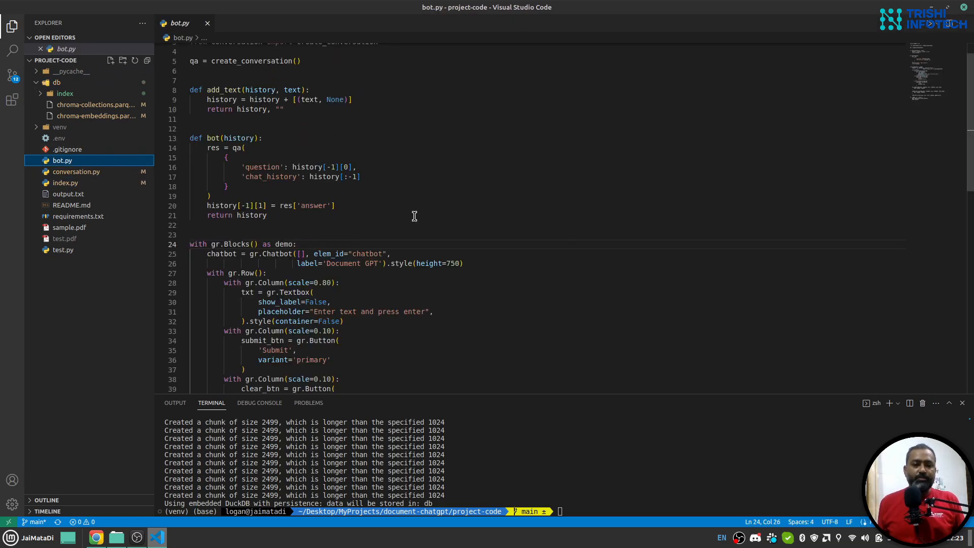
scroll("up", 3)
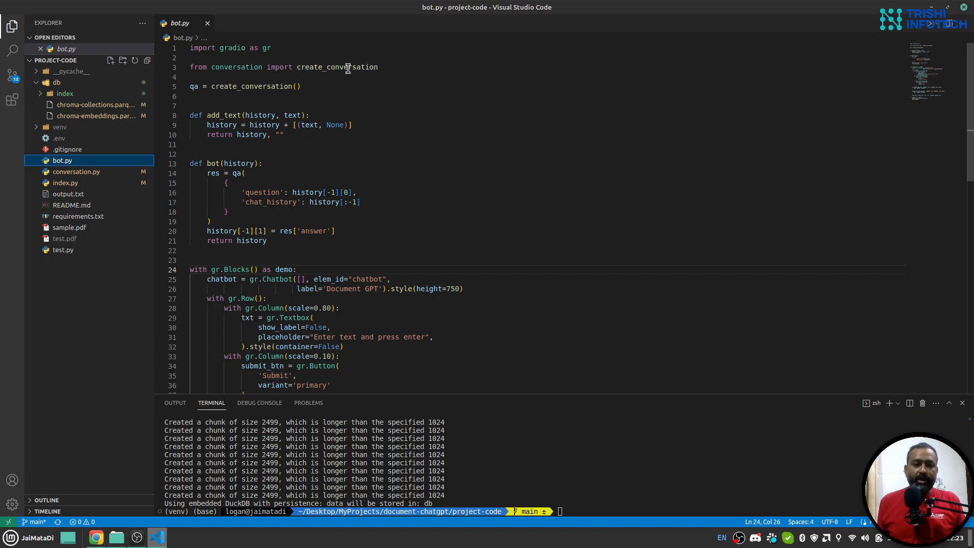
left_click(76, 171)
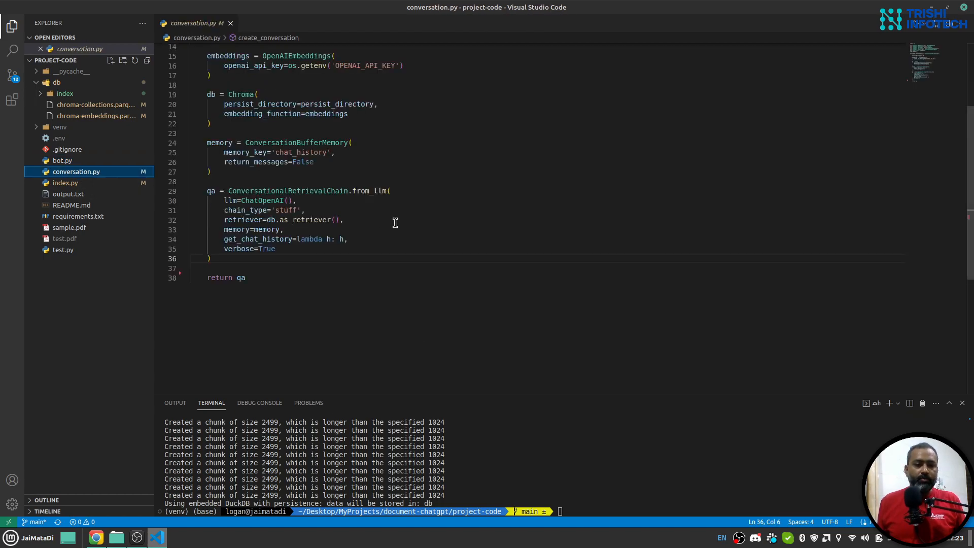
mouse_move(419, 244)
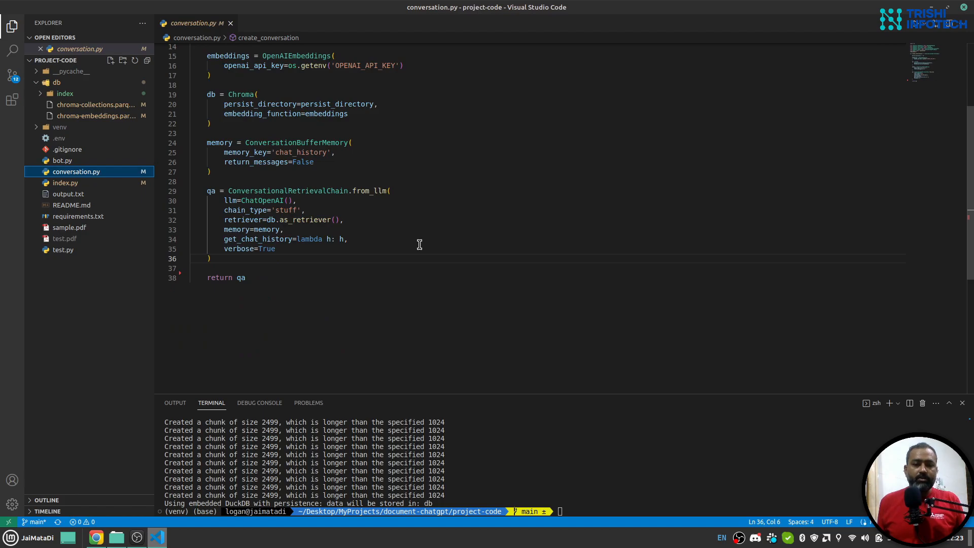
left_click(62, 160)
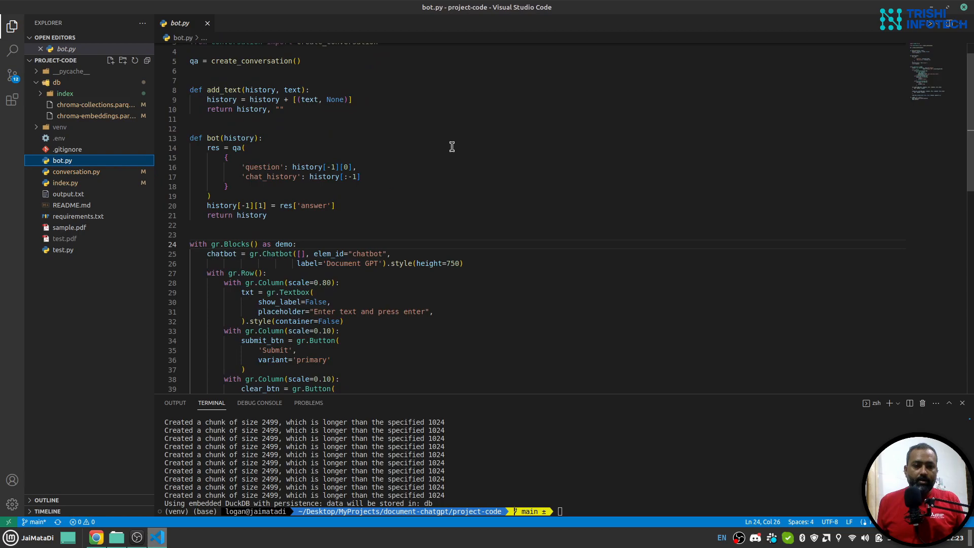
scroll("down", 3)
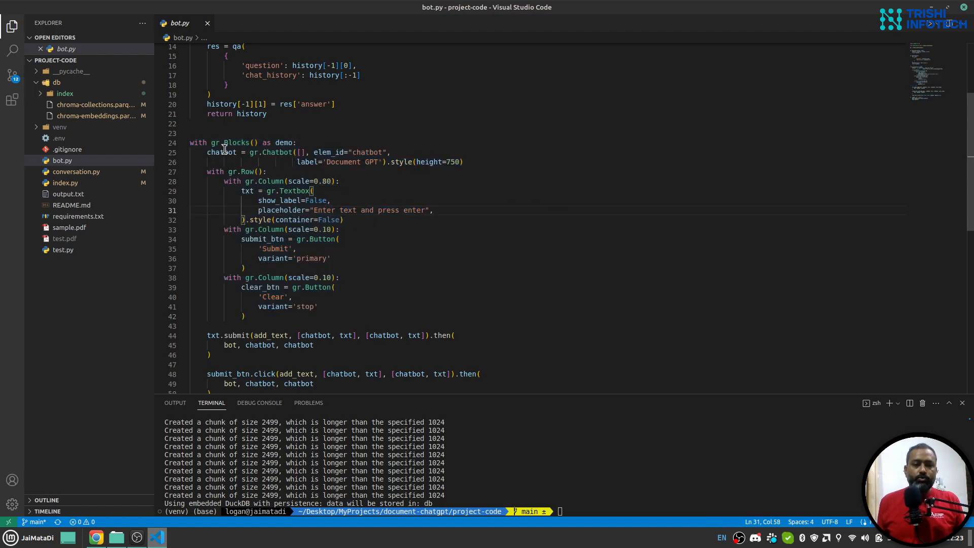
scroll("down", 3)
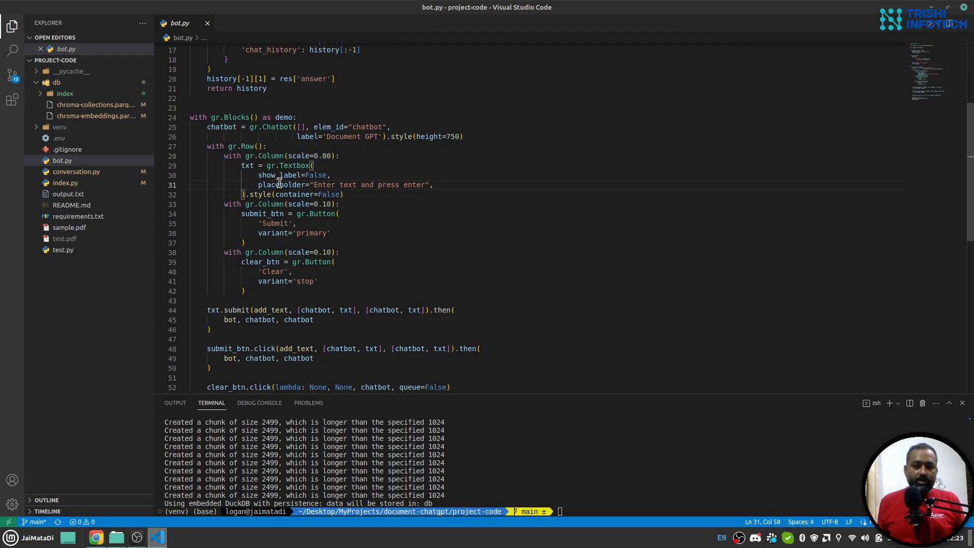
mouse_move(248, 165)
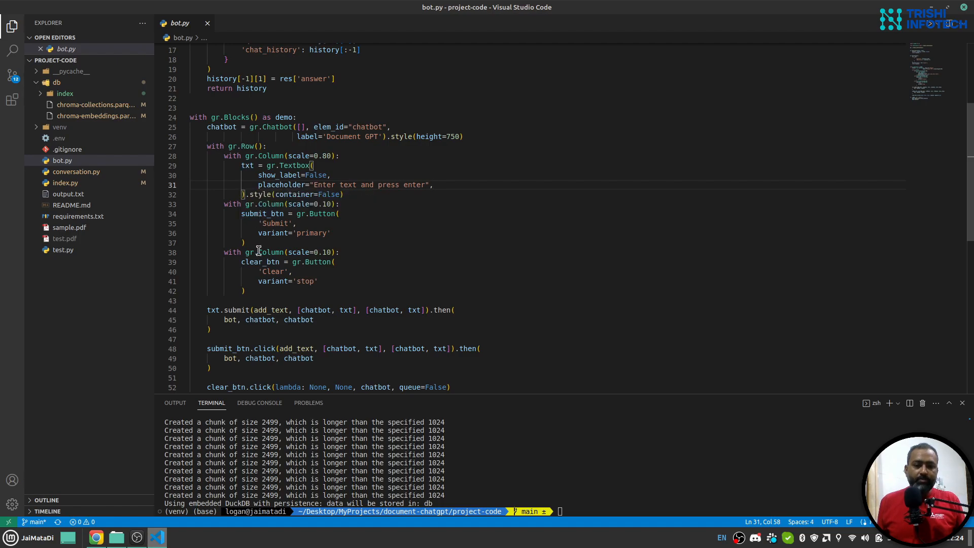
Bring up Chrome on the local Document GPT chat at 127.0.0.1:7860 with its two answers
left_click(96, 538)
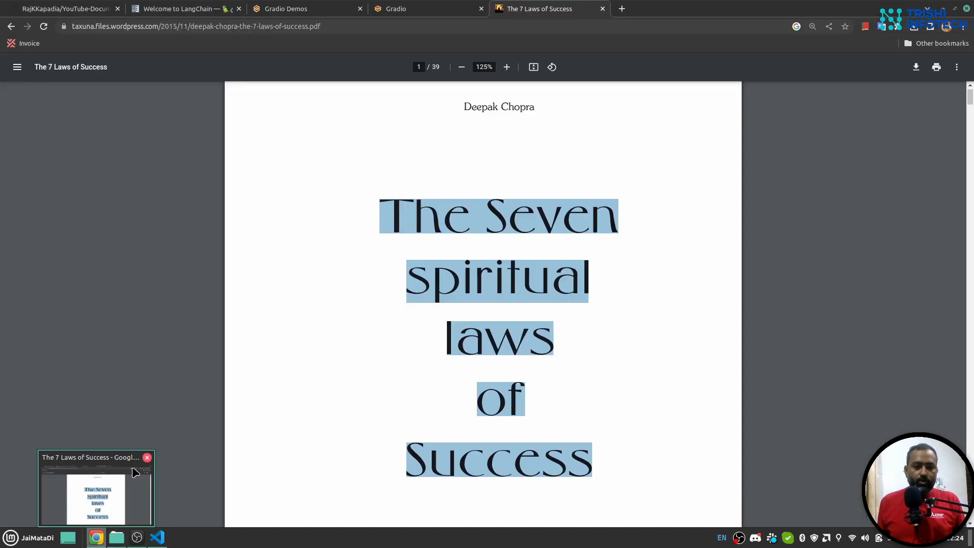
left_click(410, 9)
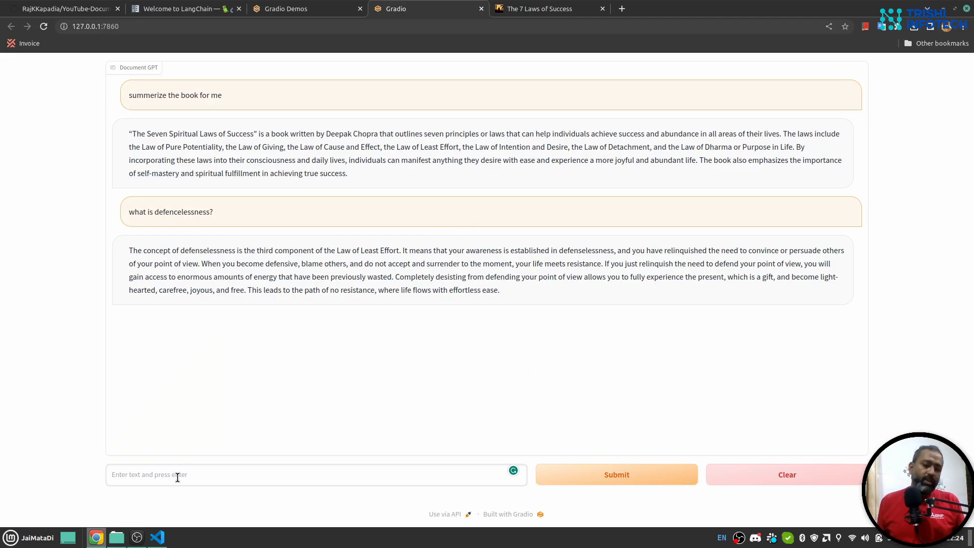
mouse_move(379, 280)
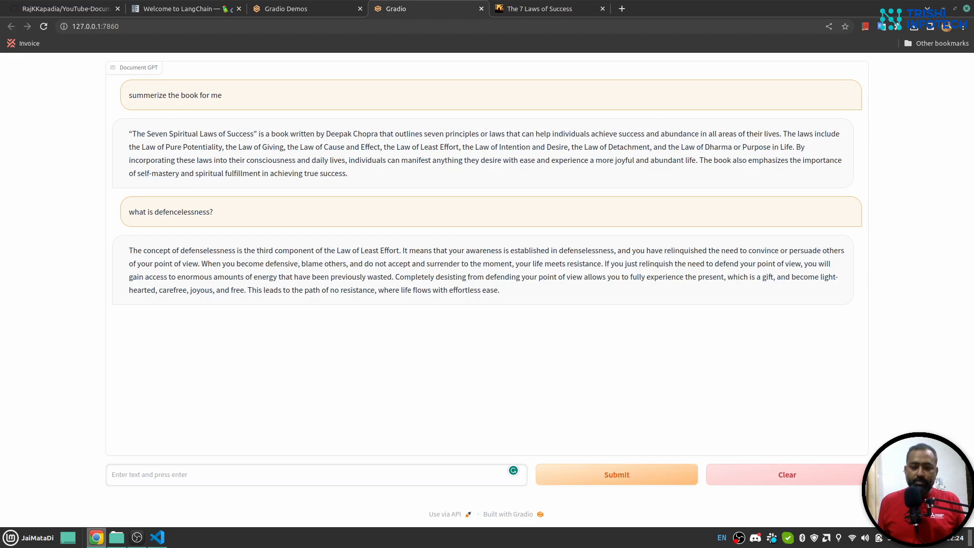
left_click(156, 537)
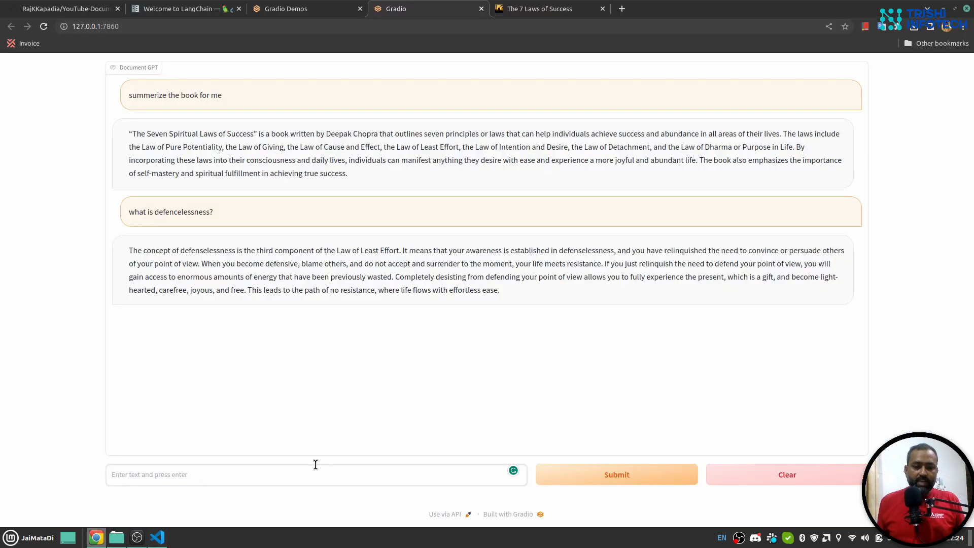
mouse_move(584, 477)
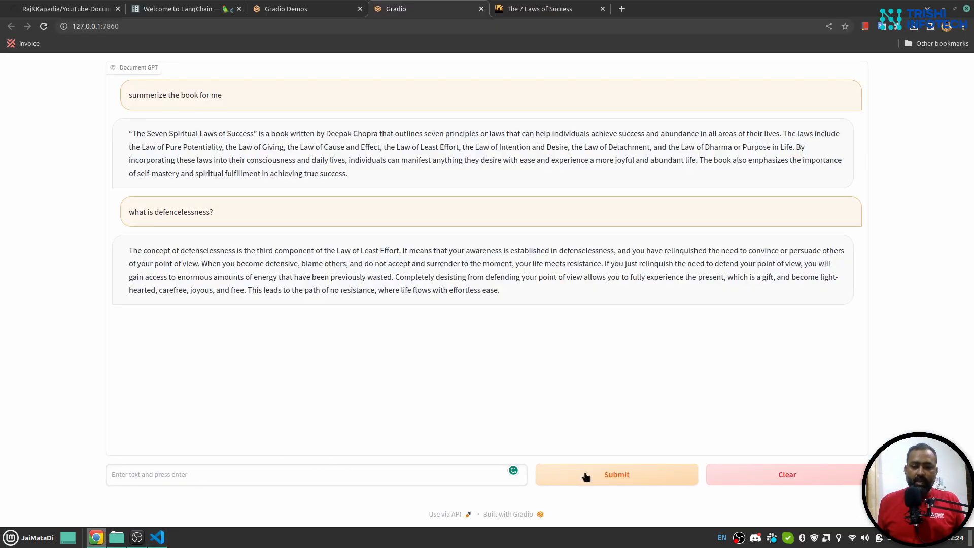
mouse_move(280, 480)
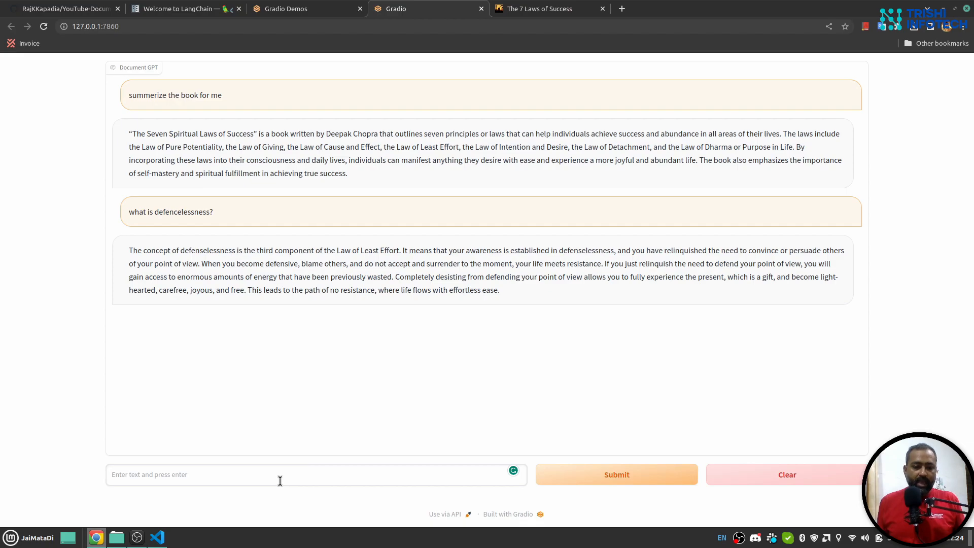
Return to bot.py and scroll between the event handlers and the bot function sending question and chat history
left_click(157, 537)
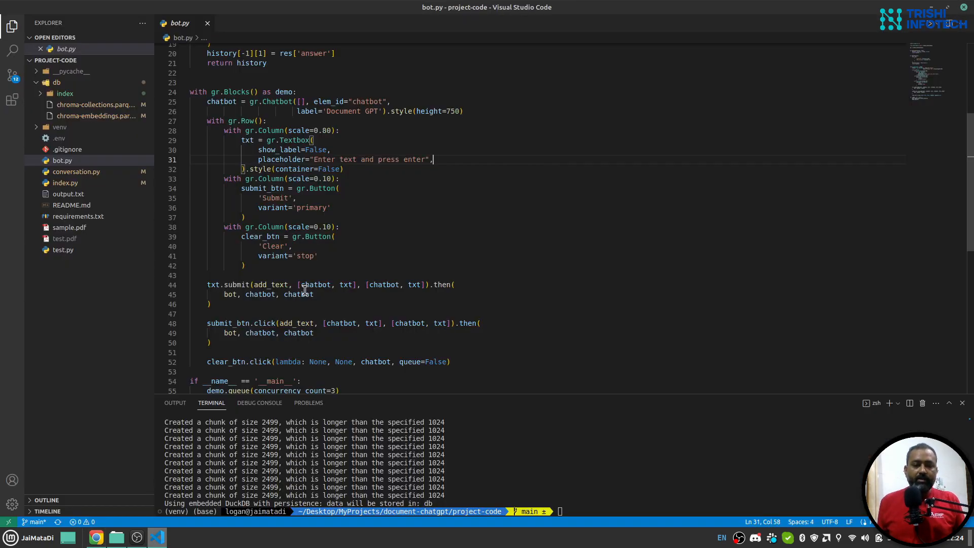
scroll("up", 3)
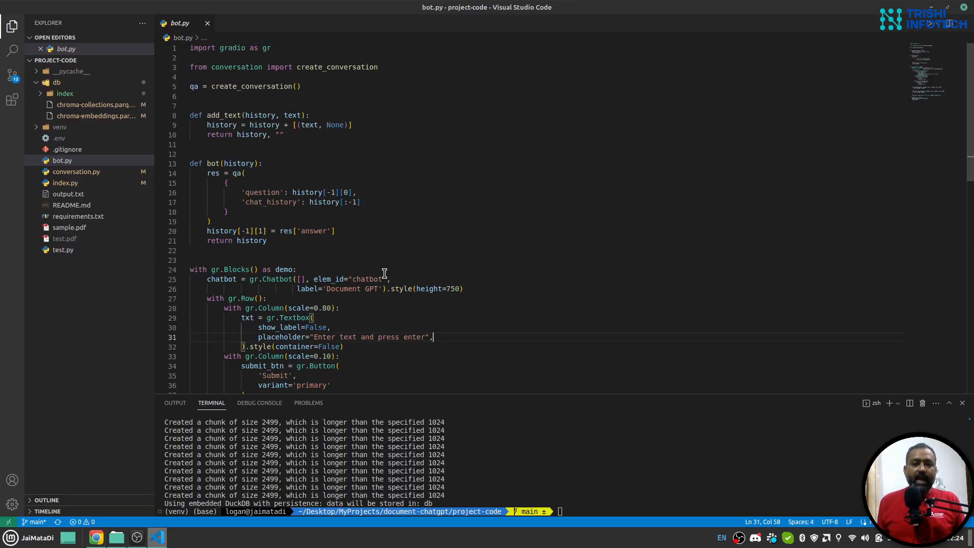
scroll("down", 3)
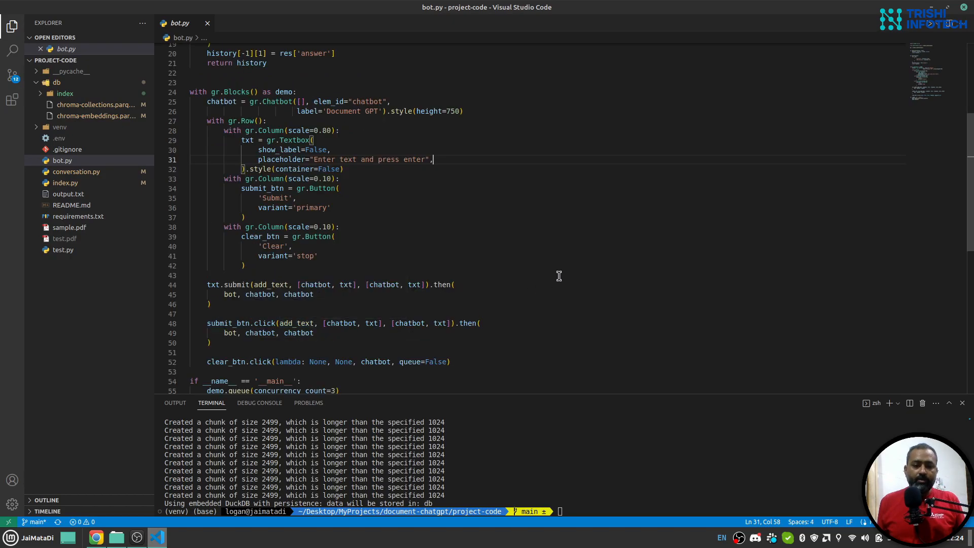
scroll("down", 3)
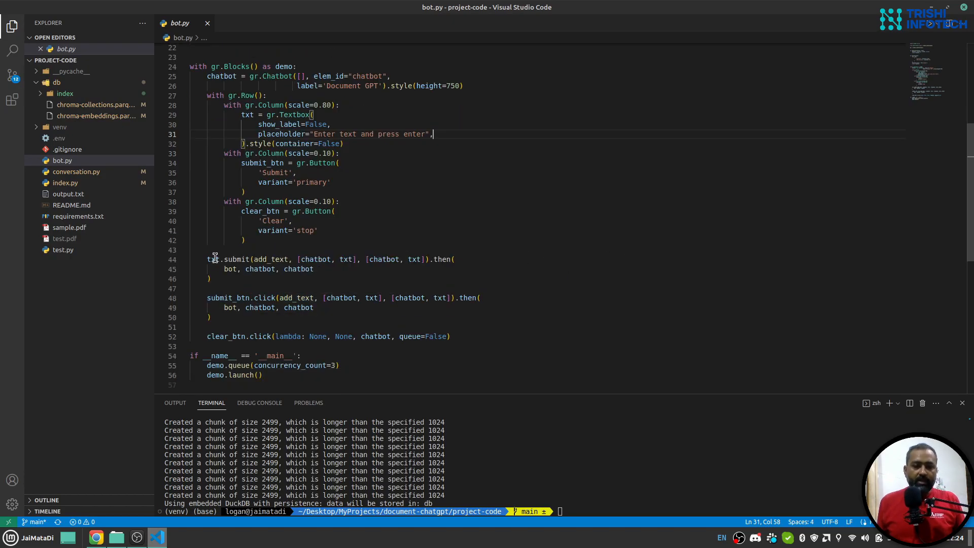
mouse_move(236, 259)
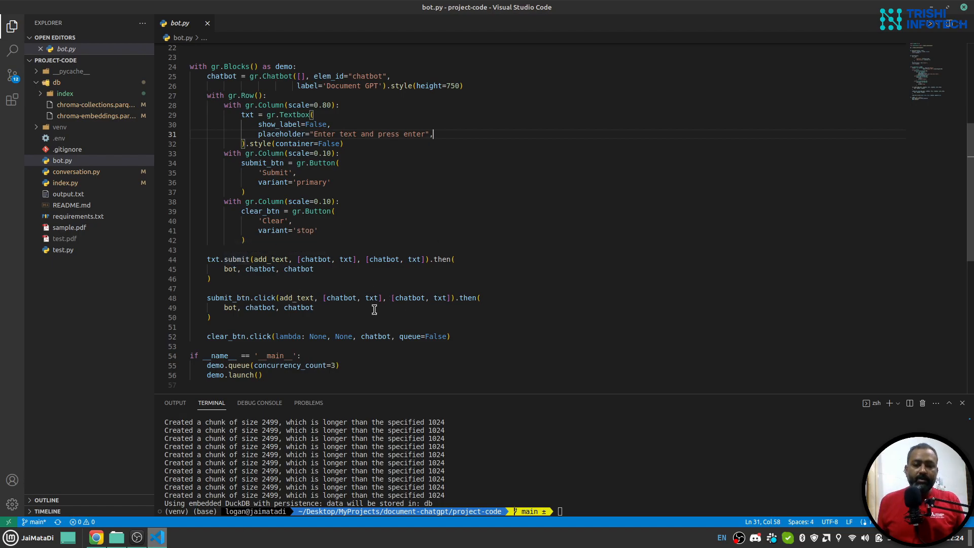
mouse_move(583, 234)
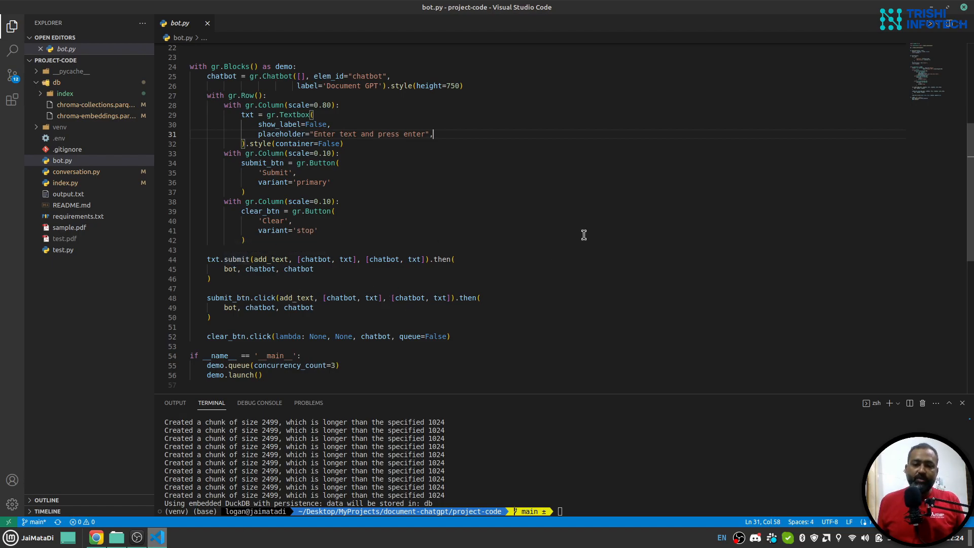
scroll("up", 3)
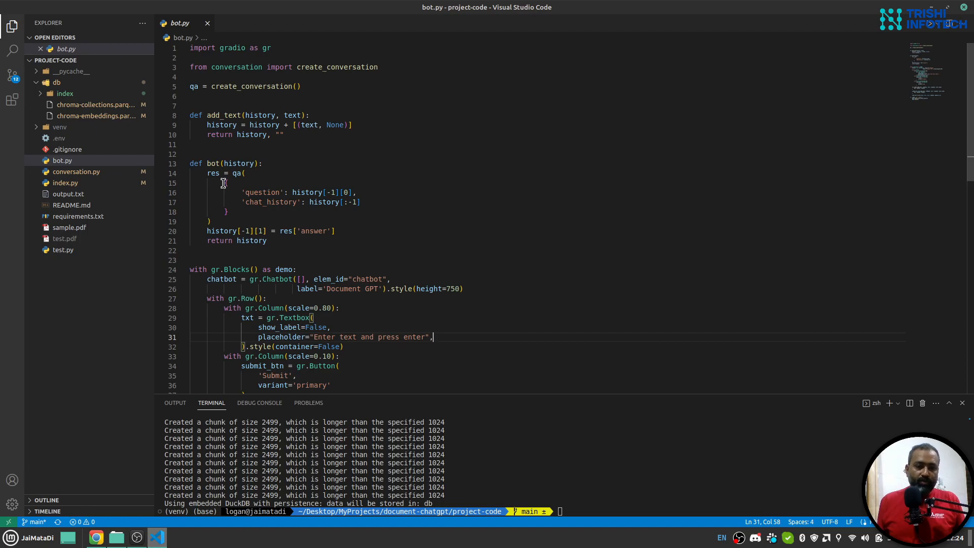
mouse_move(237, 173)
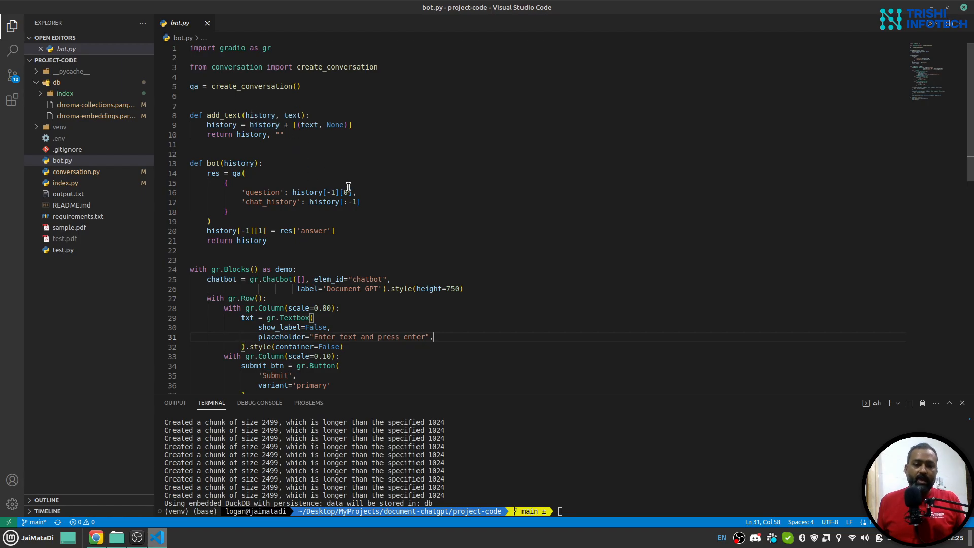
mouse_move(359, 225)
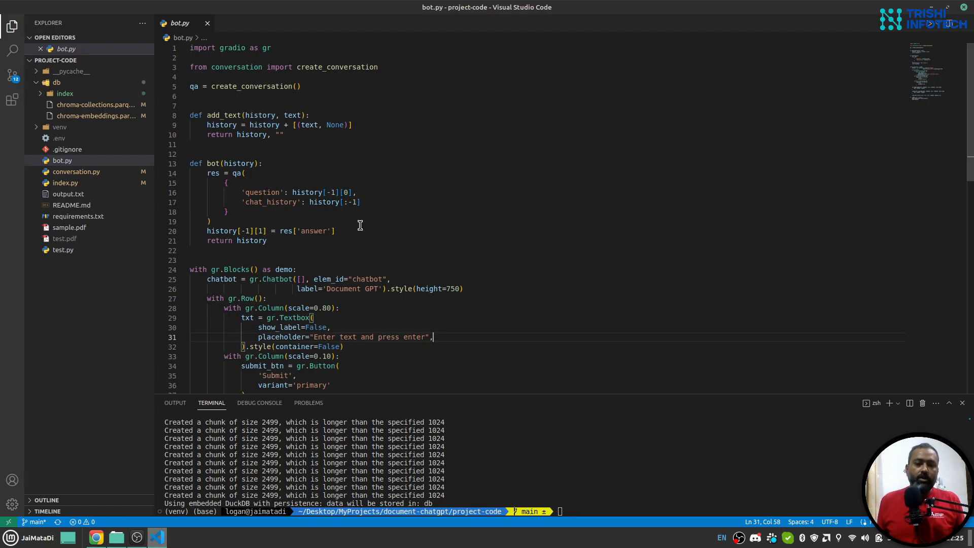
mouse_move(318, 163)
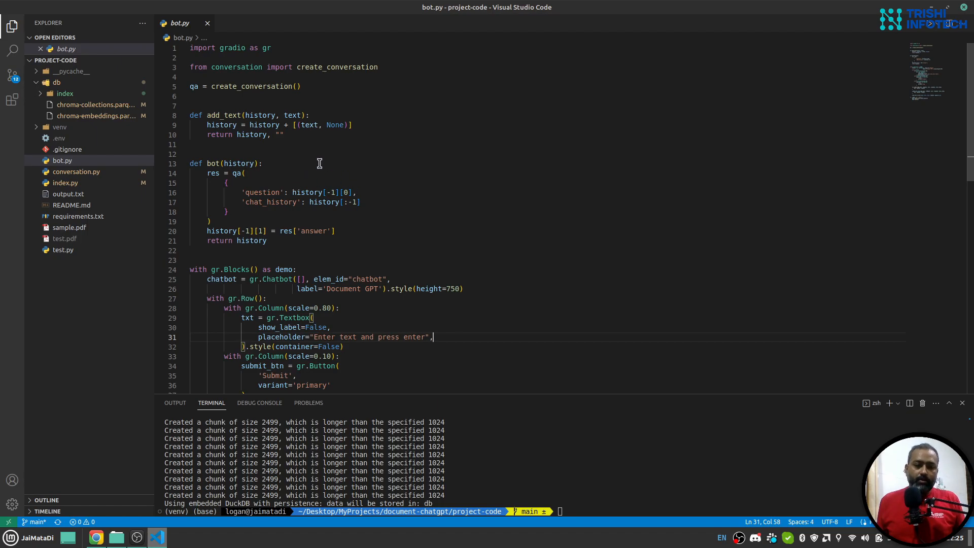
mouse_move(438, 258)
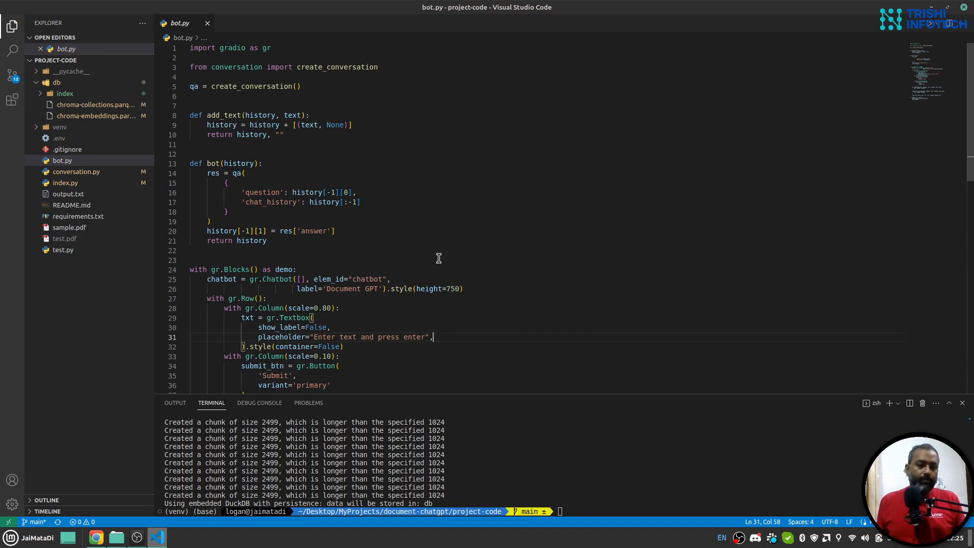
mouse_move(325, 195)
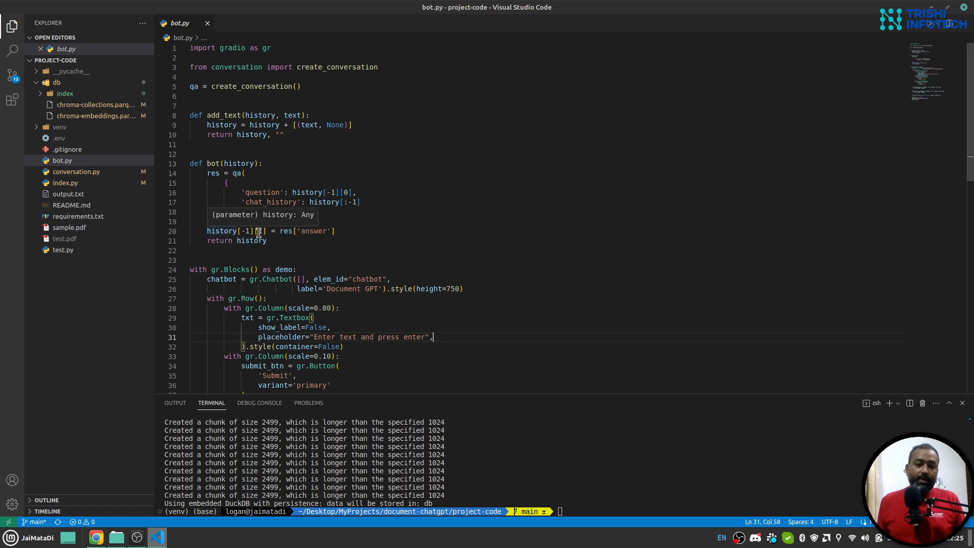
scroll("down", 3)
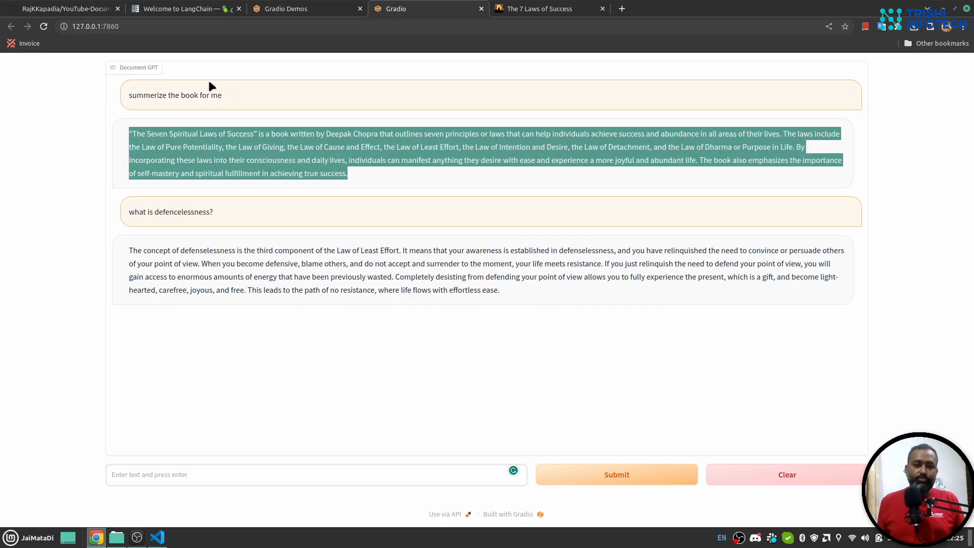
Select the defencelessness answer in the chat, then go back to bot.py
double_click(171, 210)
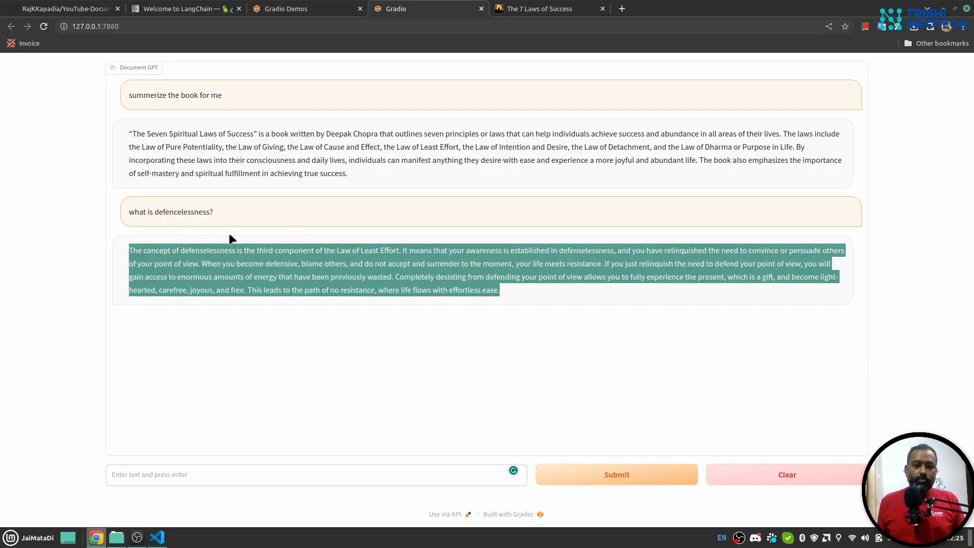
left_click(156, 537)
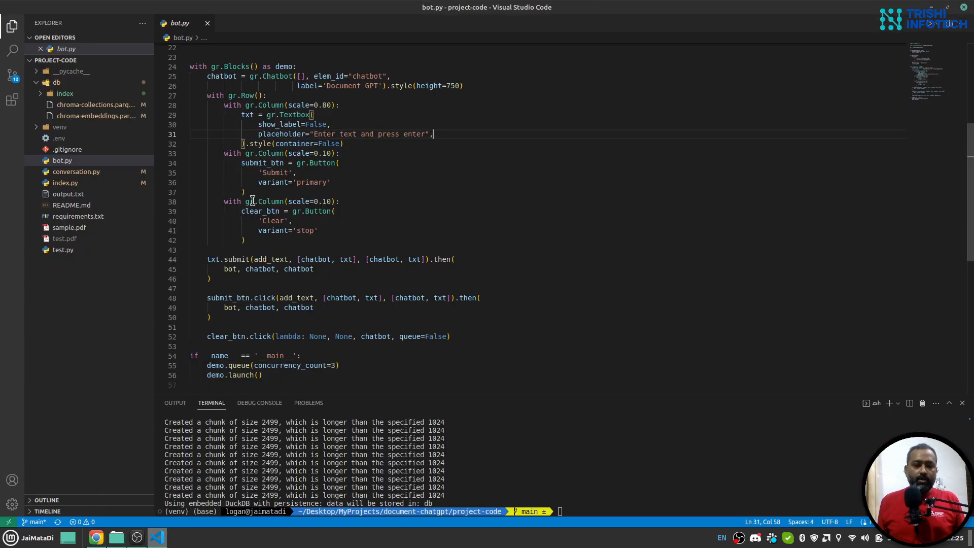
mouse_move(479, 196)
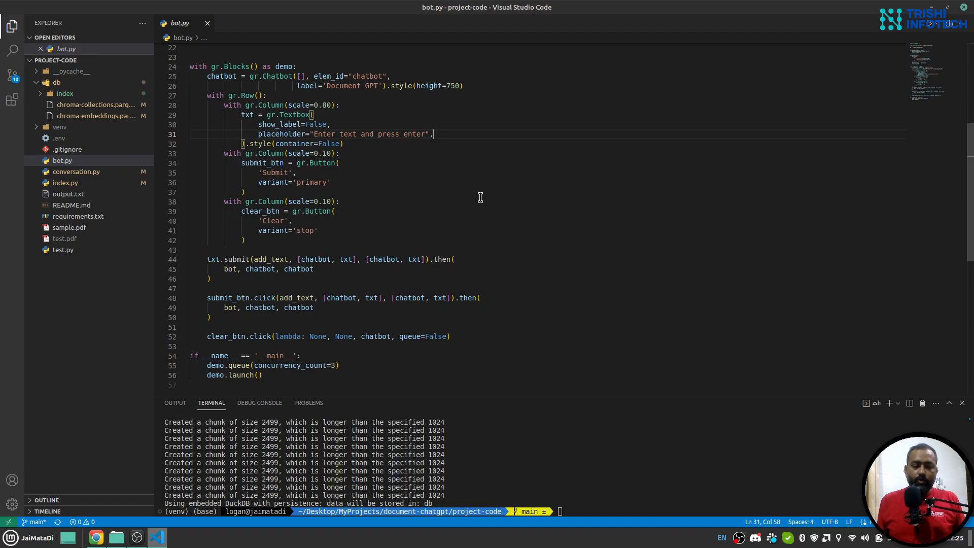
mouse_move(428, 173)
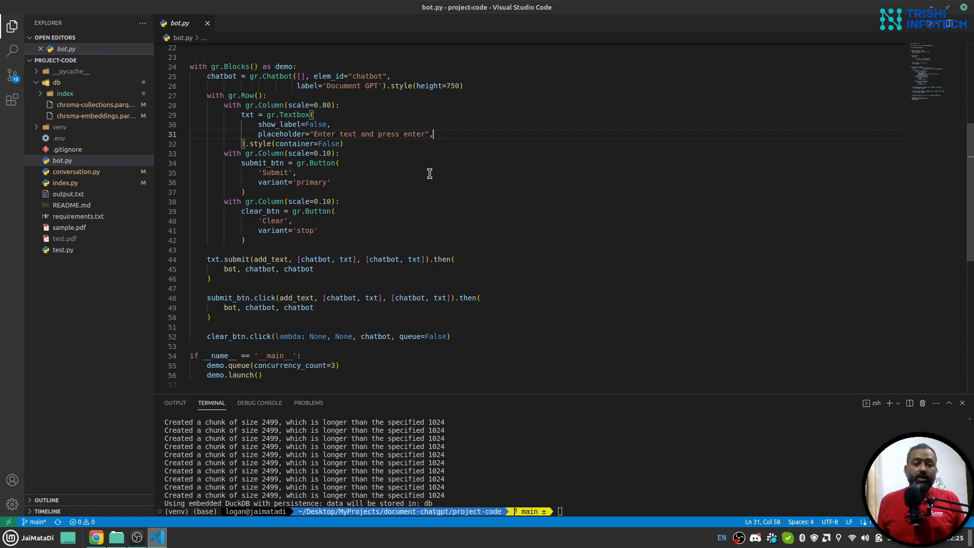
mouse_move(95, 537)
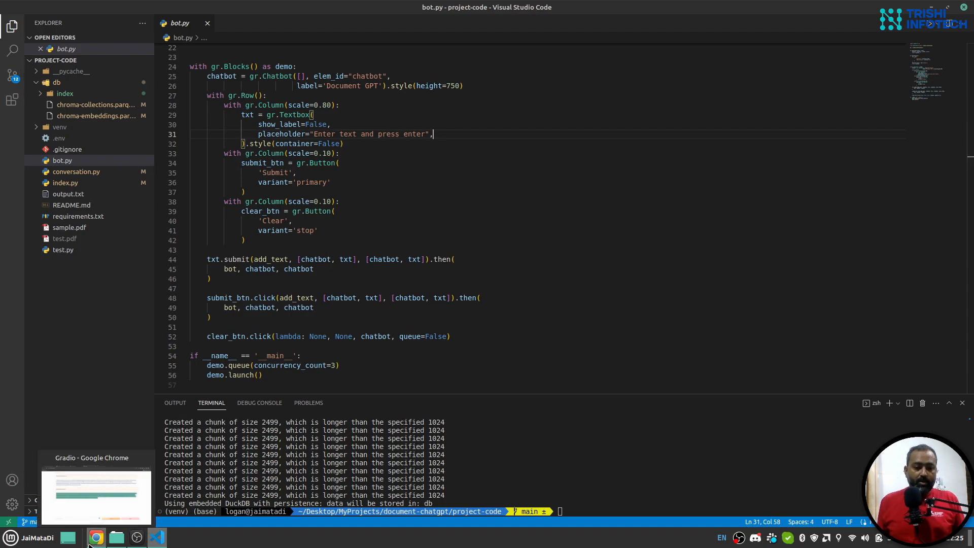
Ask the Document GPT chat 'can you explain the law in detail', which returns a connection error
left_click(96, 494)
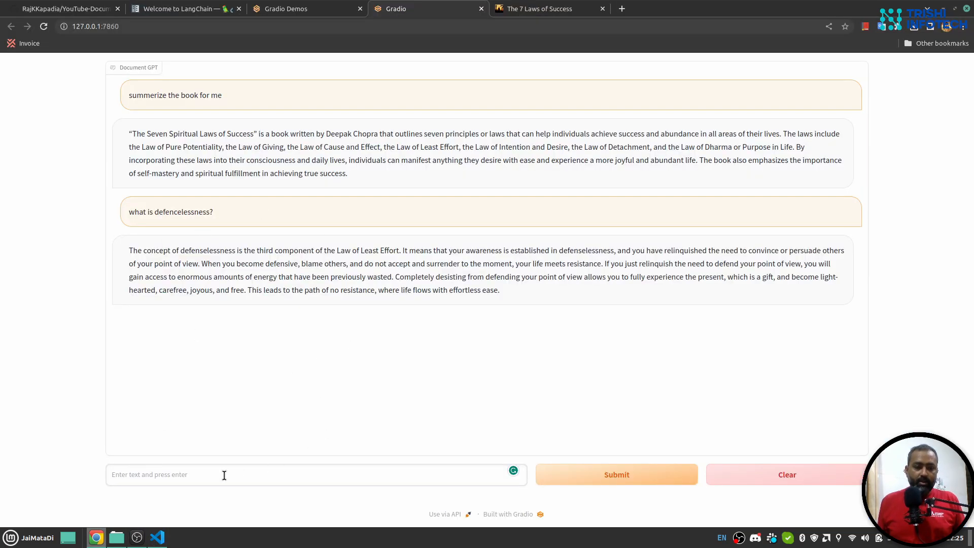
double_click(347, 249)
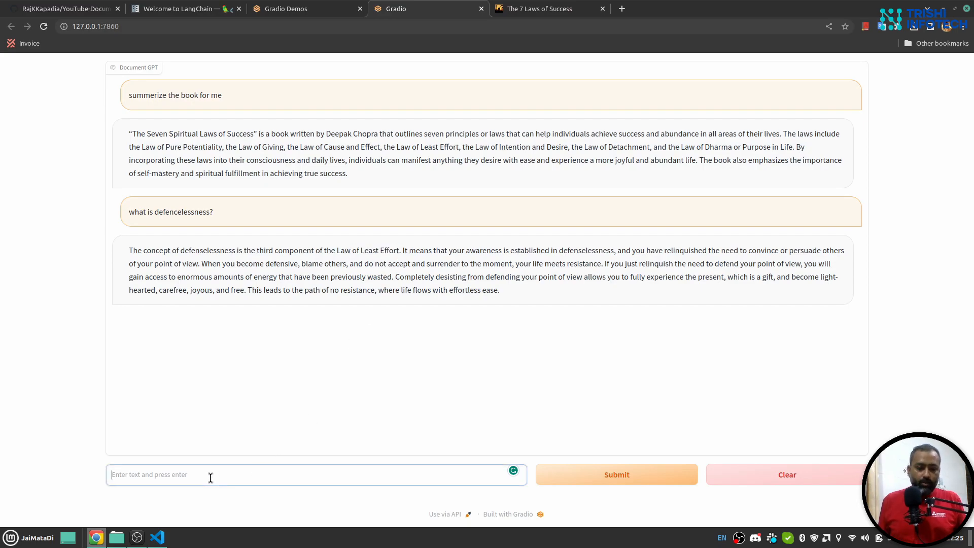
type("can you exp")
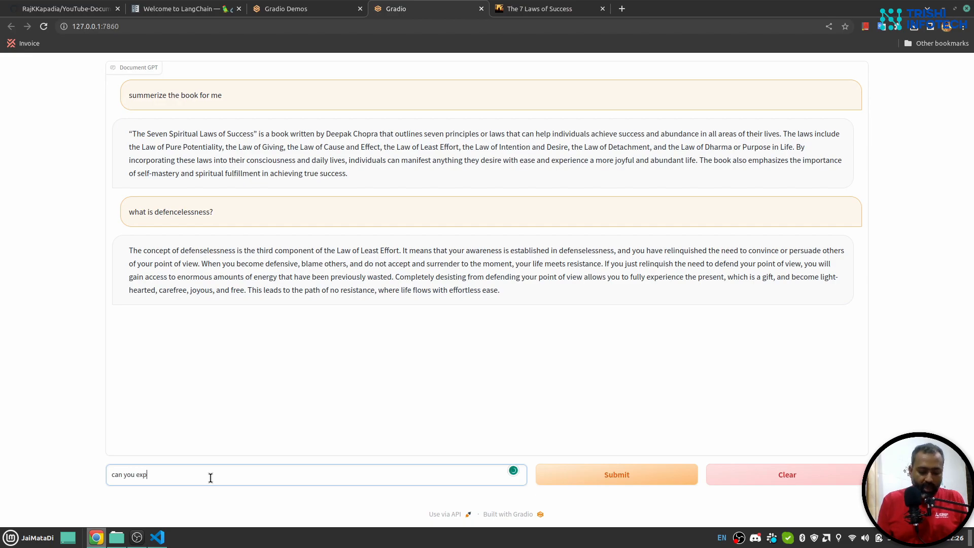
type("lain the la")
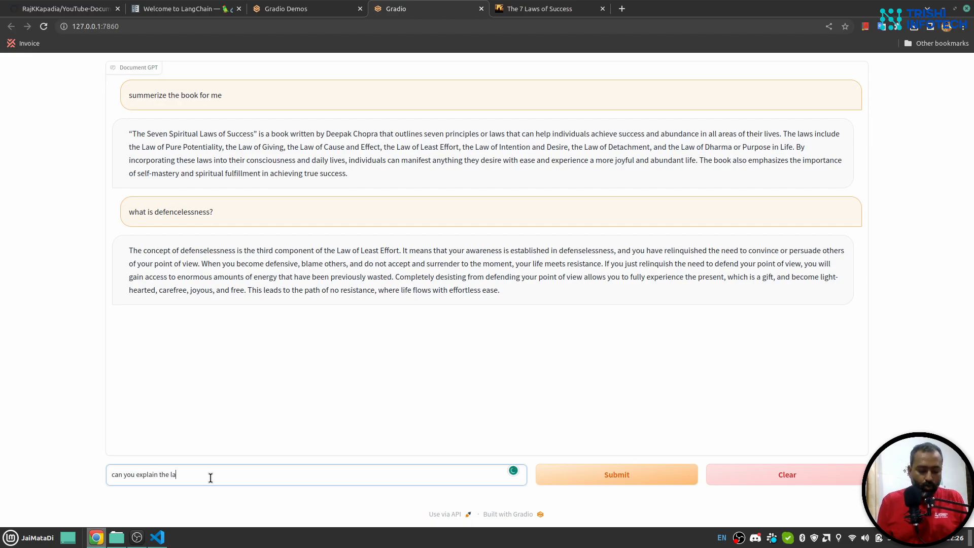
type("w i")
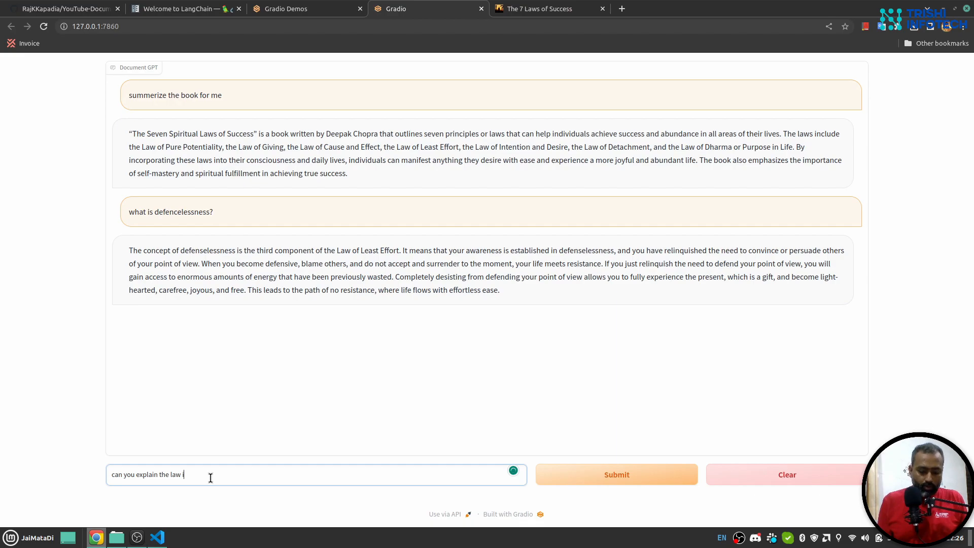
type("n detail")
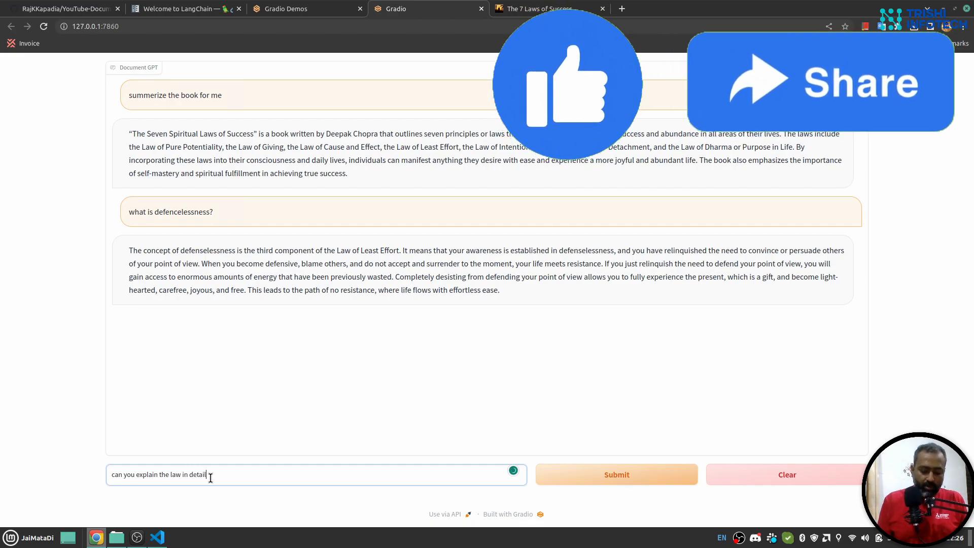
left_click(616, 473)
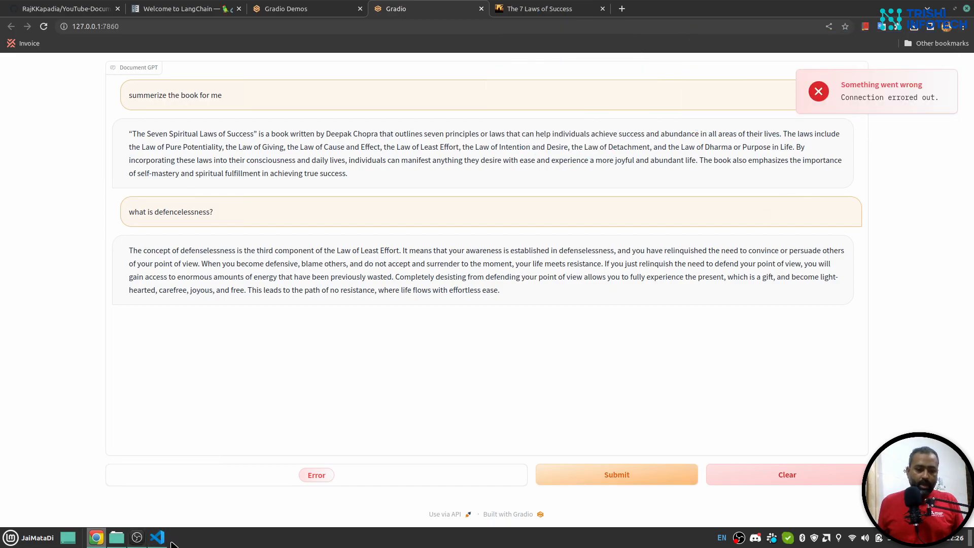
left_click(156, 538)
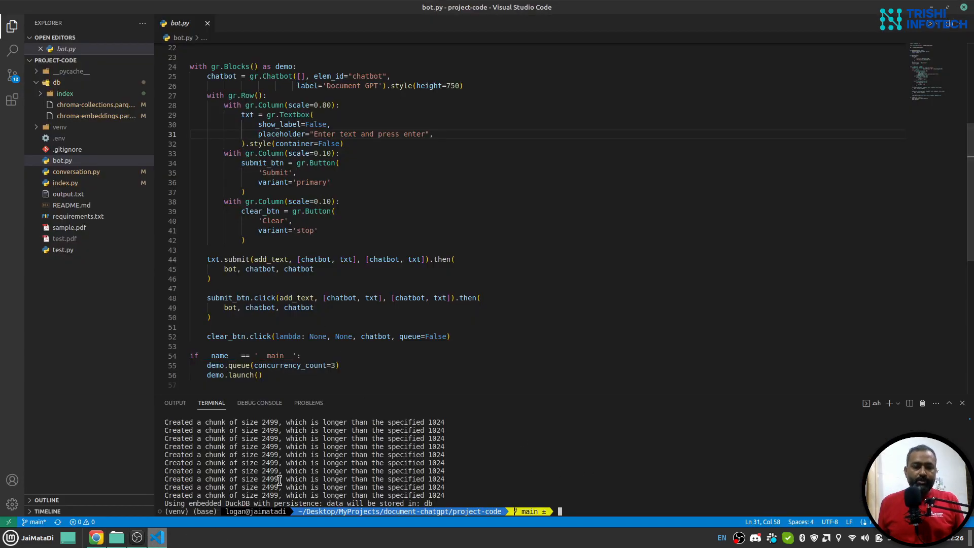
left_click(95, 537)
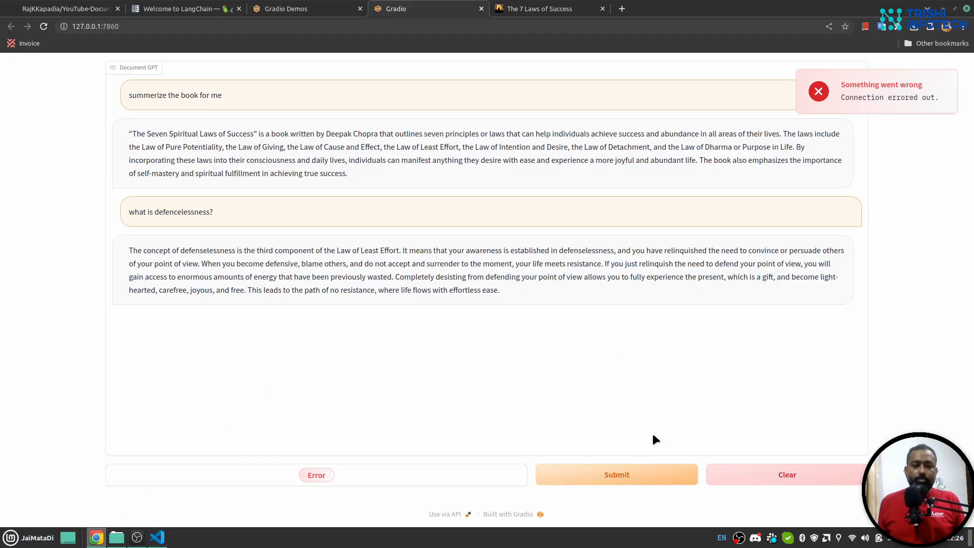
mouse_move(620, 272)
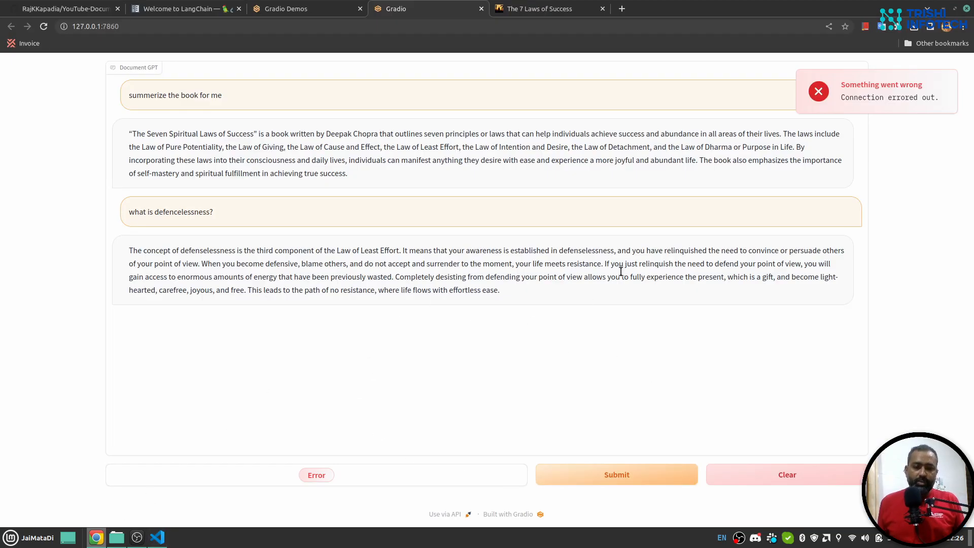
mouse_move(170, 537)
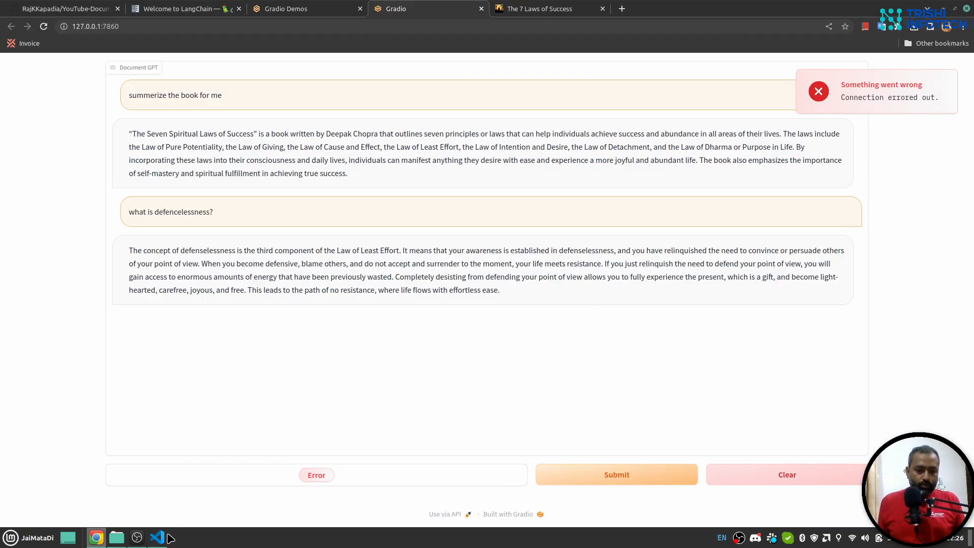
left_click(156, 537)
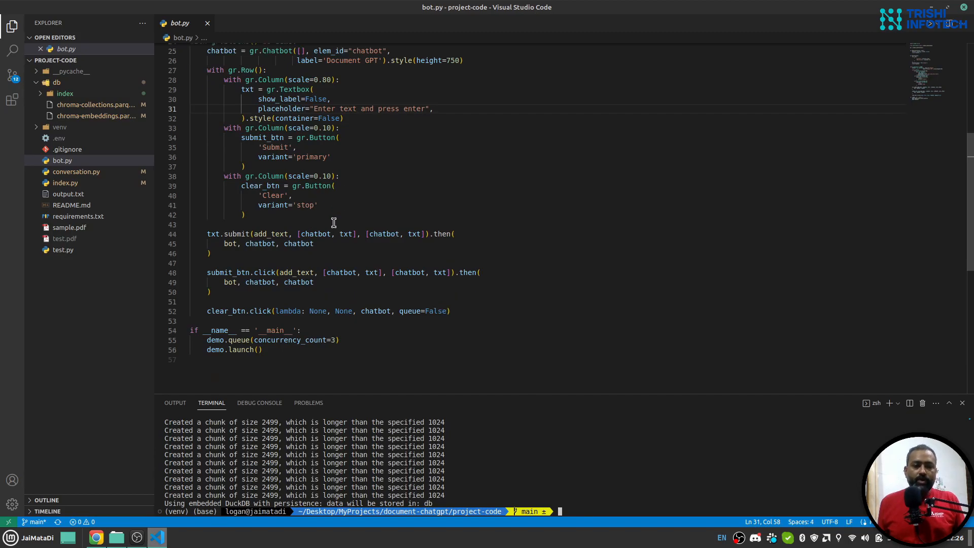
scroll("up", 3)
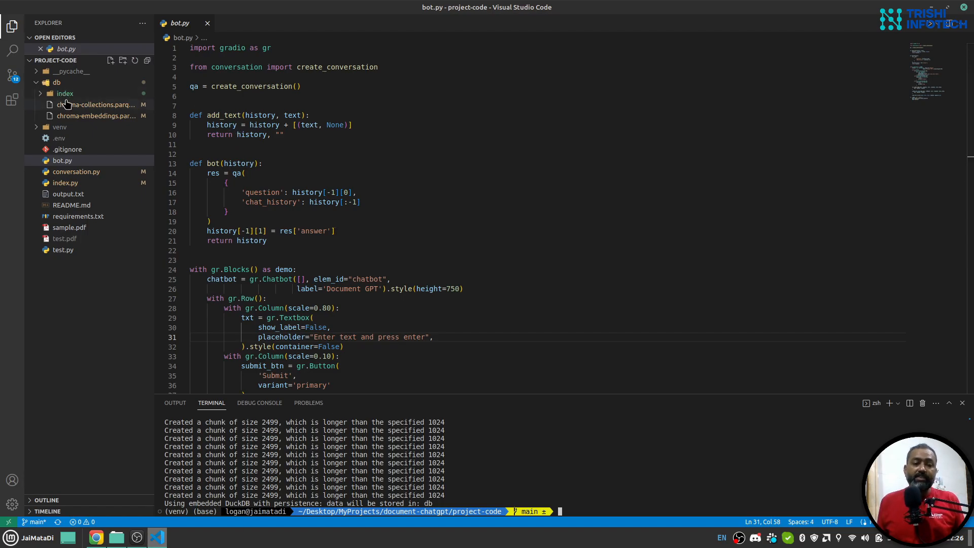
mouse_move(76, 171)
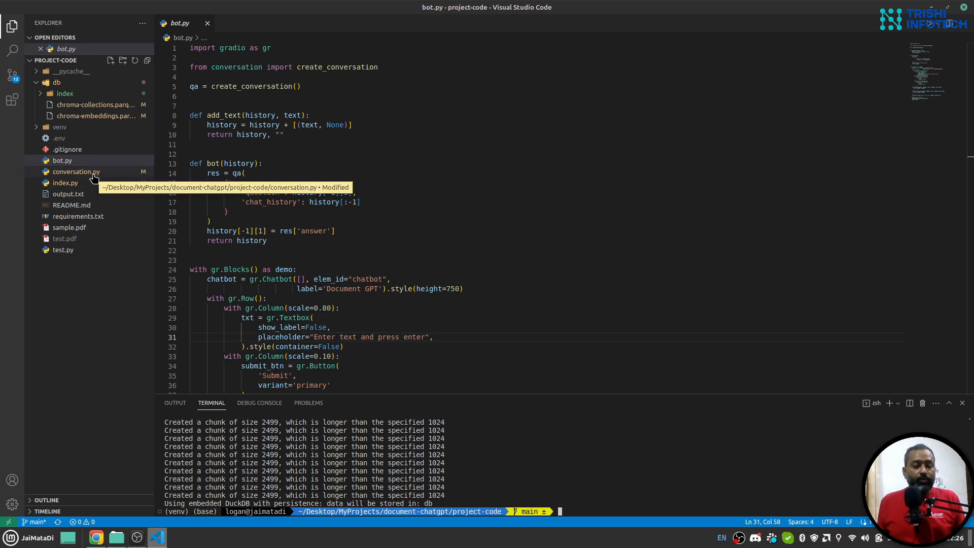
mouse_move(416, 215)
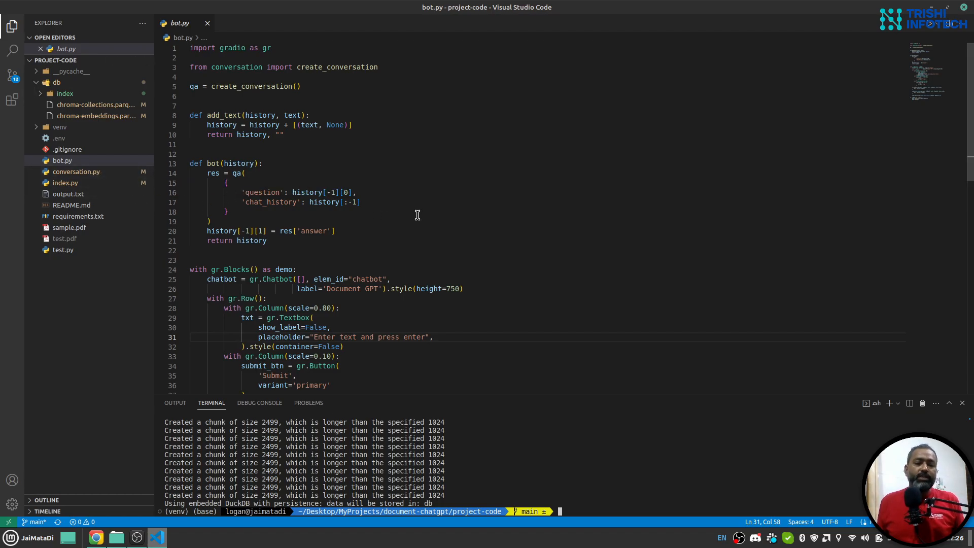
mouse_move(377, 224)
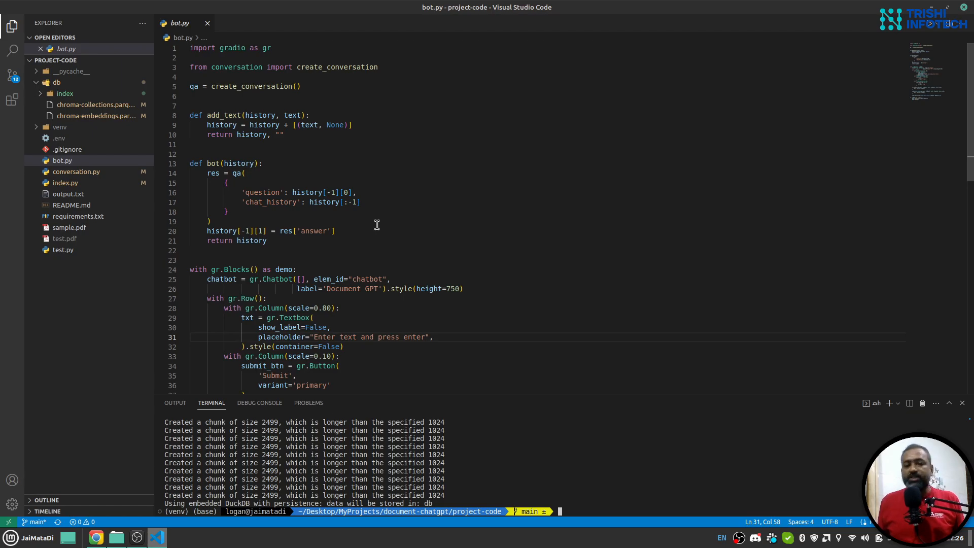
mouse_move(95, 537)
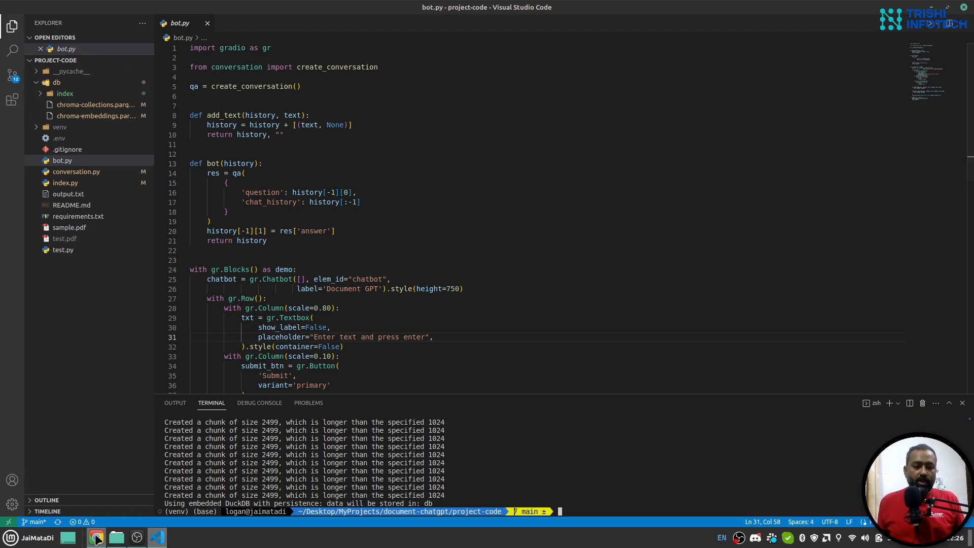
left_click(95, 537)
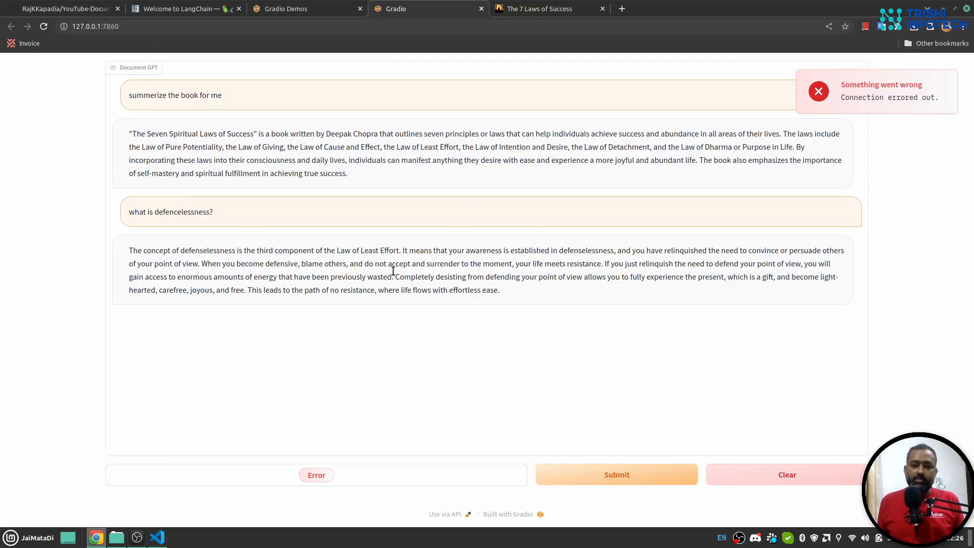
mouse_move(312, 235)
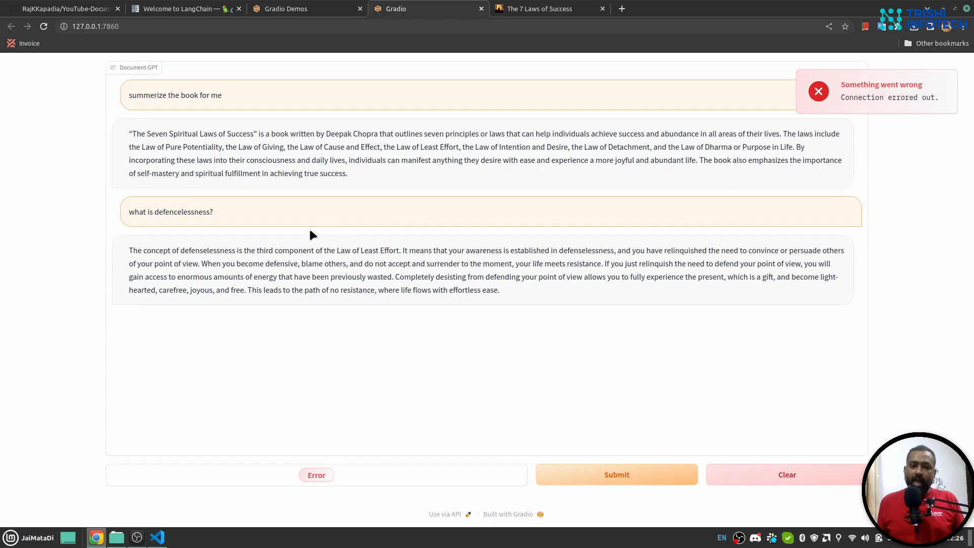
left_click(158, 537)
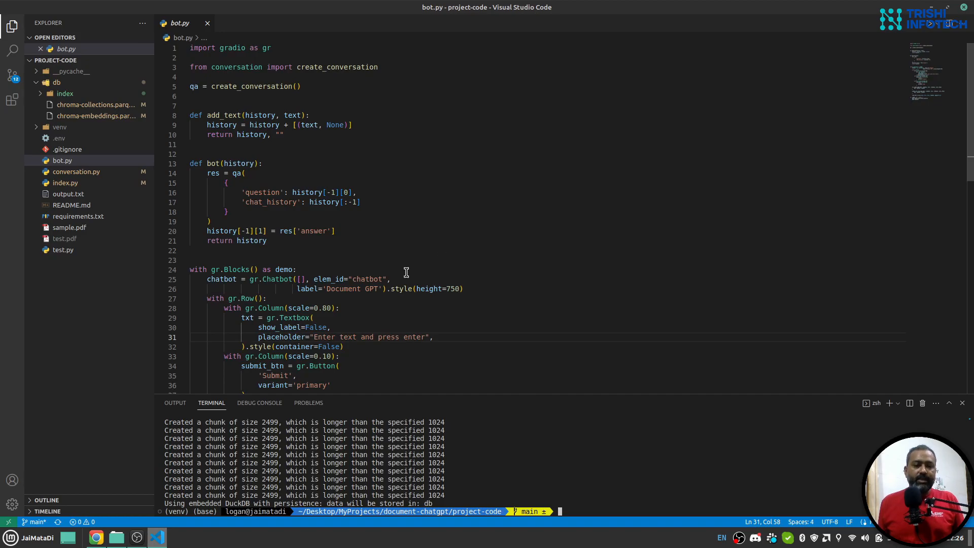
mouse_move(425, 245)
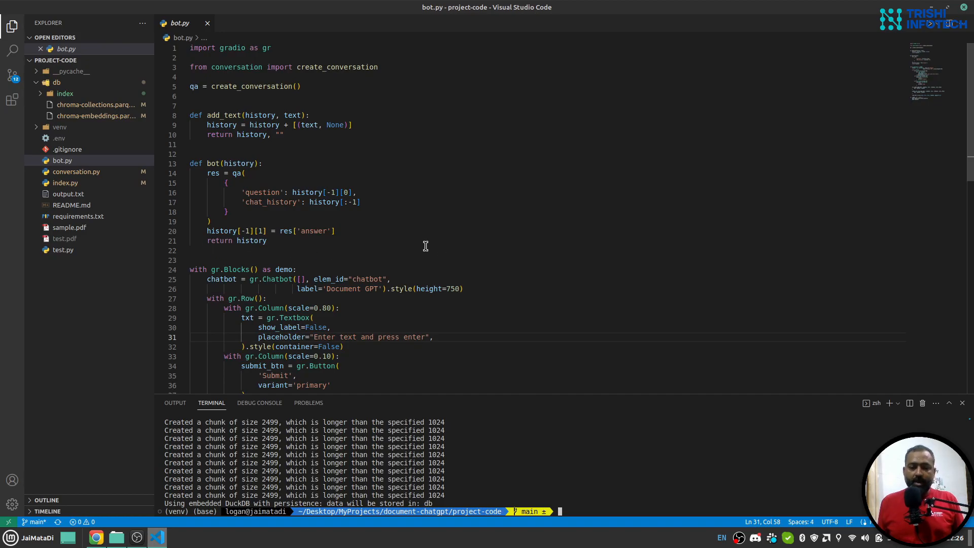
mouse_move(459, 220)
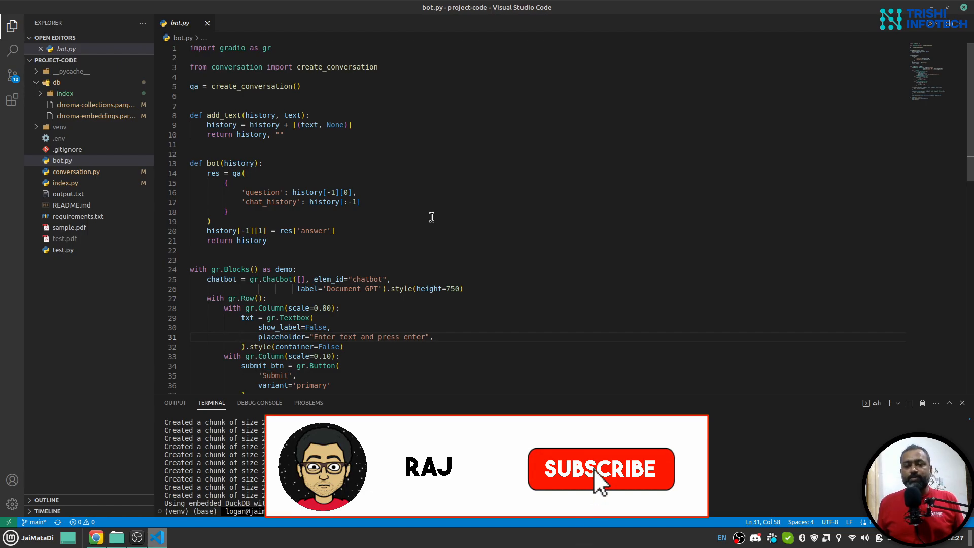
left_click(600, 469)
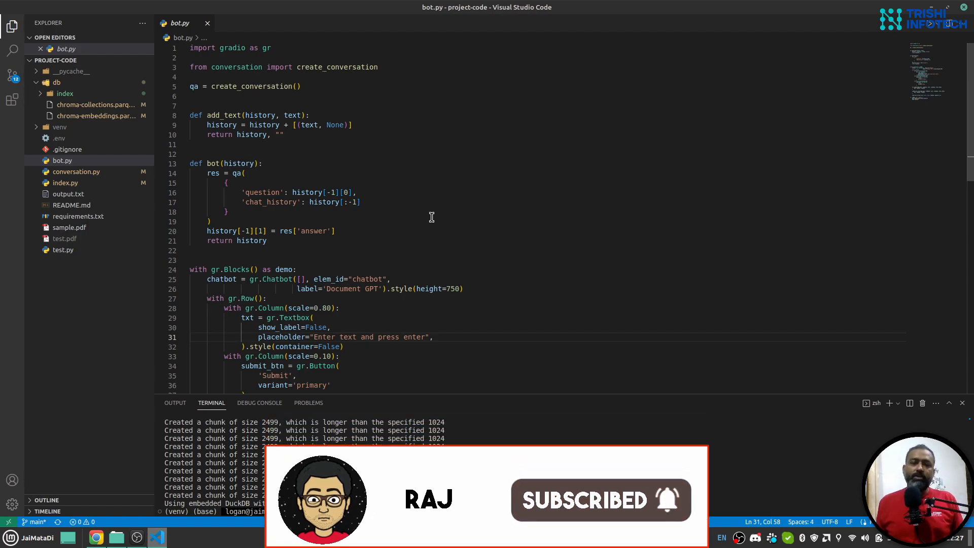